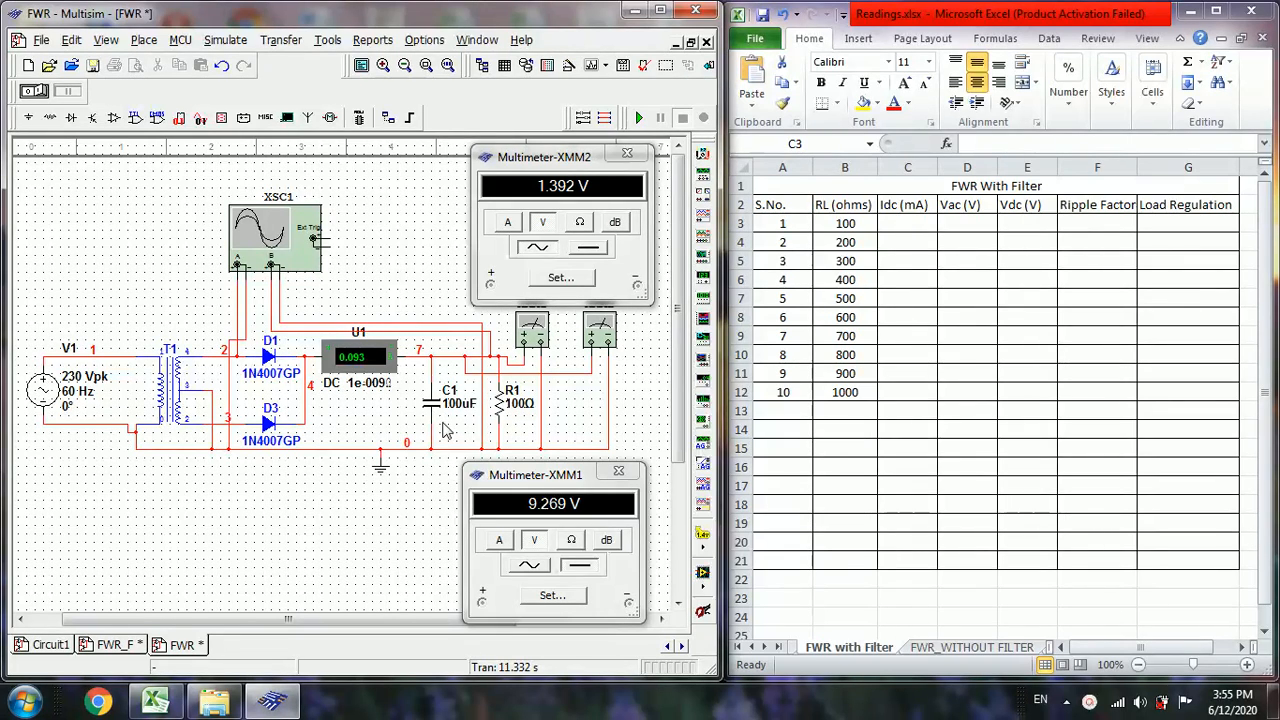
pyautogui.moveTo(447, 441)
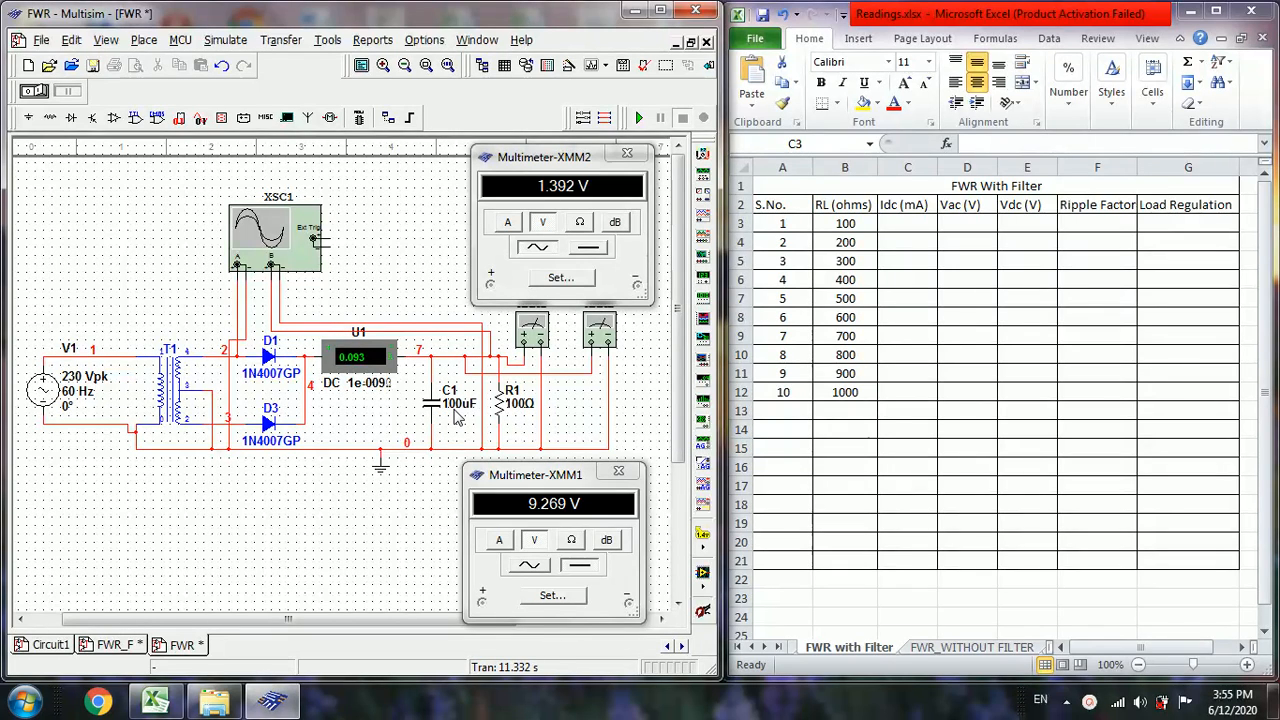
pyautogui.moveTo(450, 433)
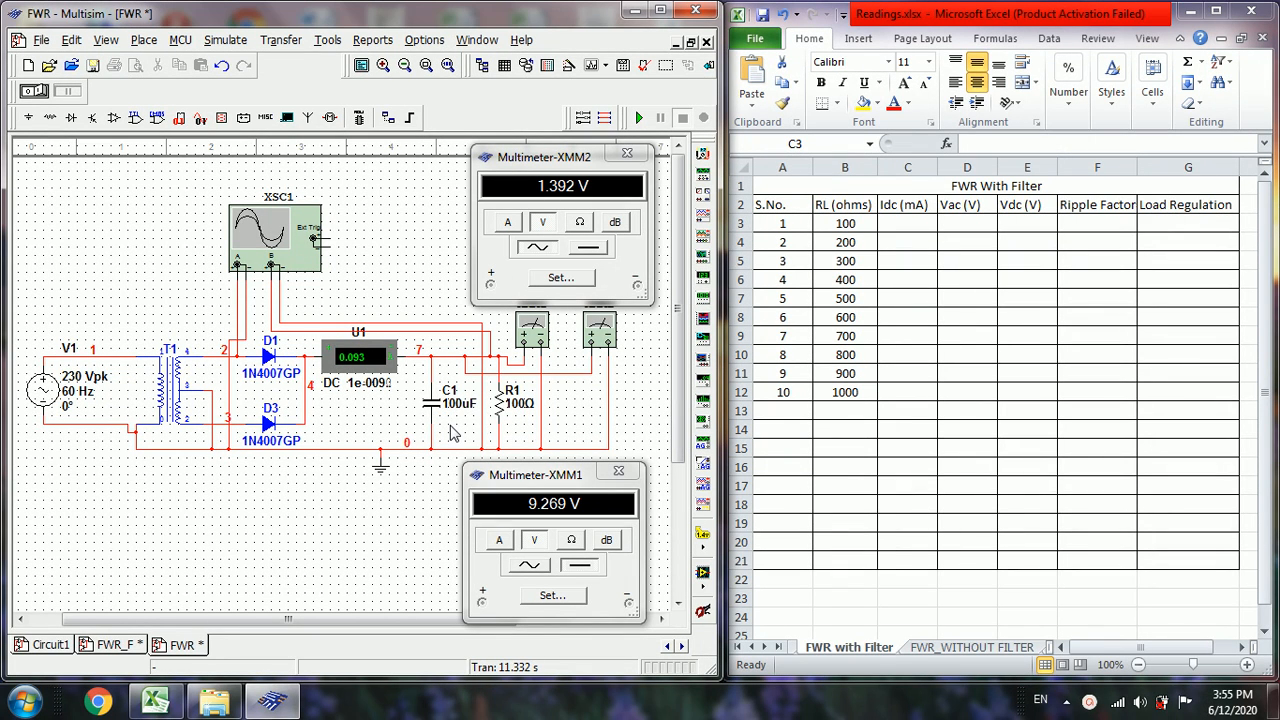
pyautogui.moveTo(445, 437)
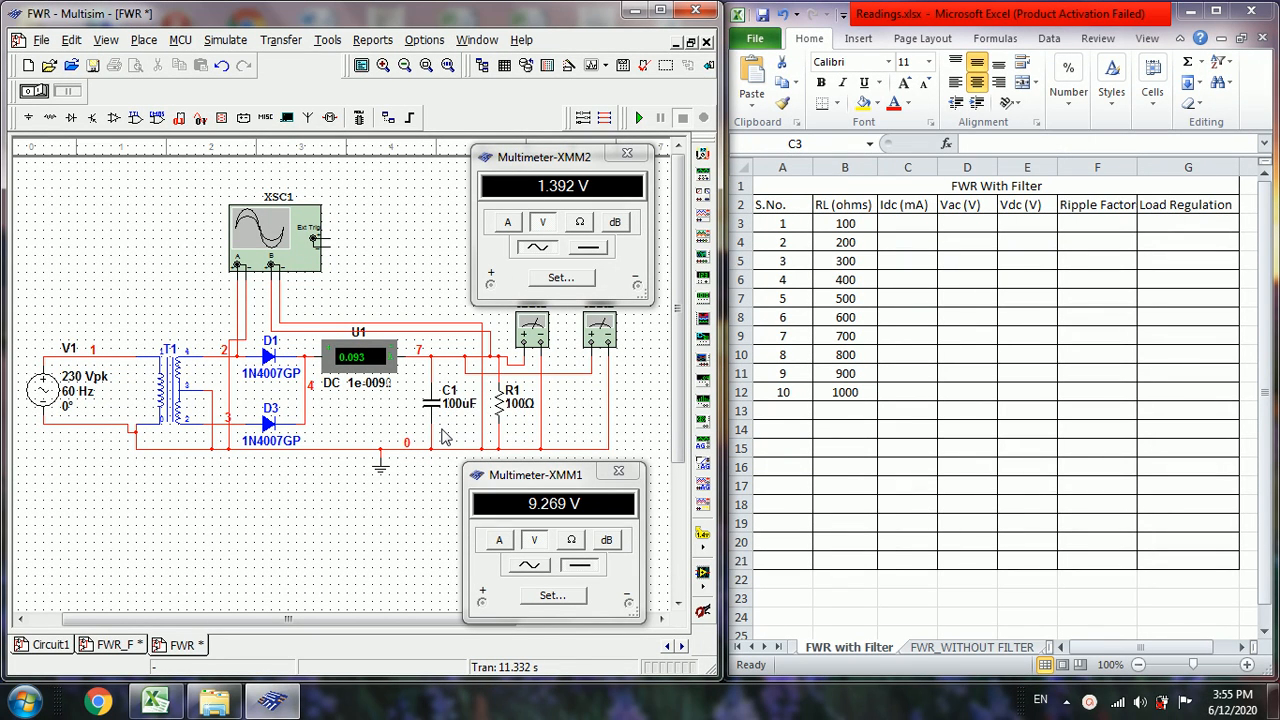
pyautogui.moveTo(417, 383)
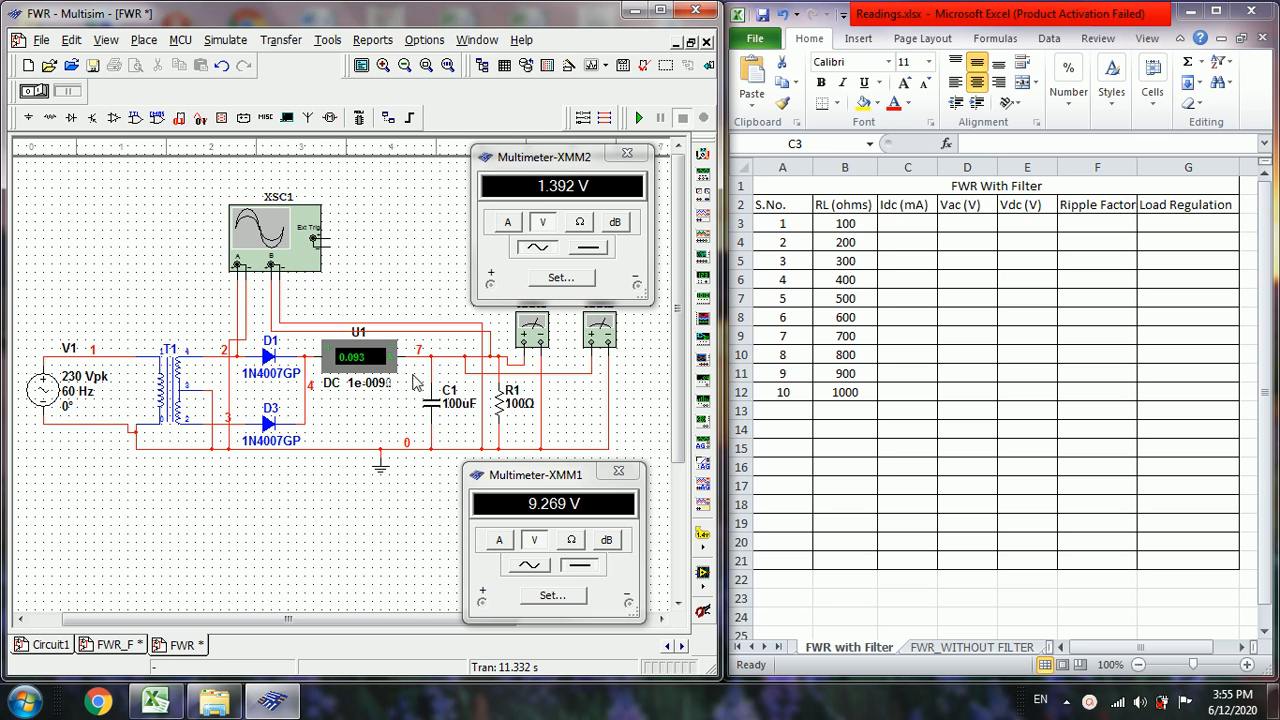
pyautogui.moveTo(452, 377)
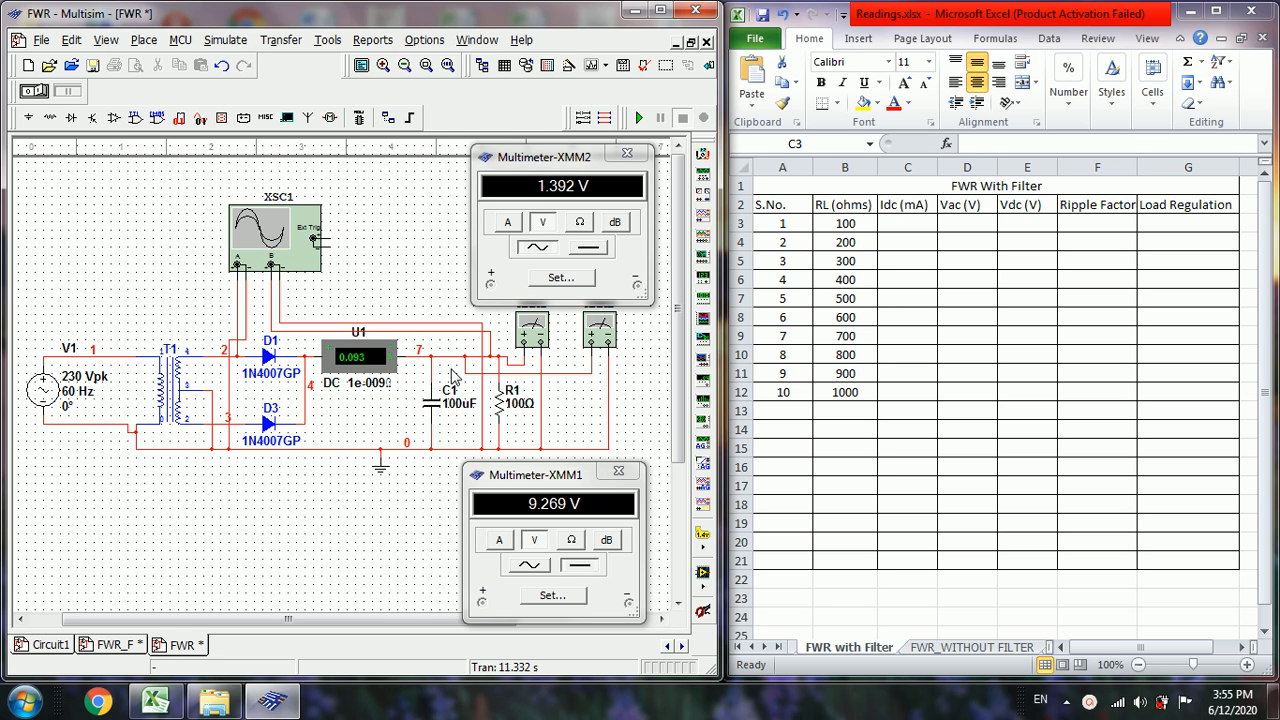
pyautogui.moveTo(428, 447)
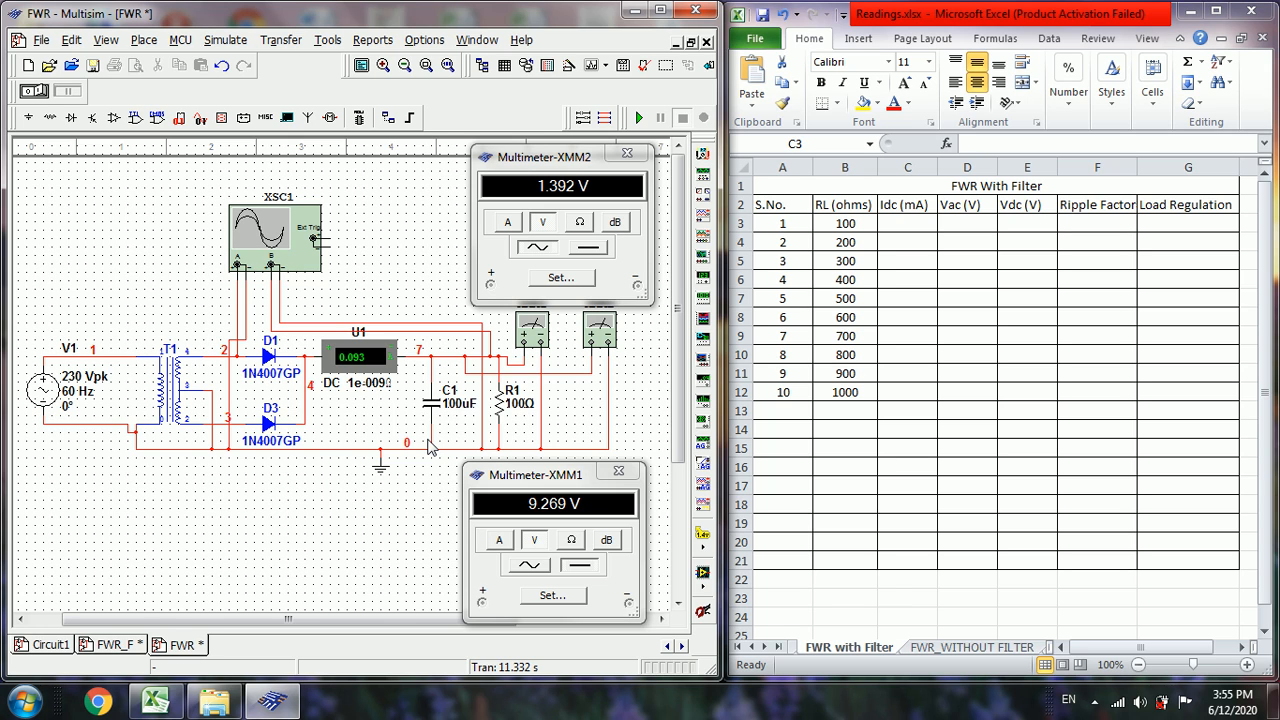
pyautogui.moveTo(421, 437)
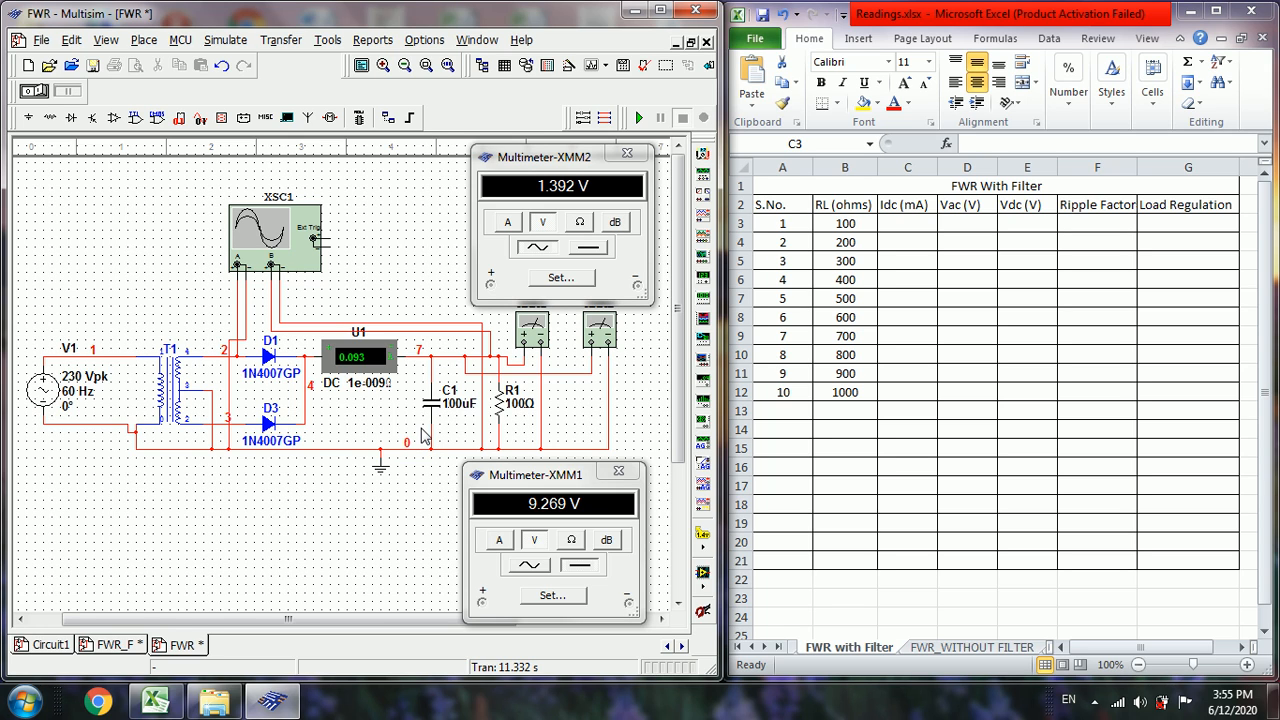
pyautogui.moveTo(70, 408)
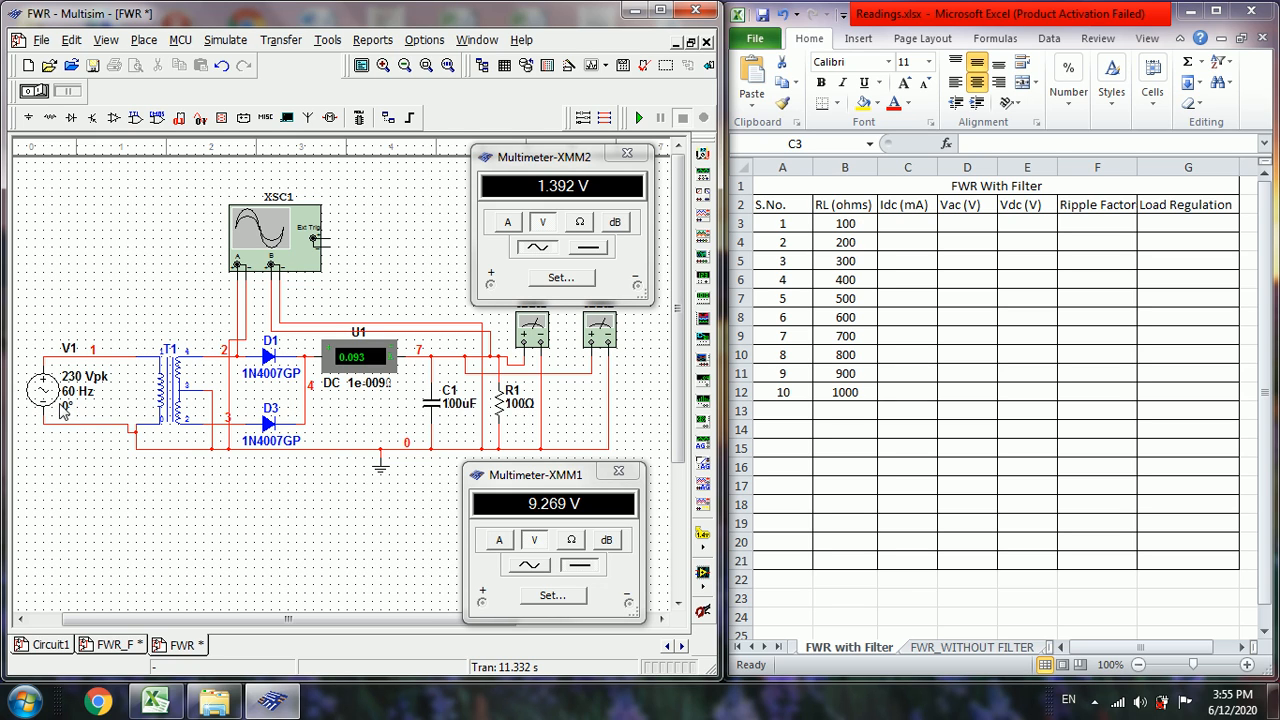
pyautogui.moveTo(88, 407)
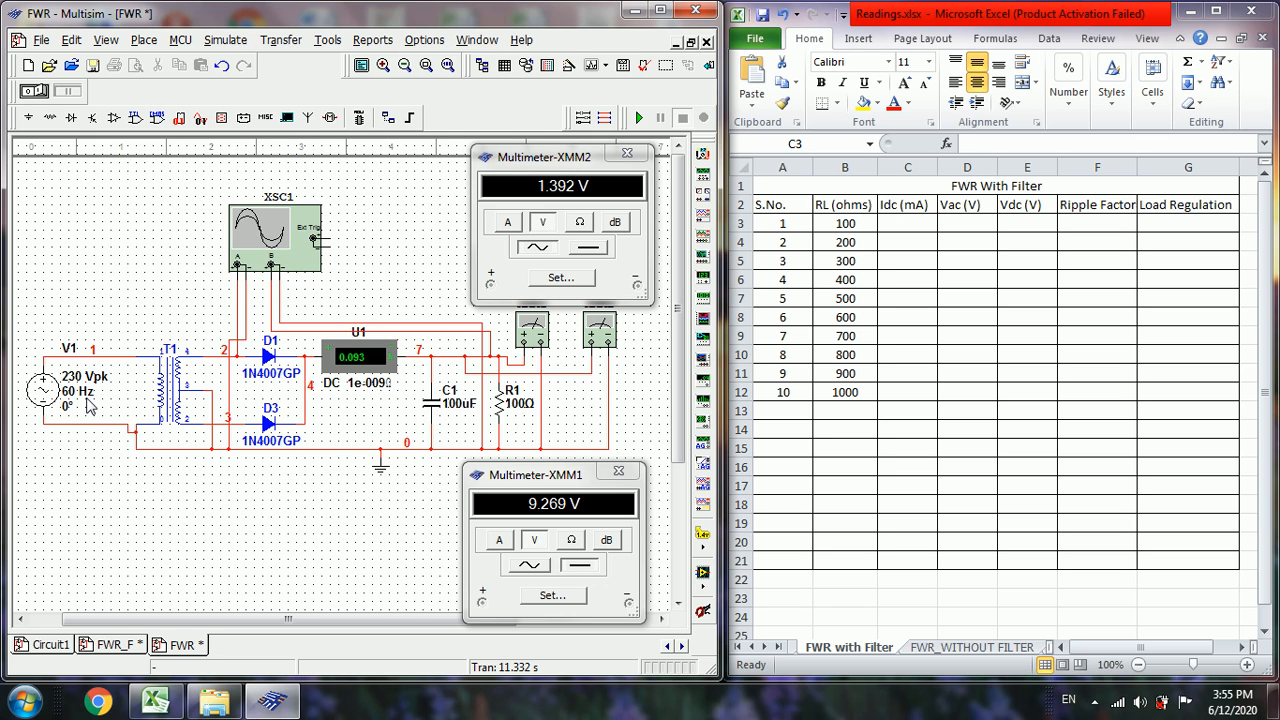
pyautogui.moveTo(75, 408)
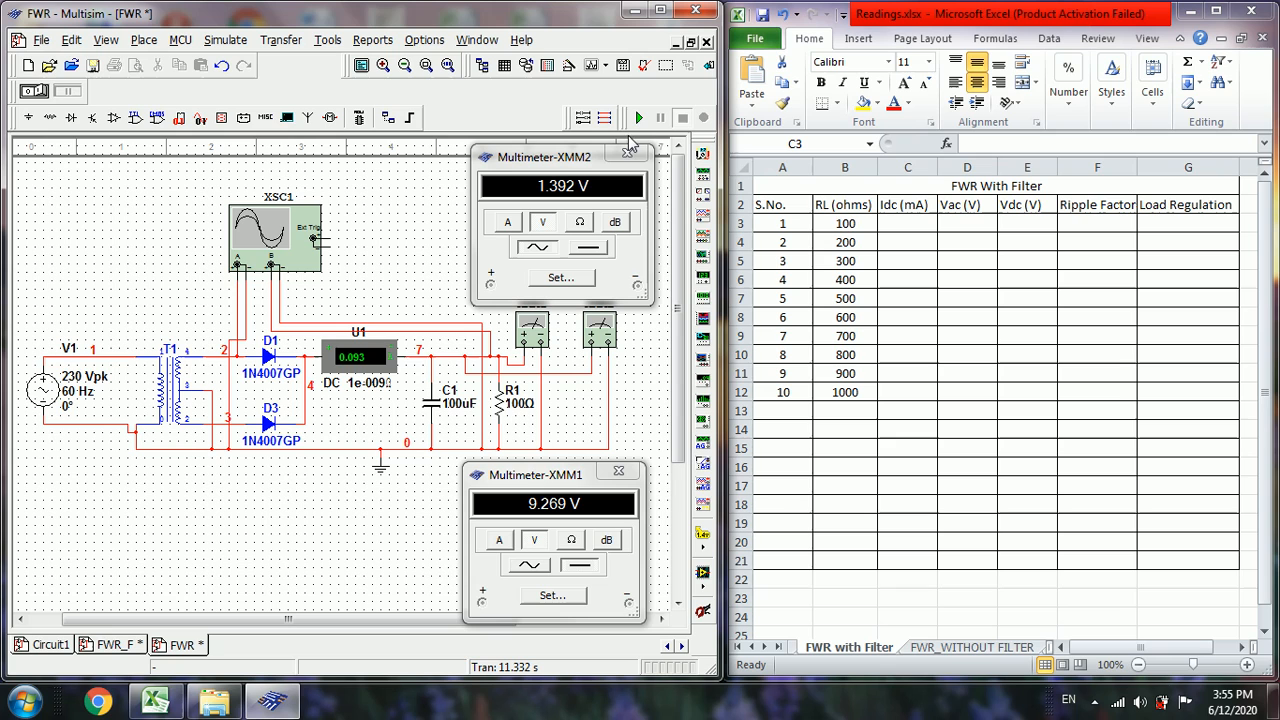
# - Run the simulation and view XSC1, with Channel B offset to -3 and cursor T1 at start
pyautogui.click(638, 117)
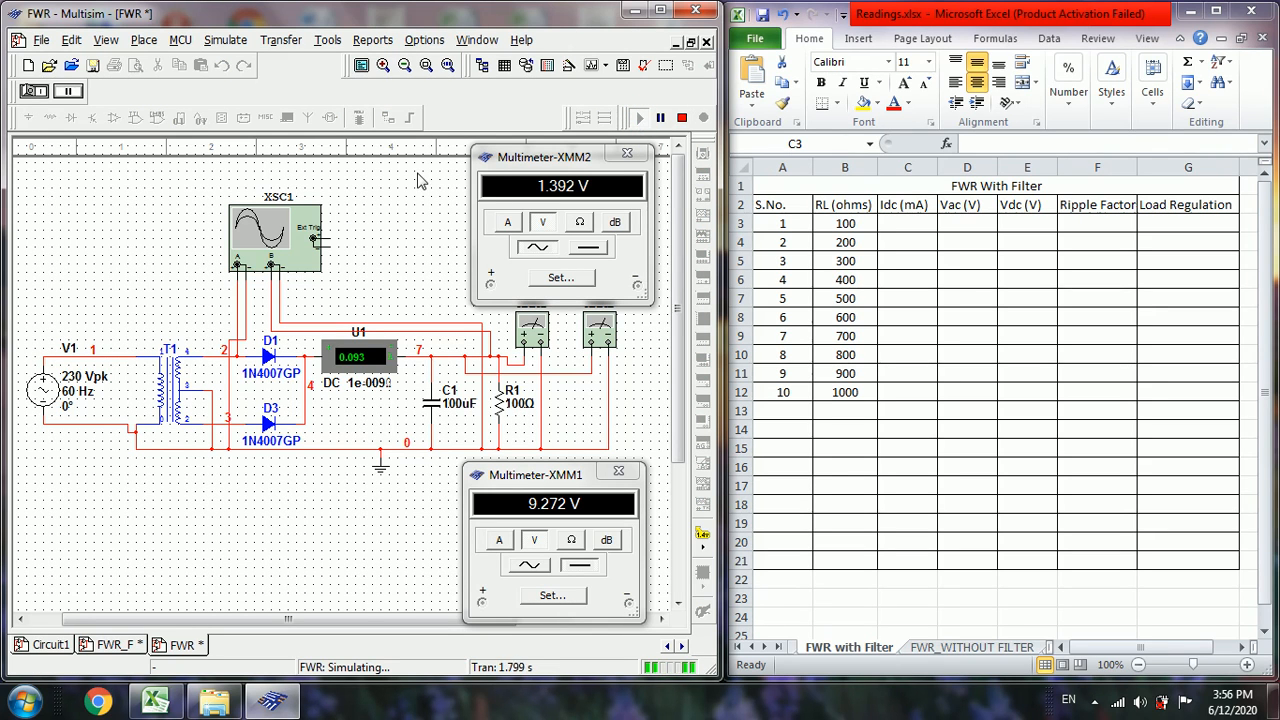
pyautogui.doubleClick(278, 237)
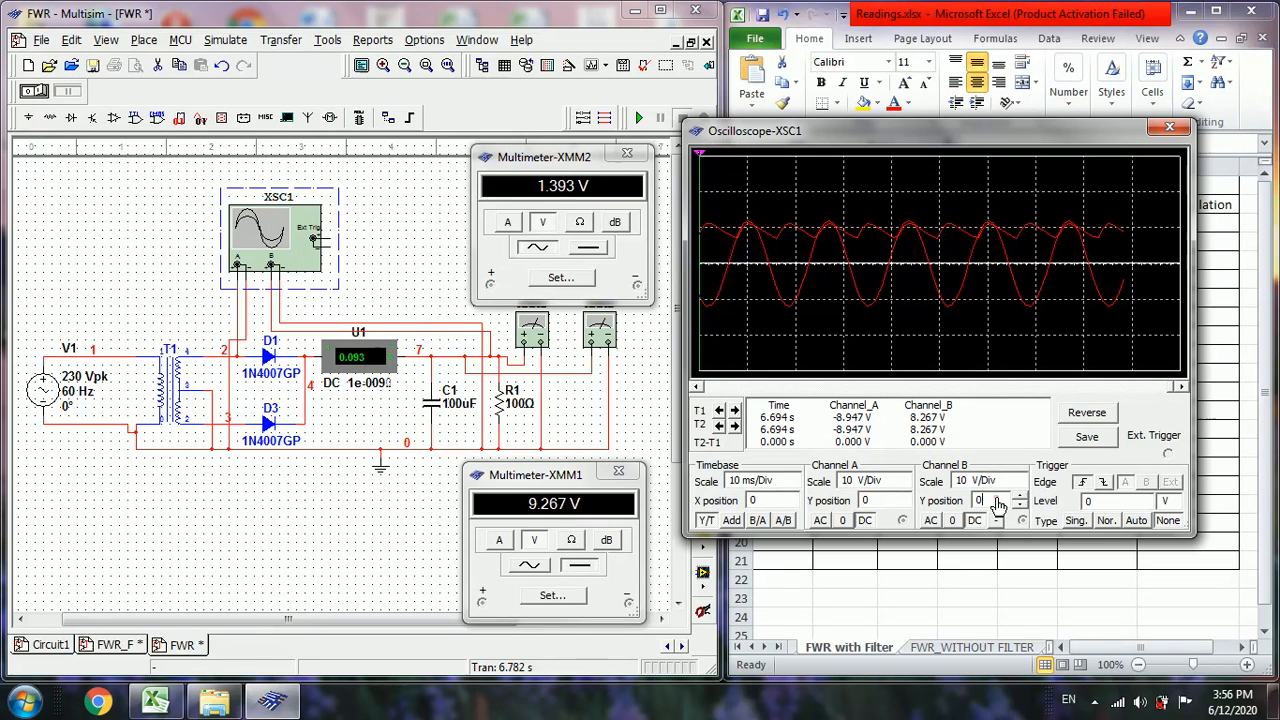
pyautogui.click(1019, 504)
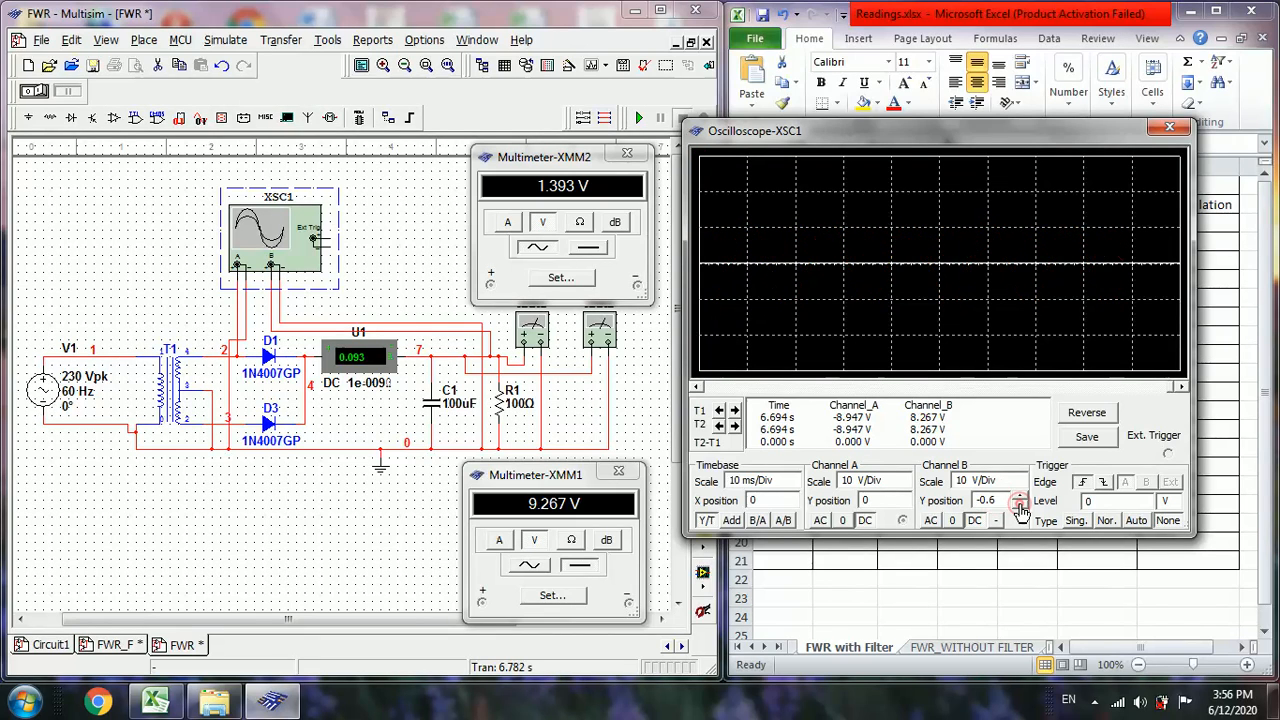
pyautogui.click(1019, 505)
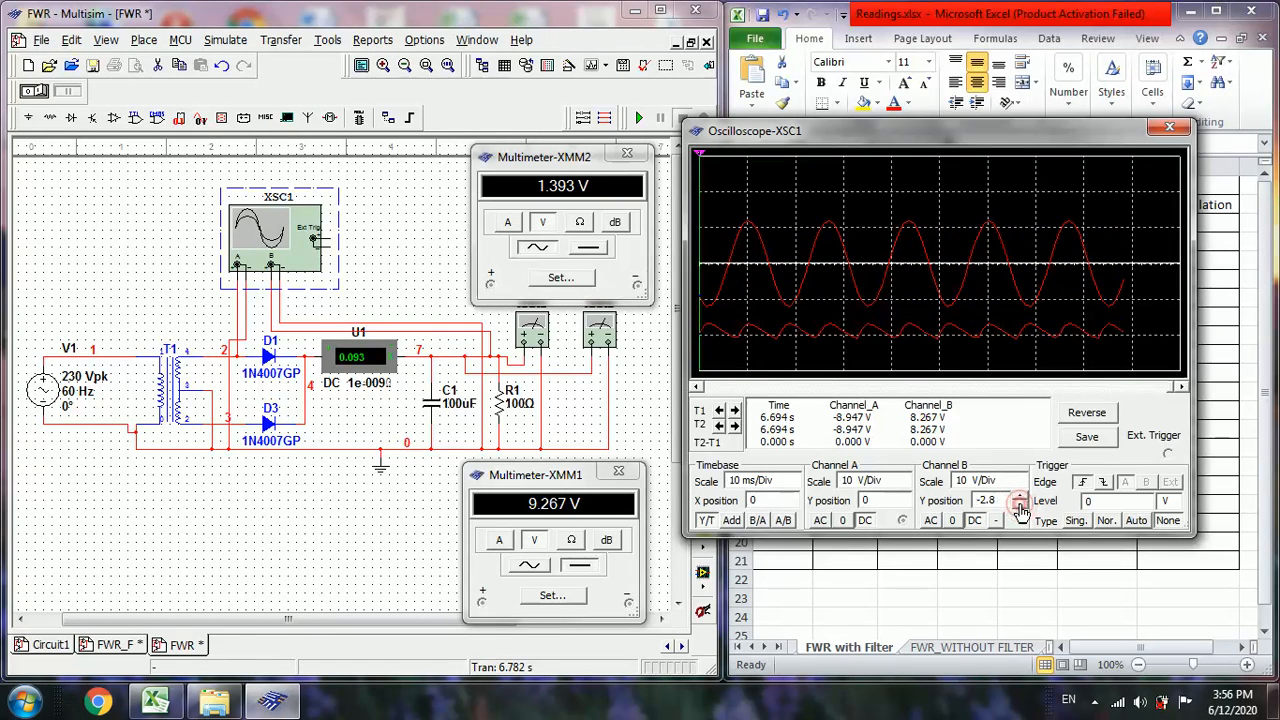
pyautogui.click(1019, 504)
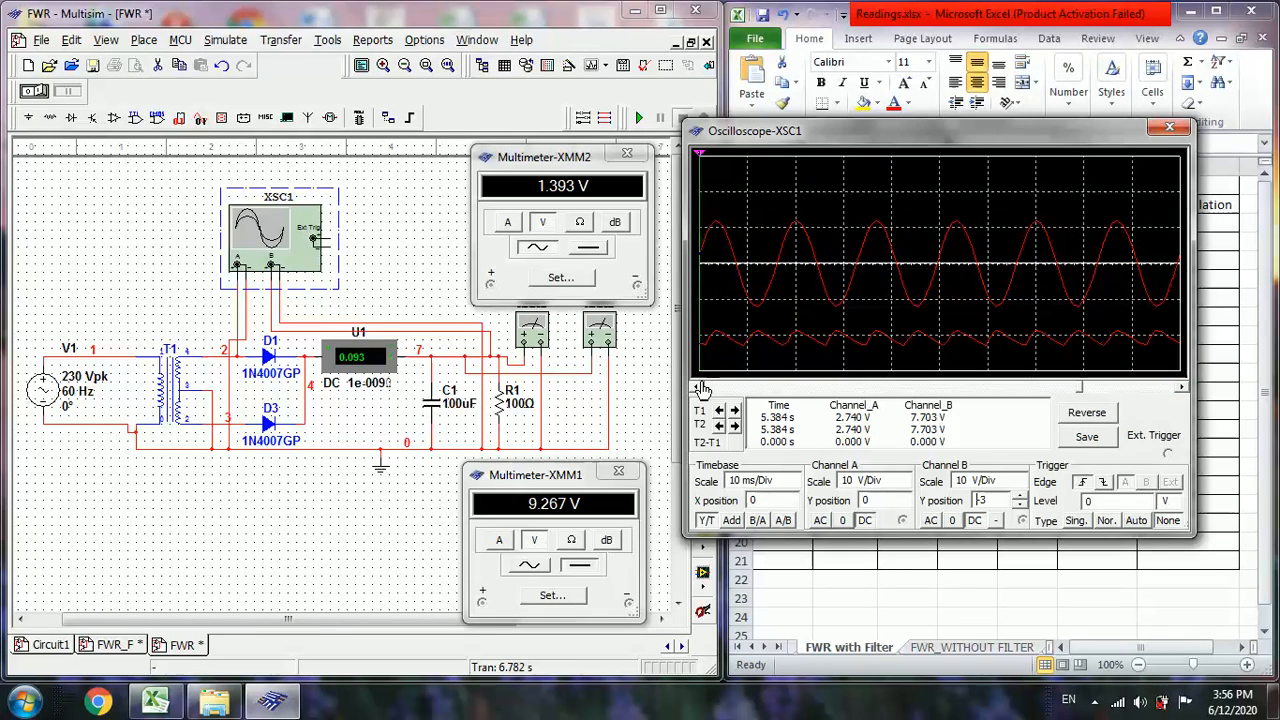
pyautogui.moveTo(1083, 400)
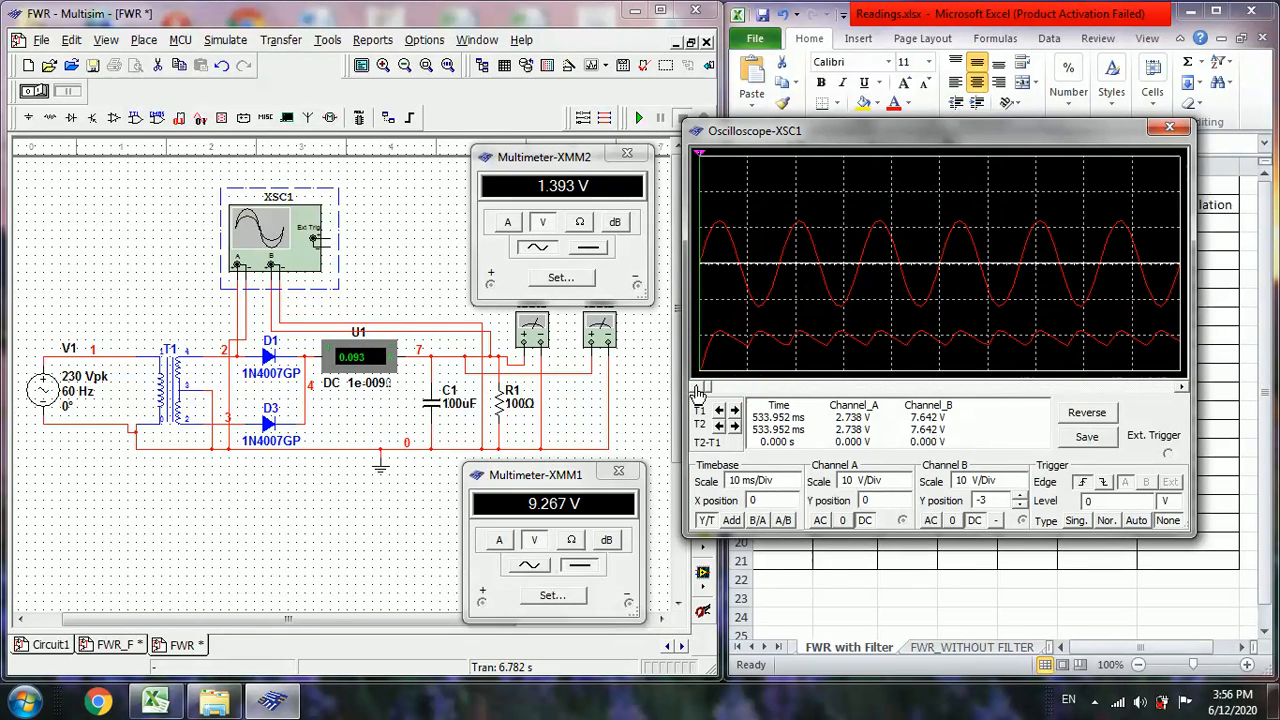
pyautogui.click(698, 390)
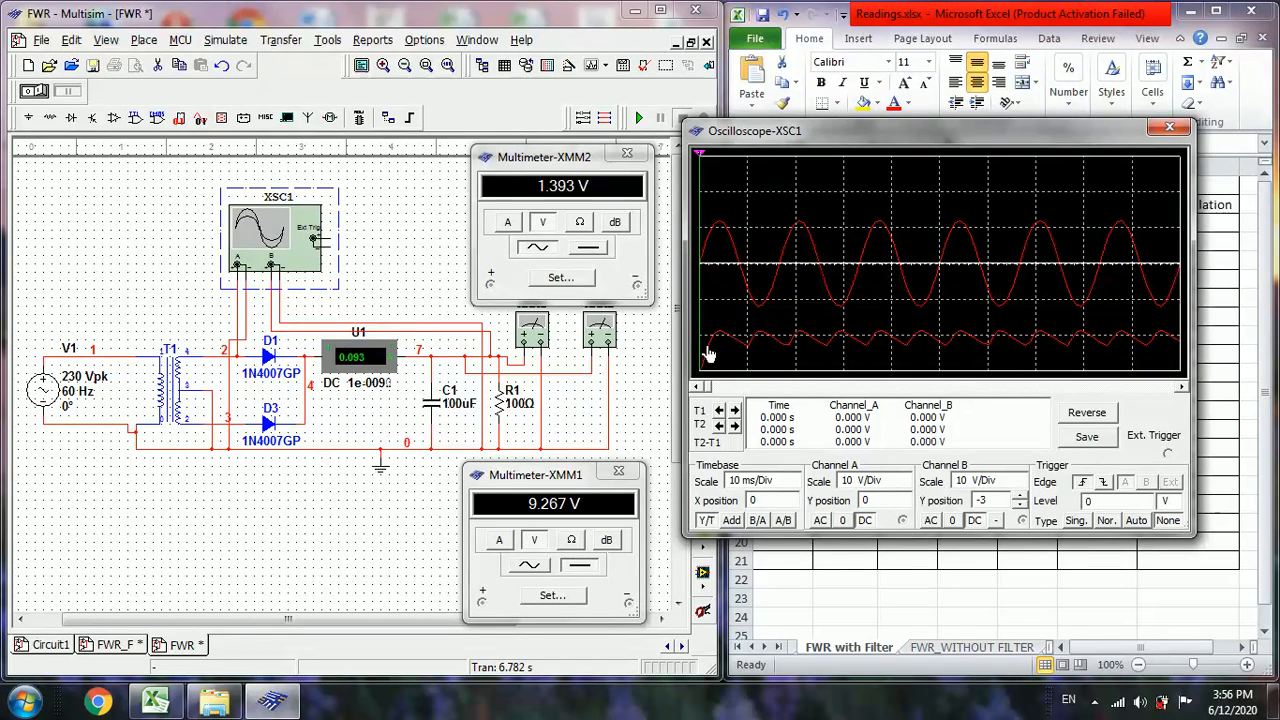
pyautogui.moveTo(712, 340)
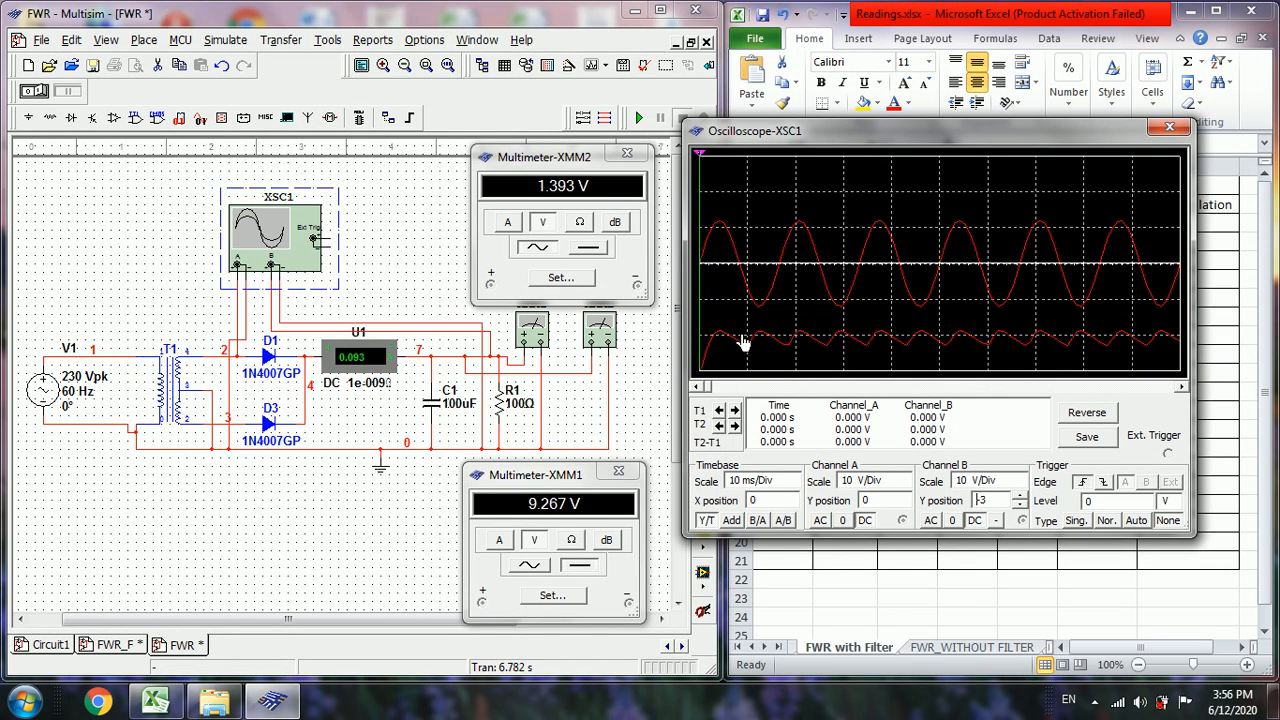
pyautogui.moveTo(773, 343)
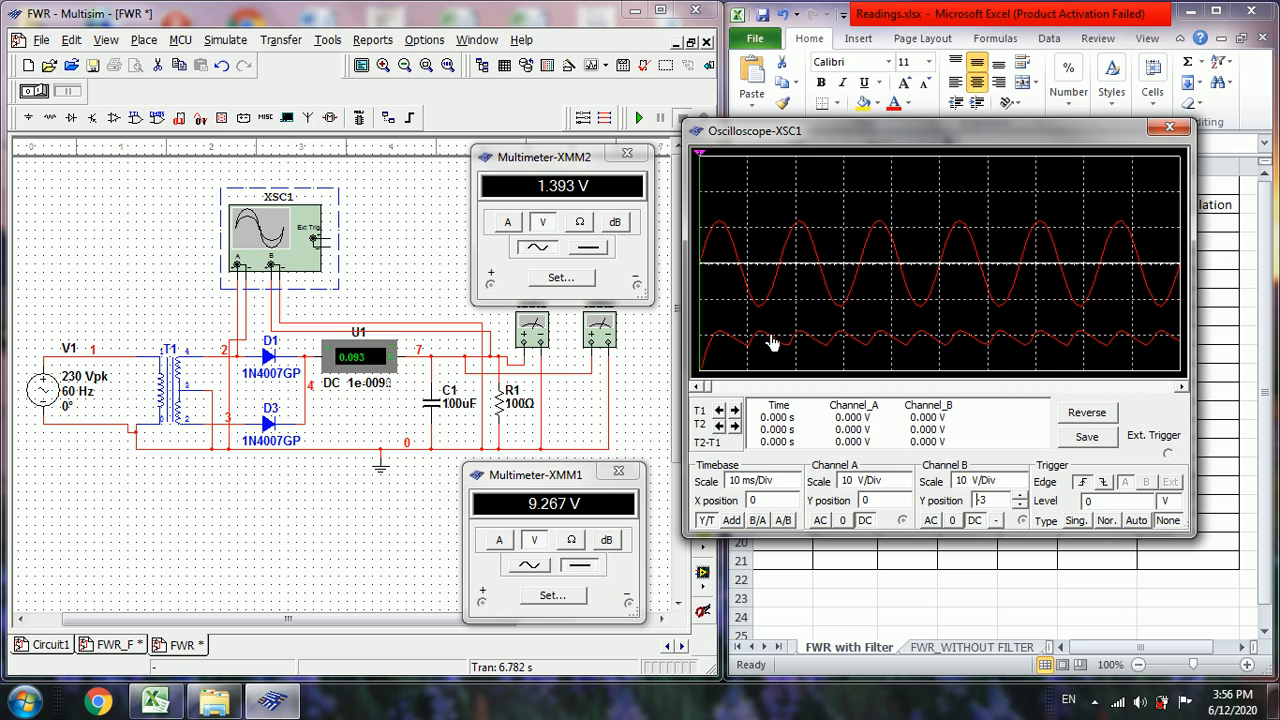
pyautogui.moveTo(750, 352)
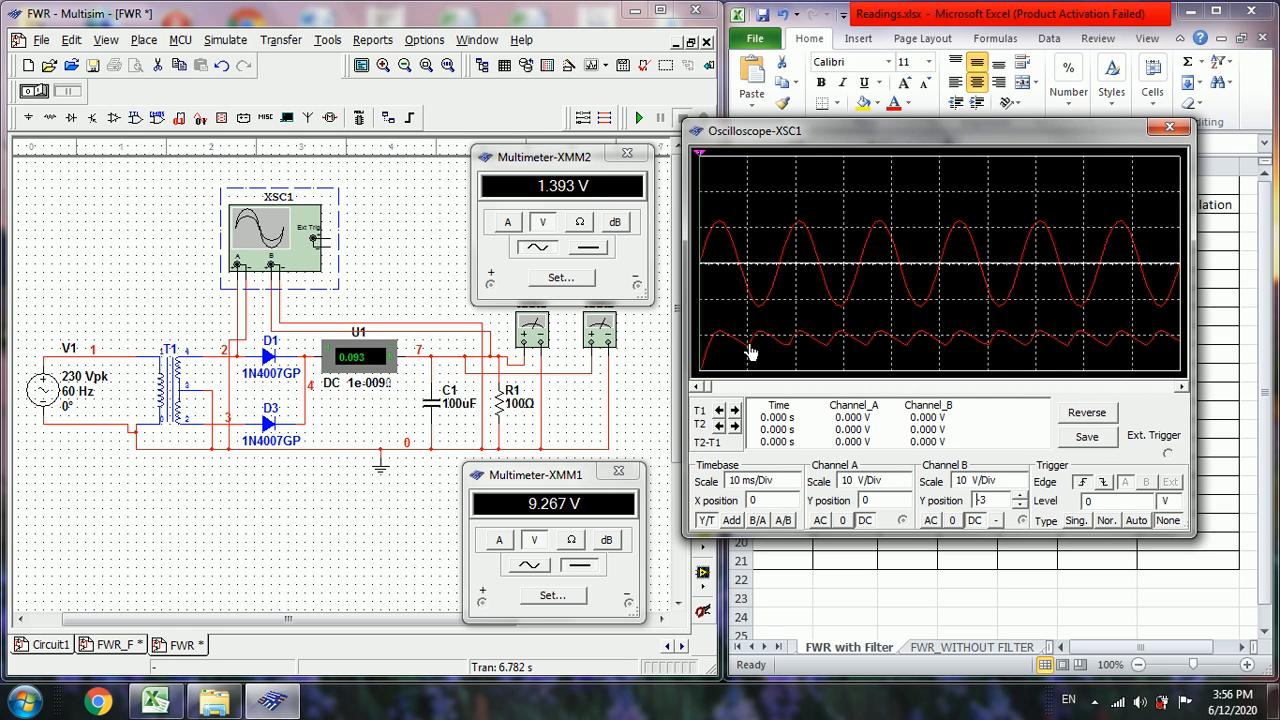
pyautogui.moveTo(869, 368)
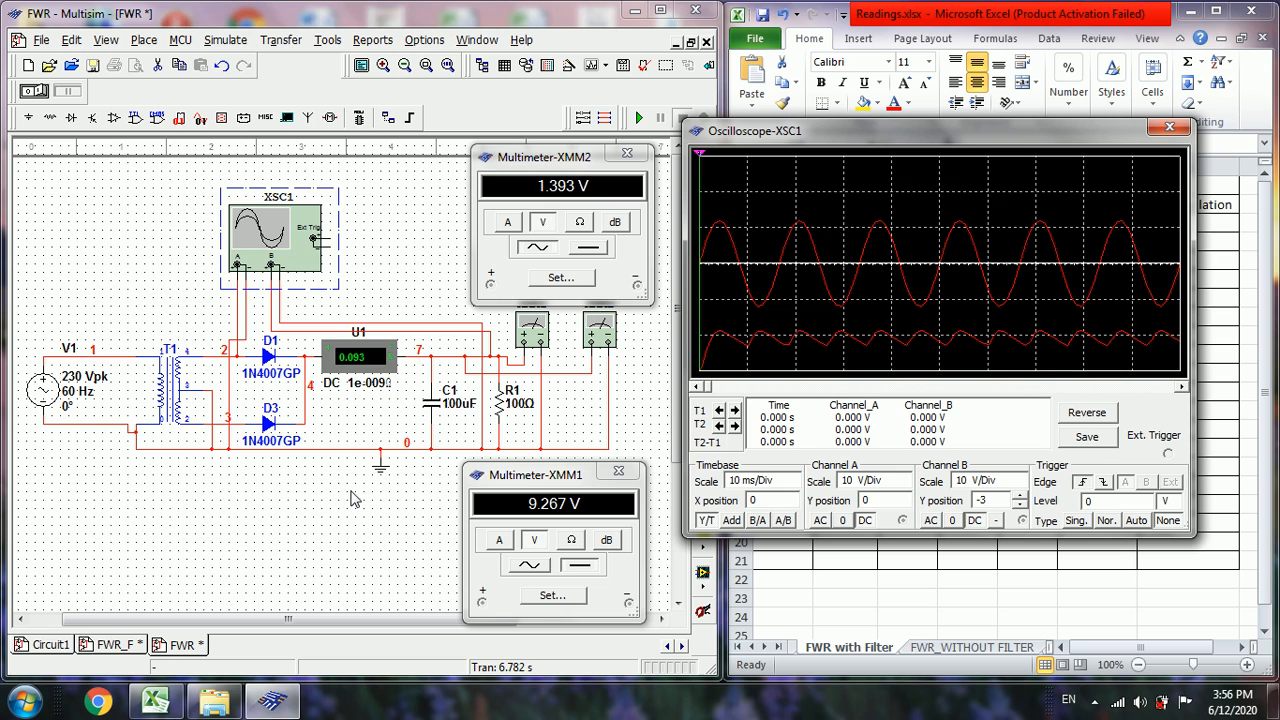
pyautogui.moveTo(795, 336)
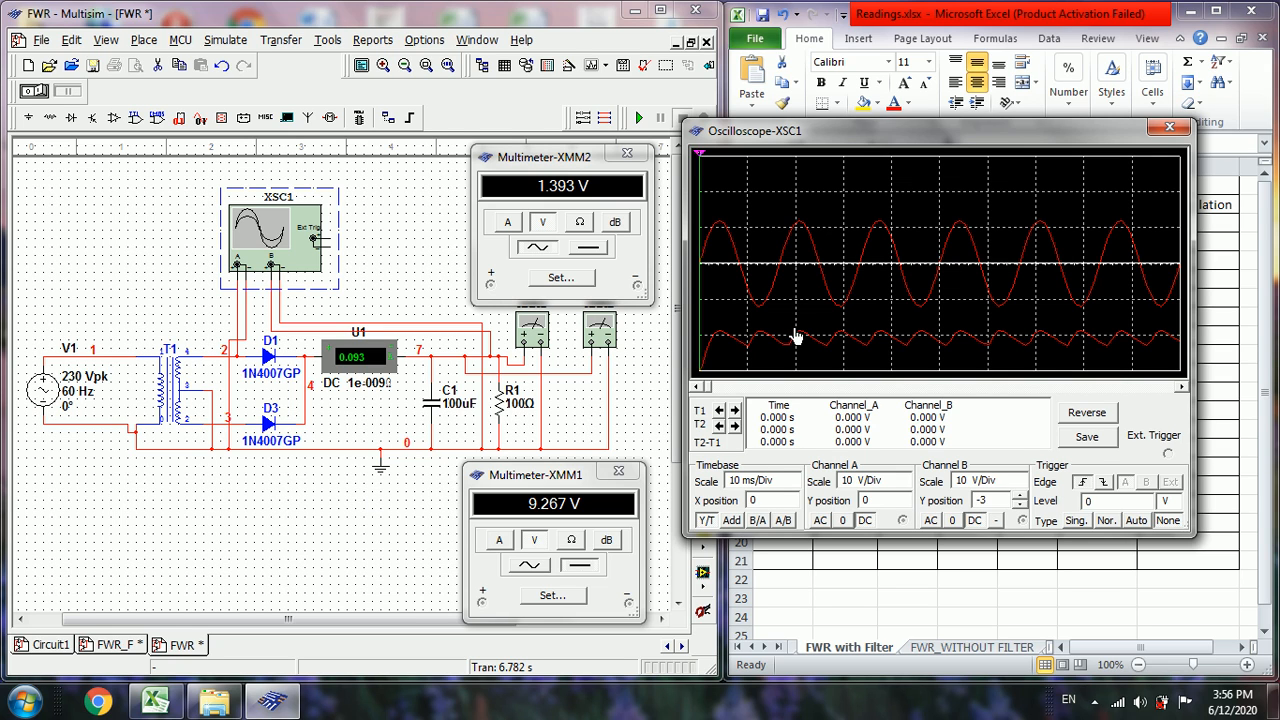
pyautogui.moveTo(770, 341)
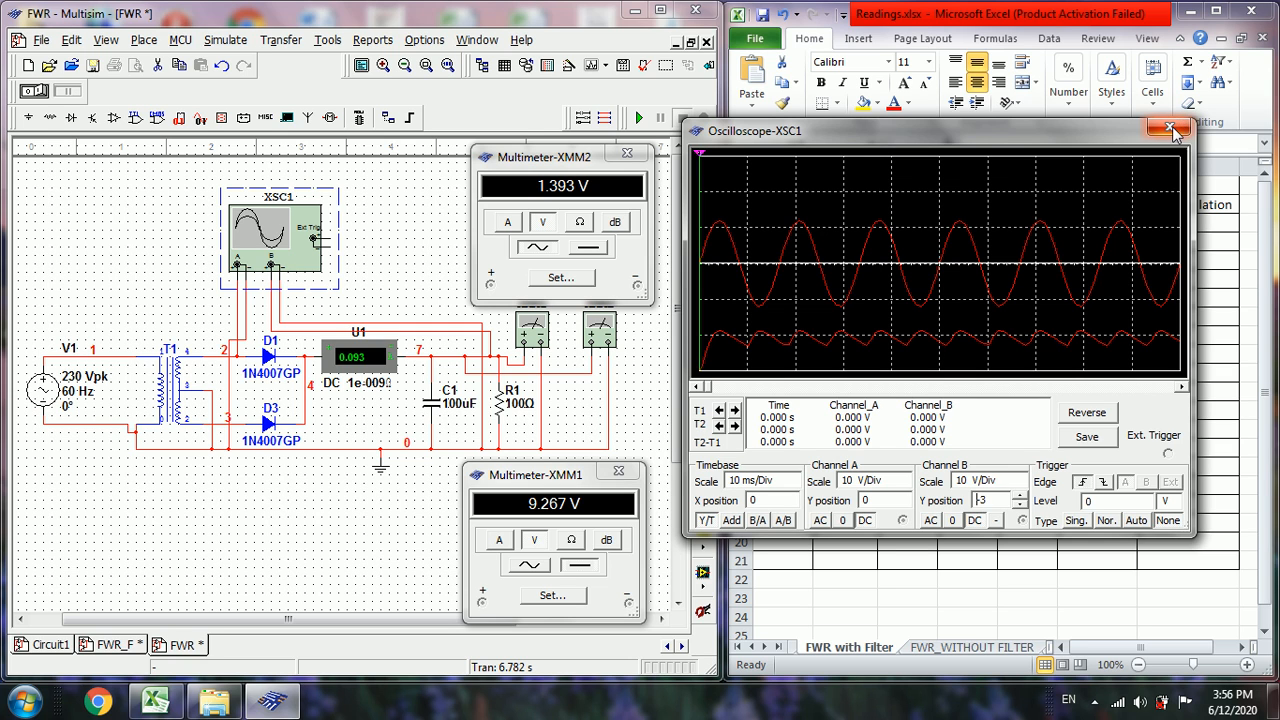
# - Close the oscilloscope and enter 93, 1.393 and 9.267 into C3:E3 of the readings sheet
pyautogui.click(1174, 129)
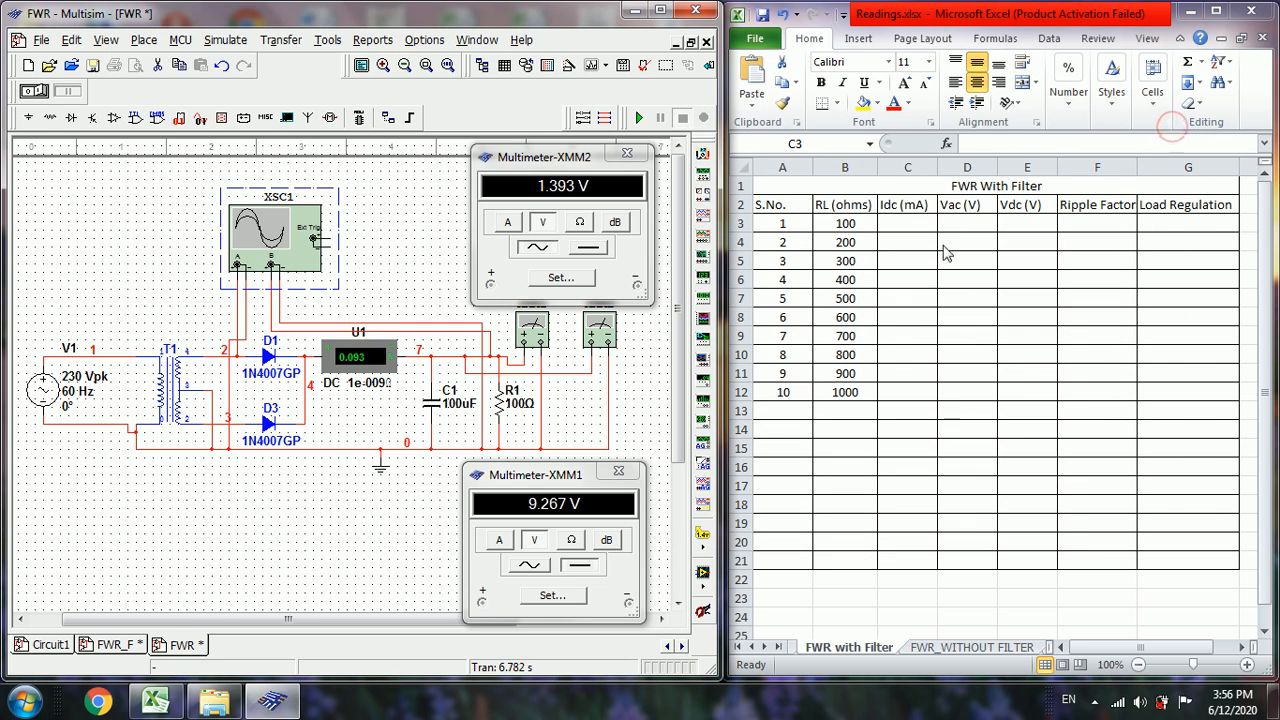
pyautogui.click(907, 223)
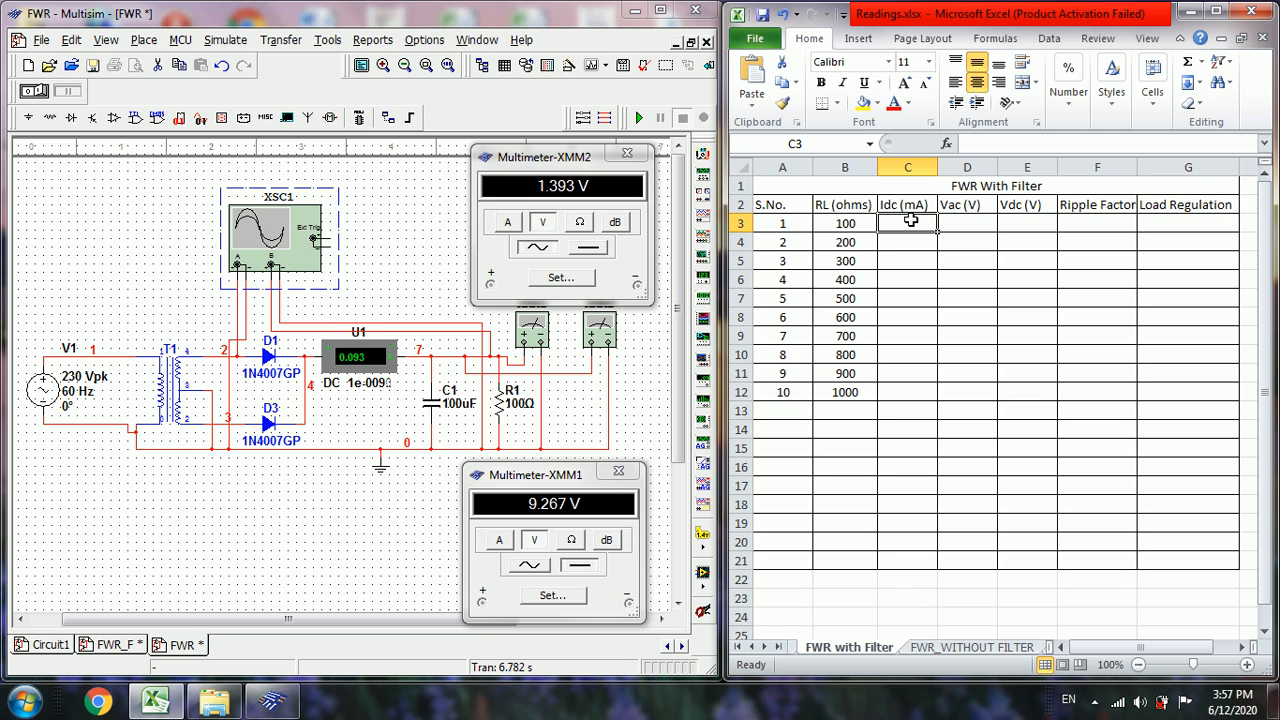
pyautogui.write('93')
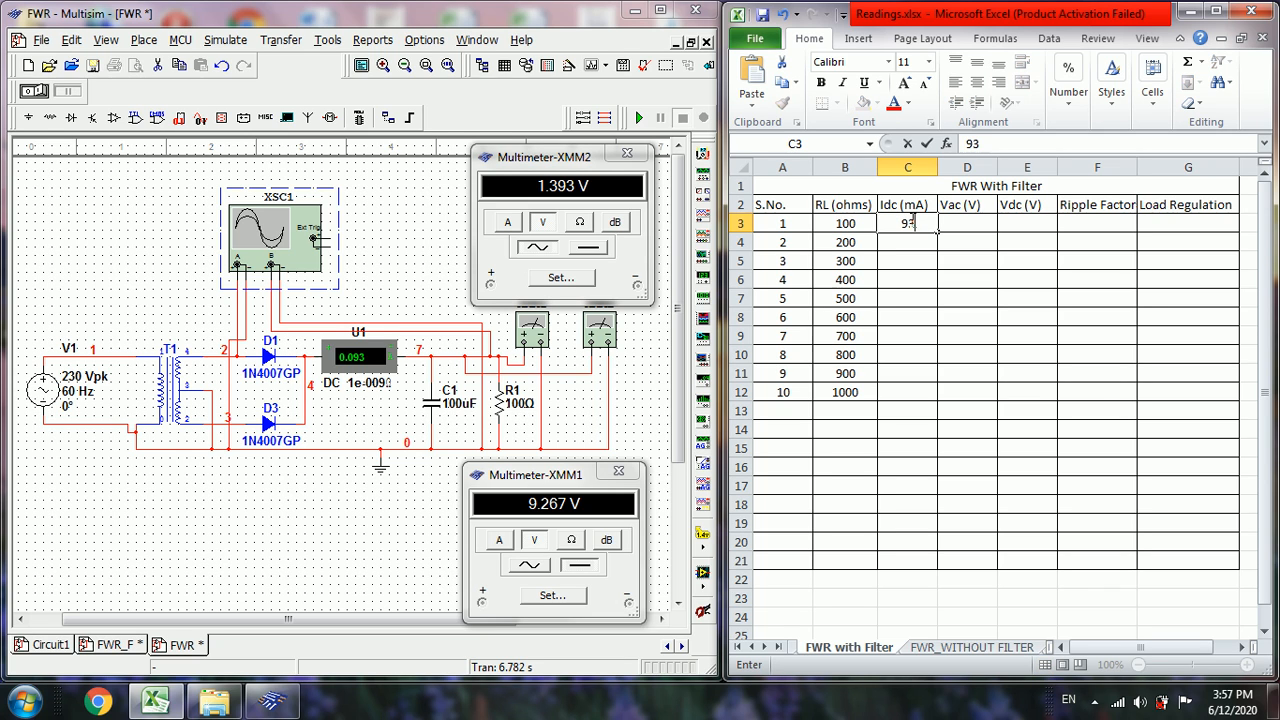
pyautogui.press('Tab')
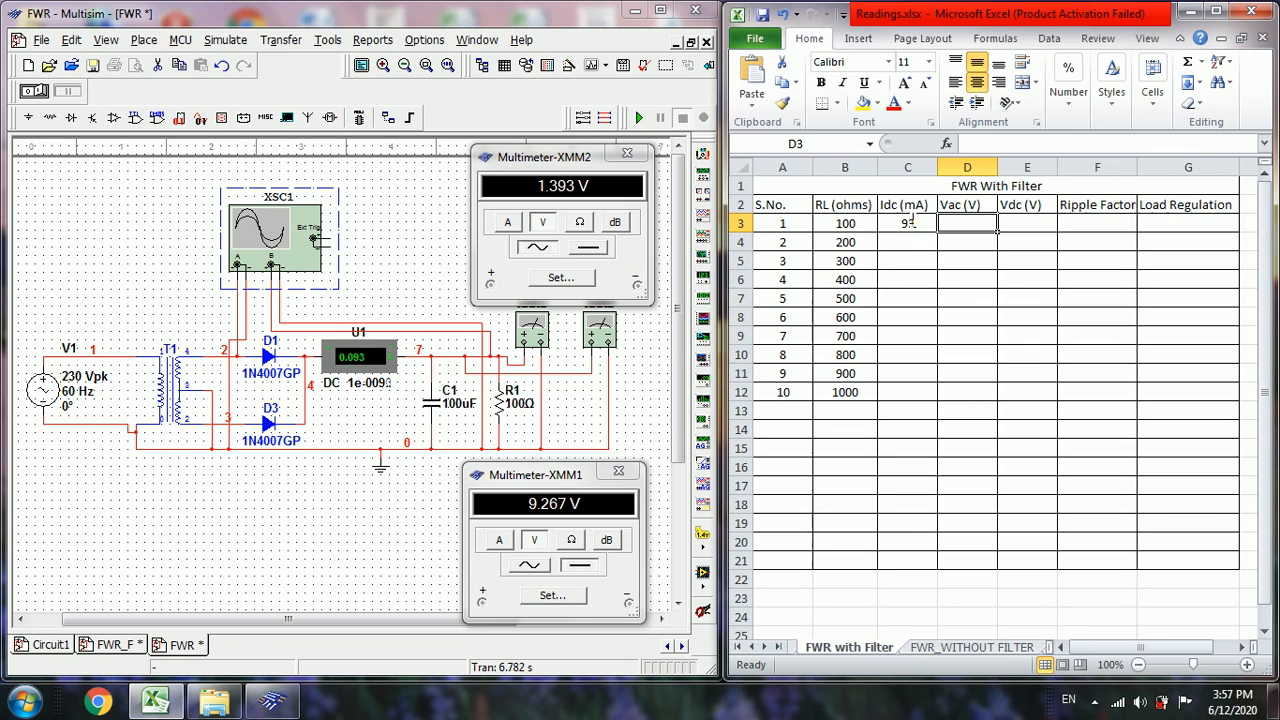
pyautogui.write('1.393')
pyautogui.click(1027, 223)
pyautogui.write('9.267')
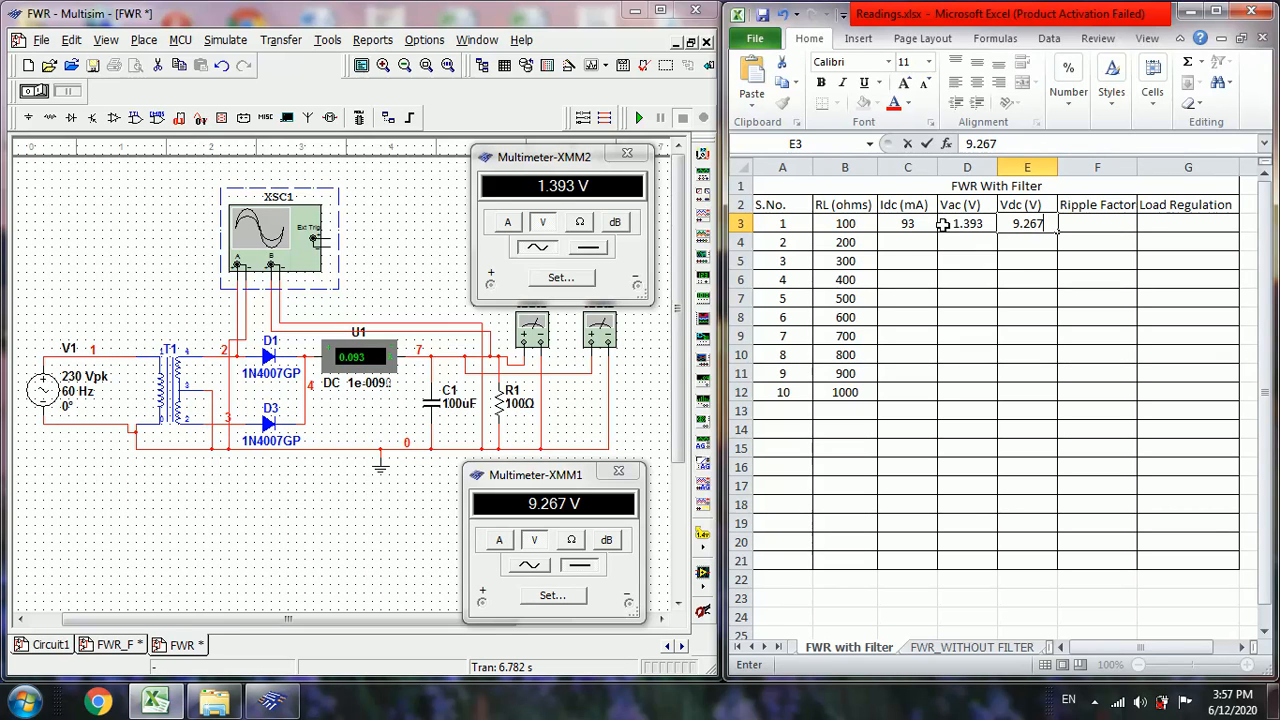
pyautogui.click(907, 242)
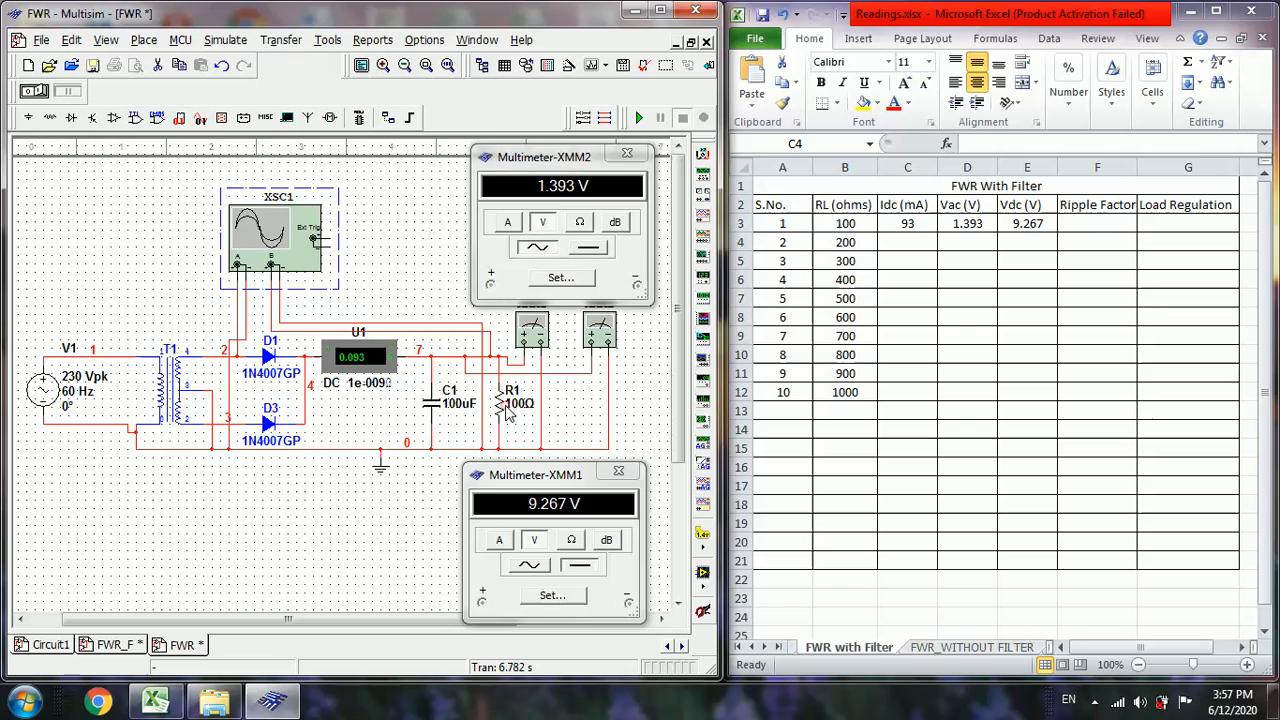
# - Set R1 to 200 Ω, re-simulate, and log 51 mA, 0.829 V and 10.131 V in row 4
pyautogui.doubleClick(511, 402)
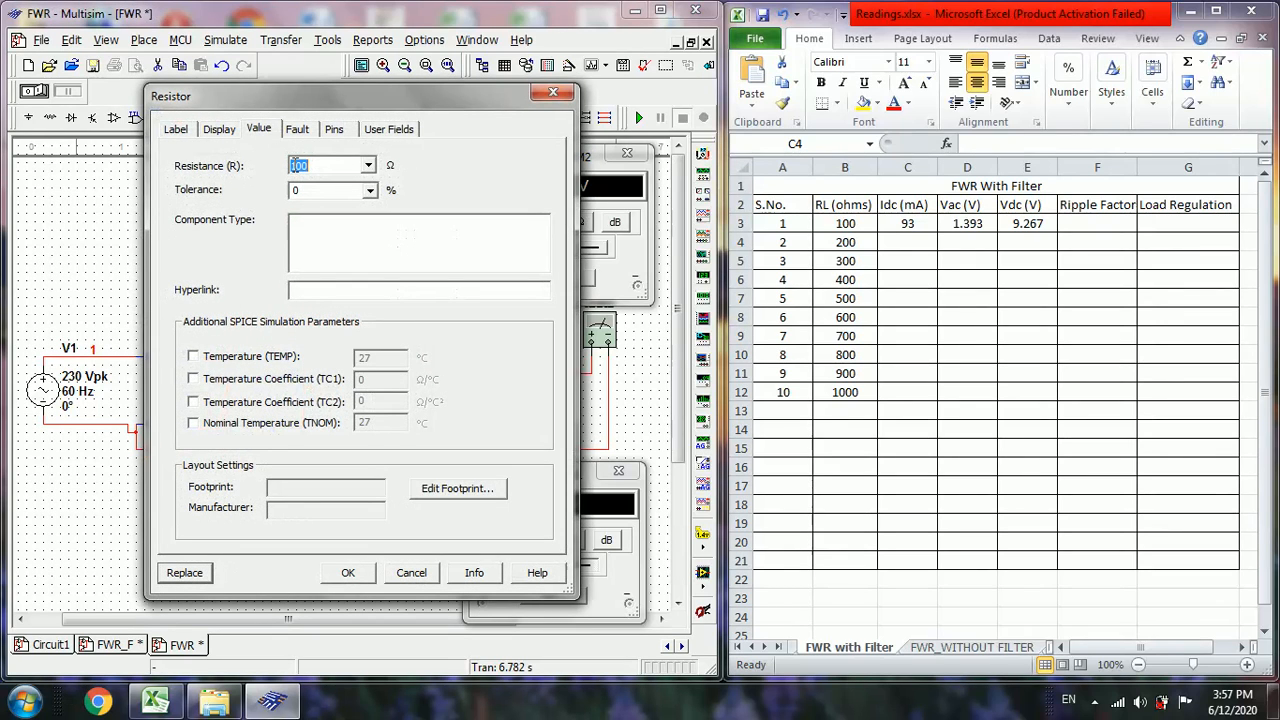
pyautogui.write('200')
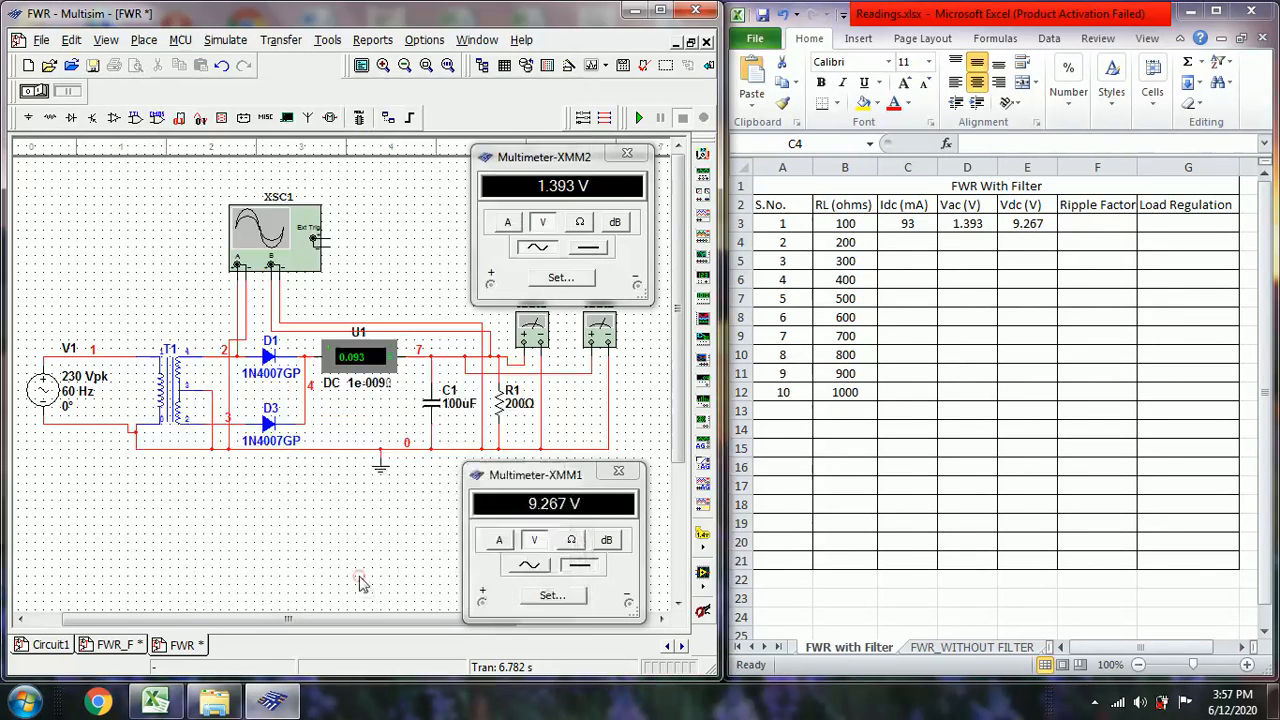
pyautogui.click(638, 117)
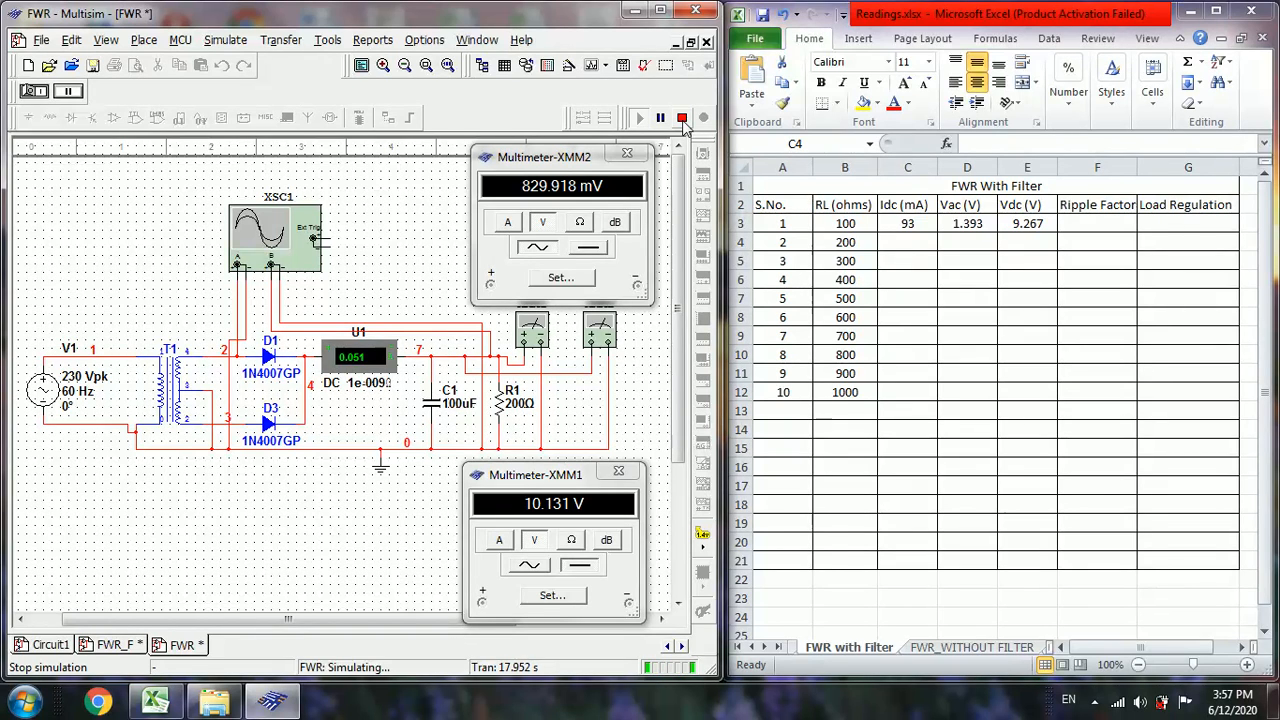
pyautogui.click(683, 118)
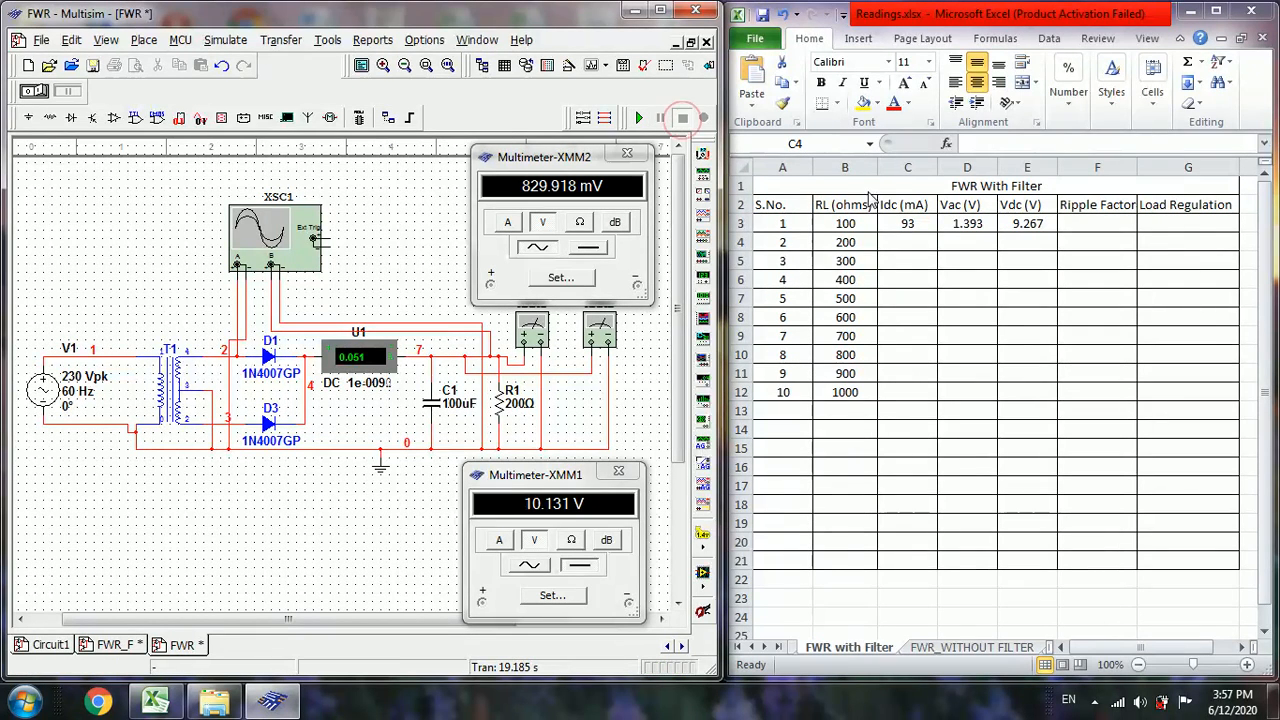
pyautogui.click(907, 242)
pyautogui.write('51')
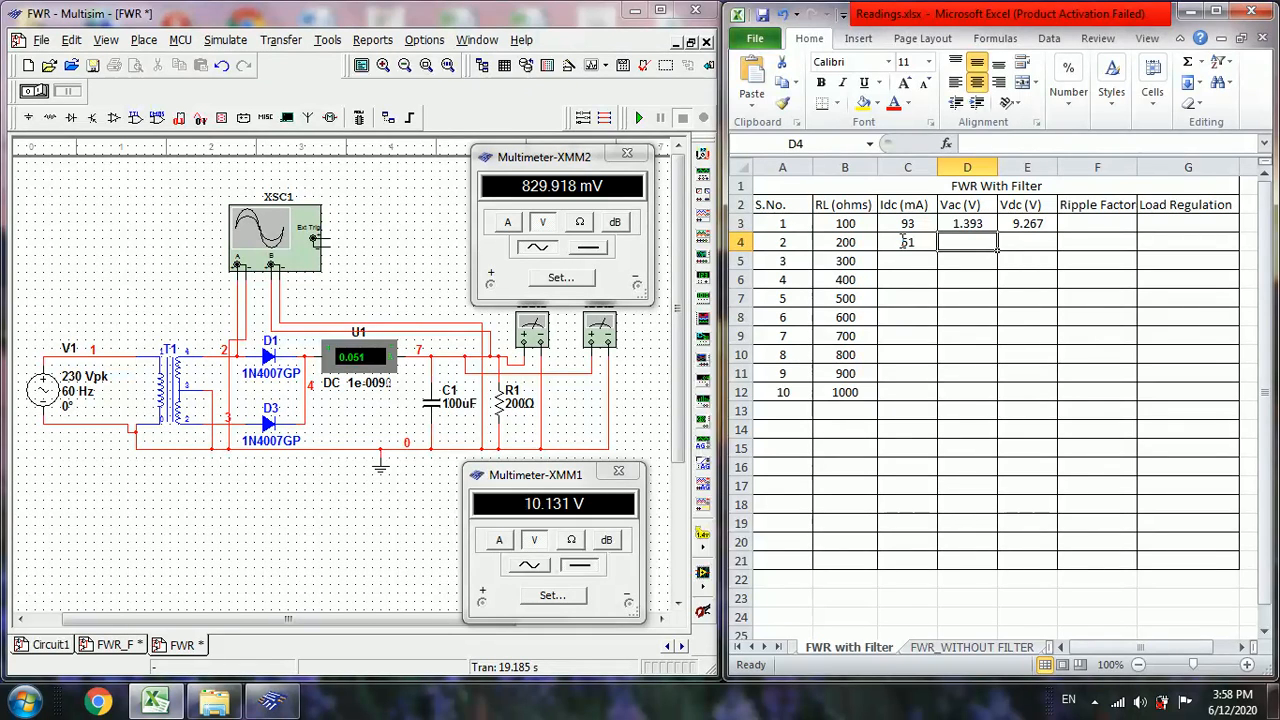
pyautogui.write('0.131')
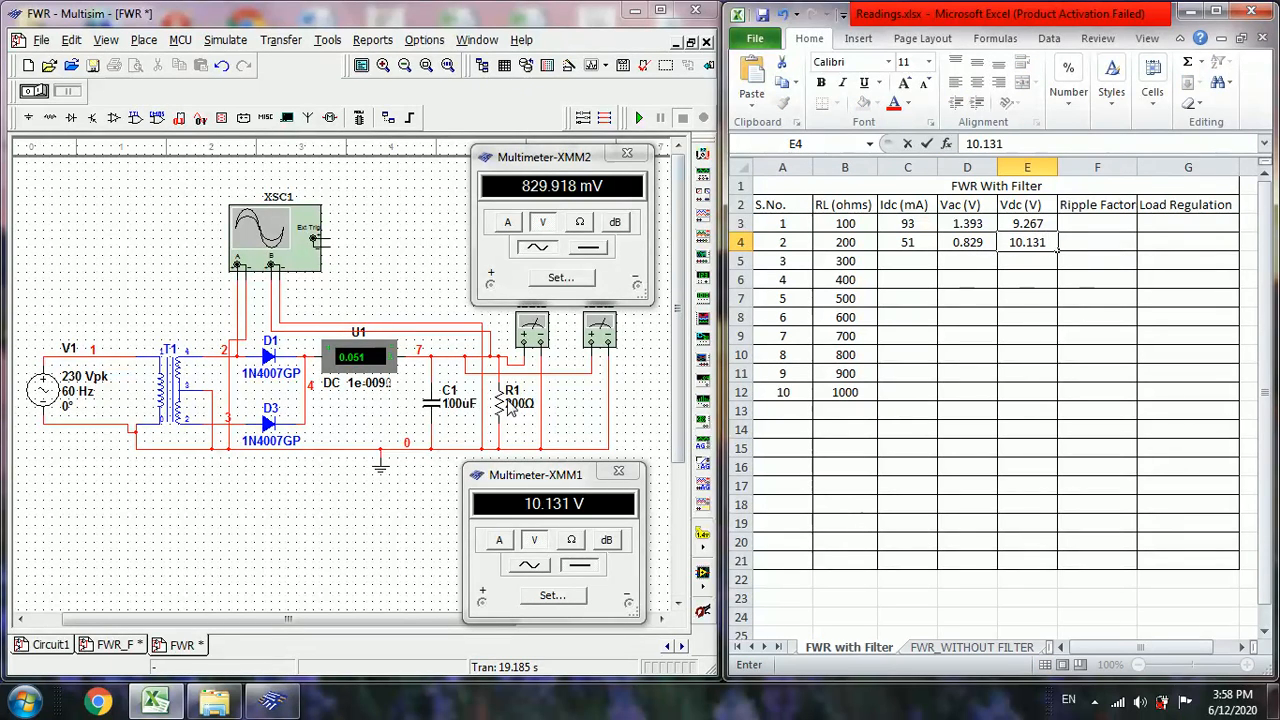
# - Set R1's resistance to 300 Ω, then run and stop the simulation
pyautogui.doubleClick(511, 400)
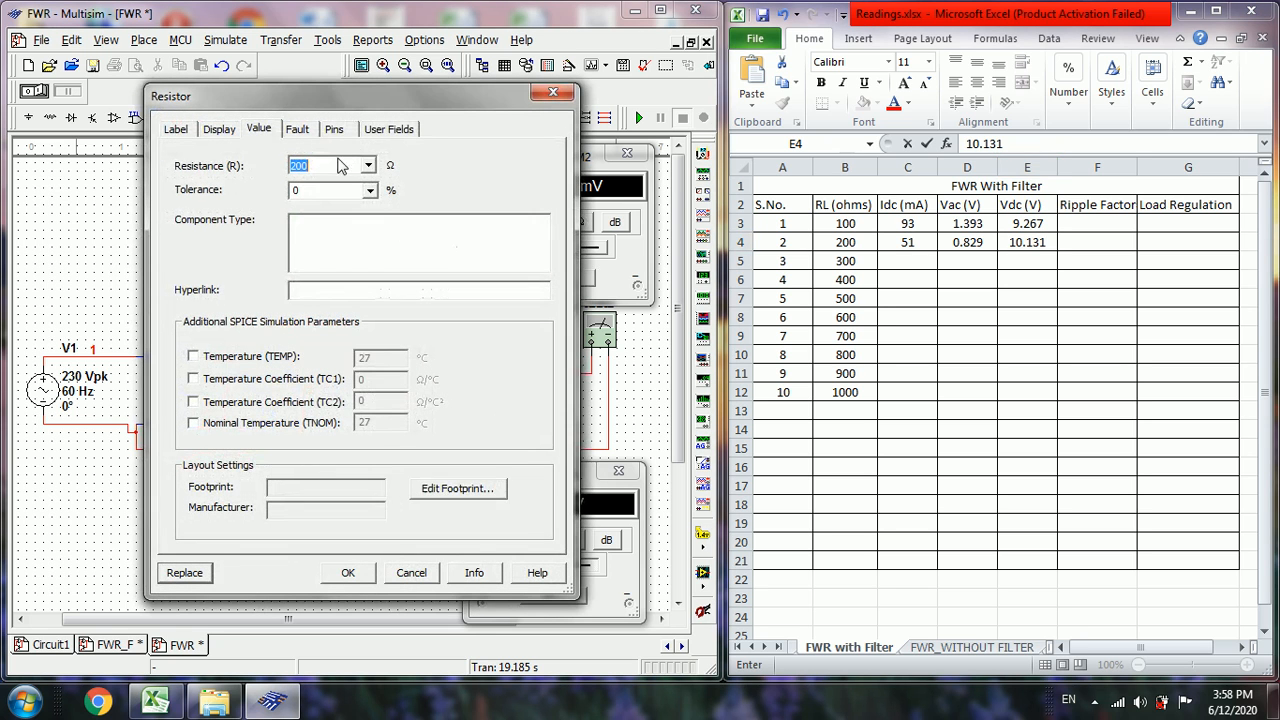
pyautogui.write('300')
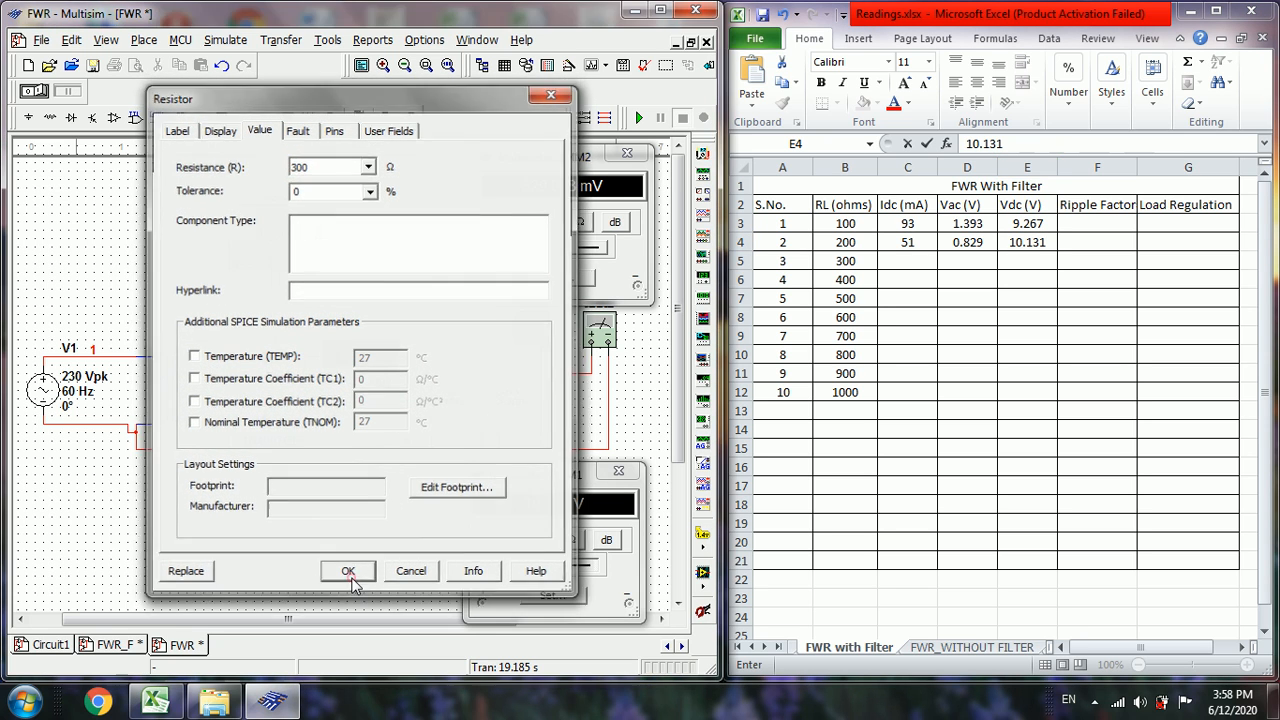
pyautogui.click(347, 571)
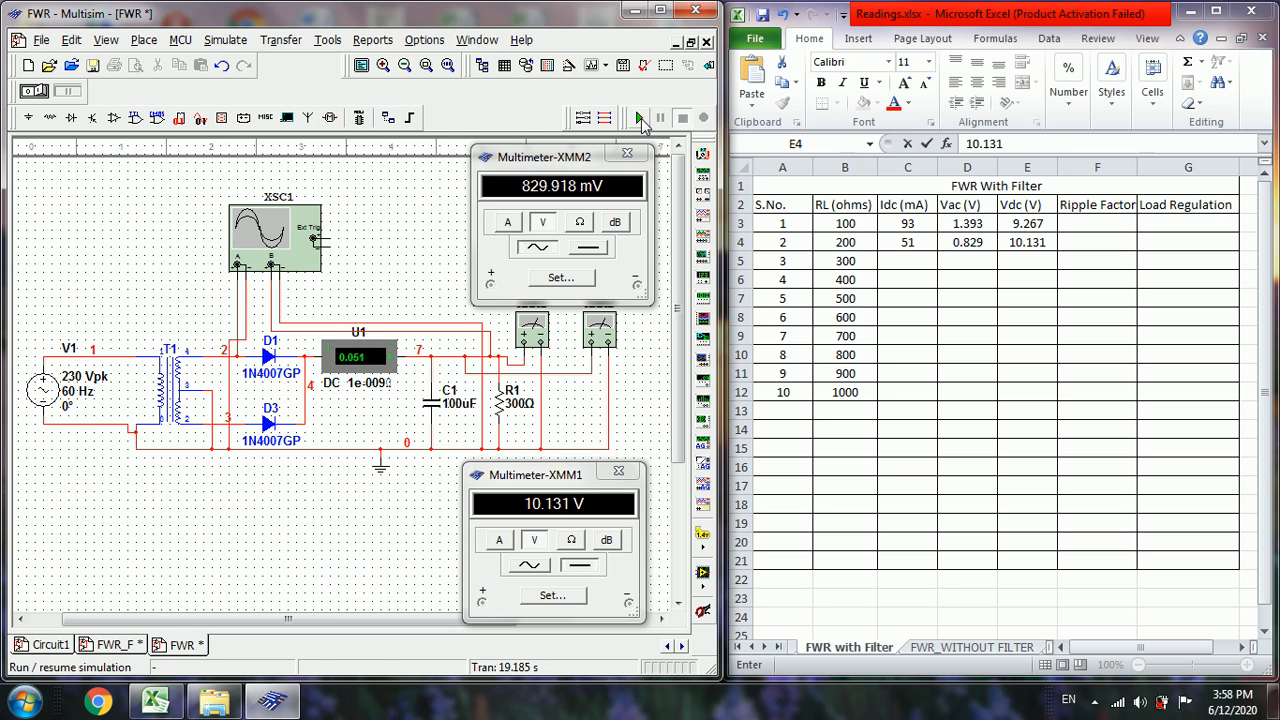
pyautogui.click(638, 117)
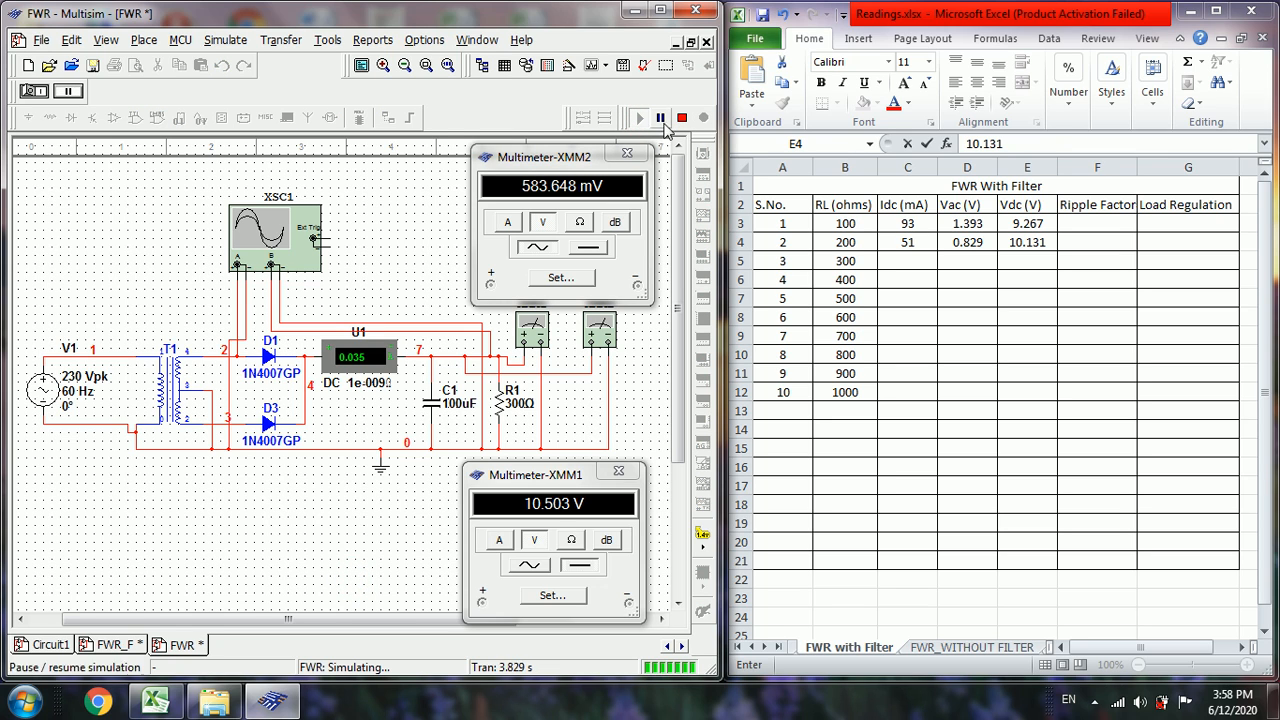
pyautogui.moveTo(682, 118)
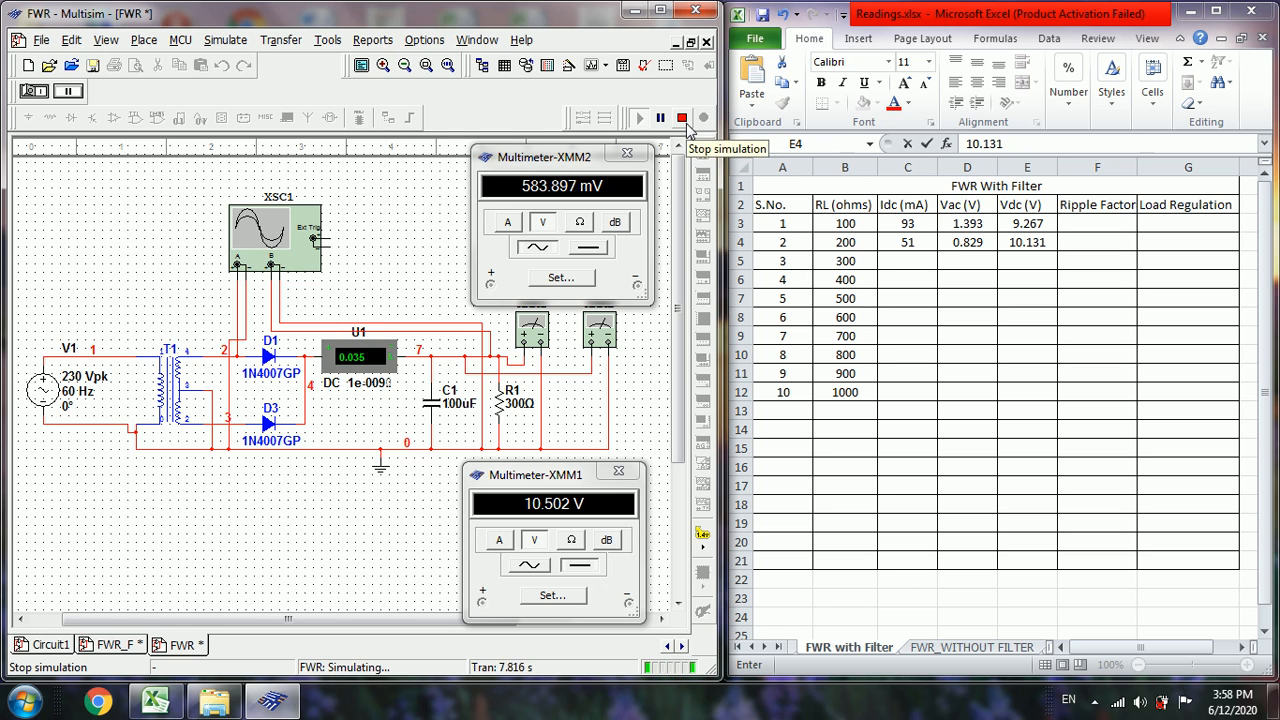
pyautogui.click(681, 118)
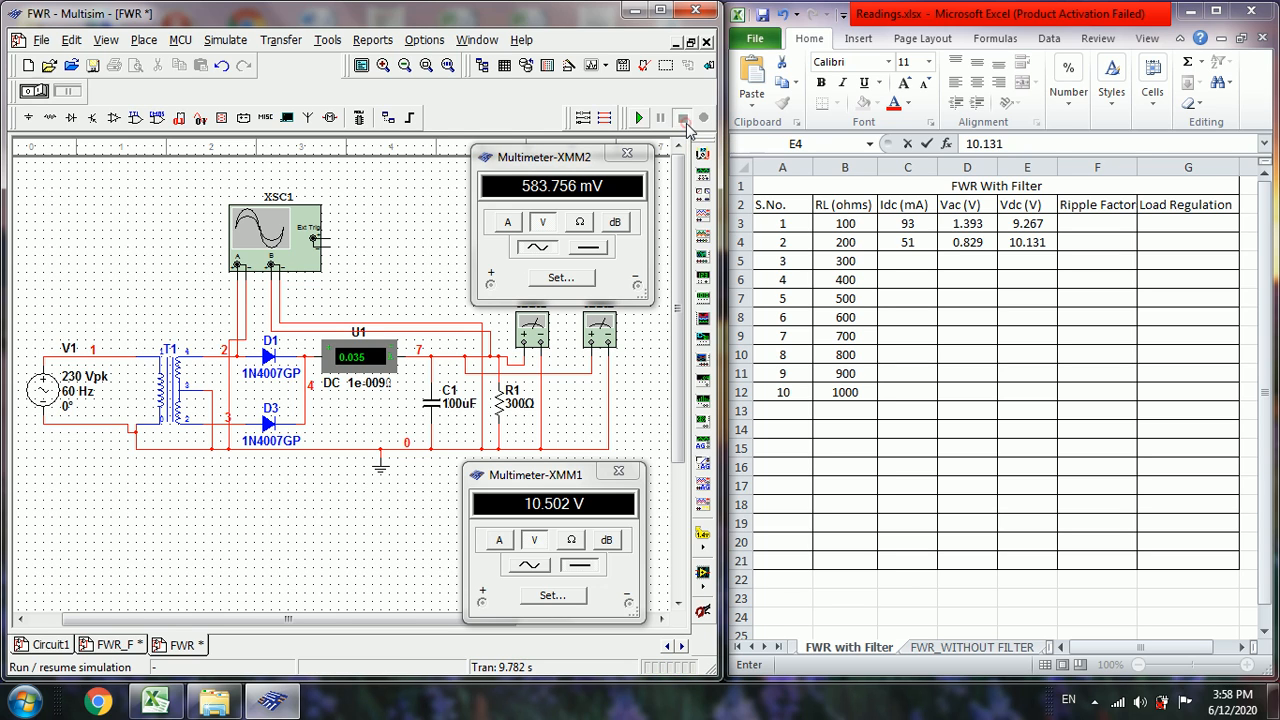
pyautogui.click(685, 117)
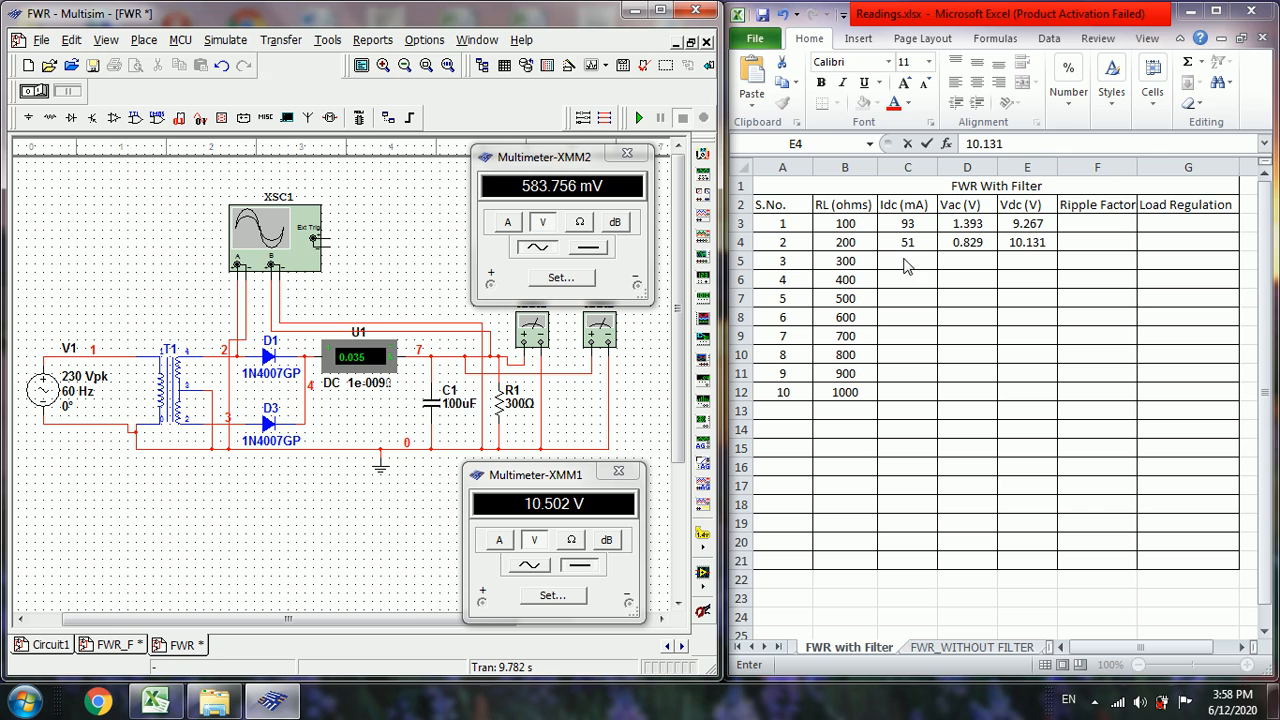
# - Type 35, 0.583 and 10.502 into C5, D5 and E5
pyautogui.click(907, 261)
pyautogui.write('35')
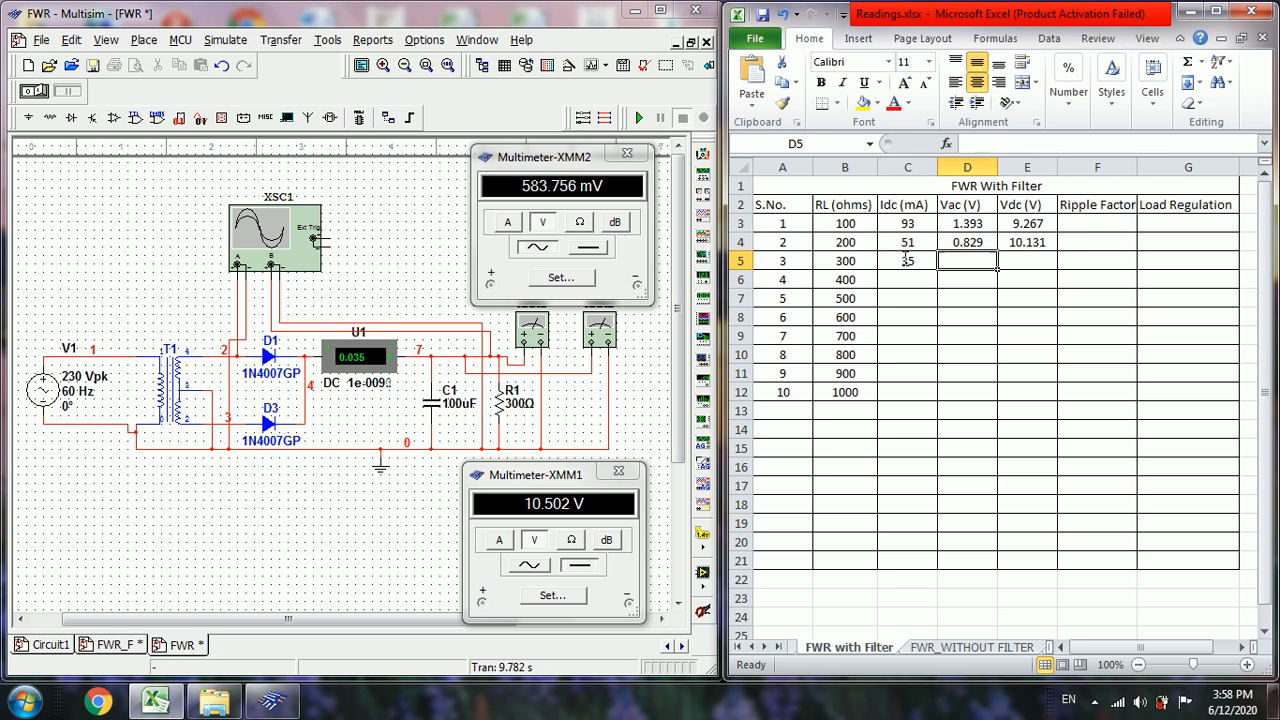
pyautogui.write('0.583')
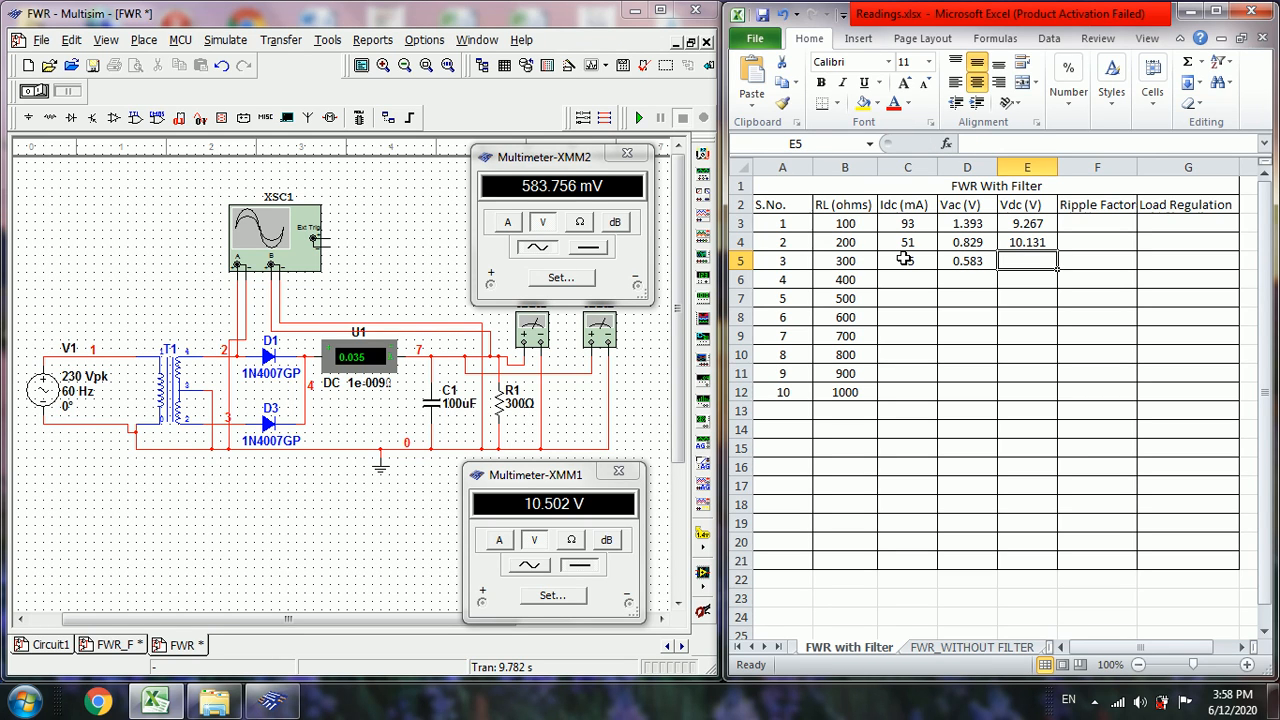
pyautogui.write('10.502')
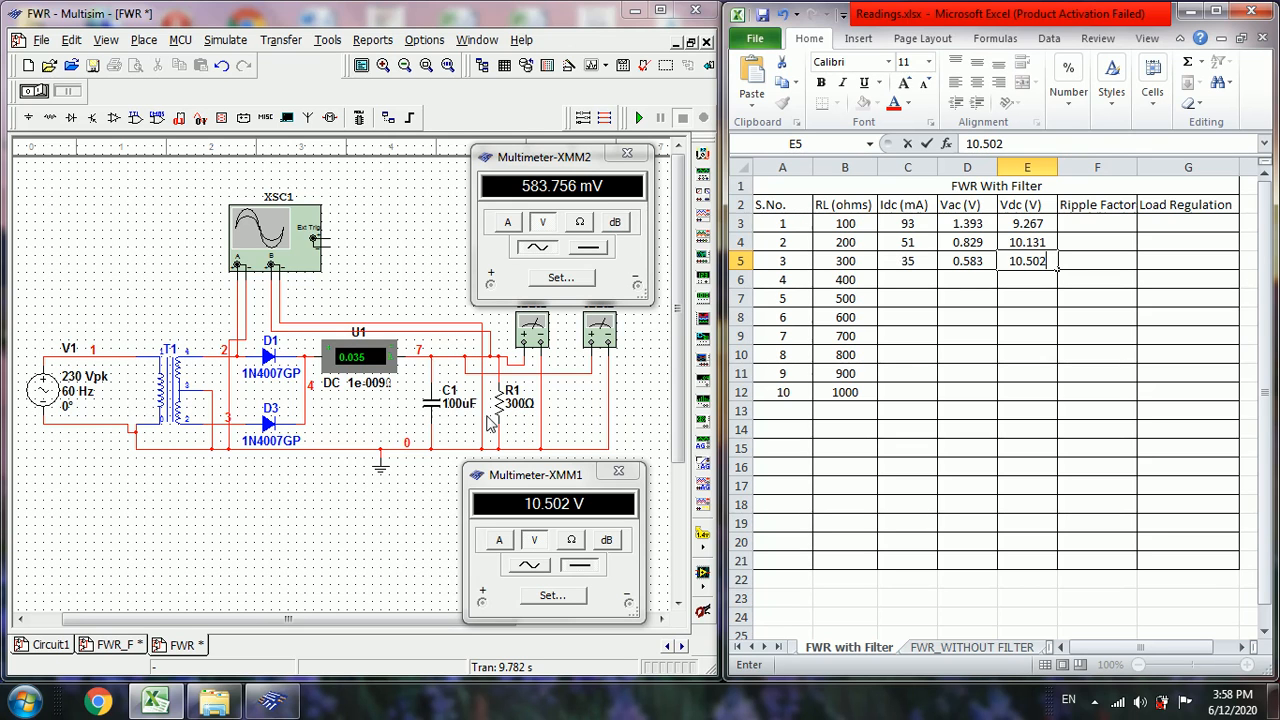
# - Apply 400 Ω to R1, then run and stop the simulation
pyautogui.doubleClick(510, 400)
pyautogui.write('400')
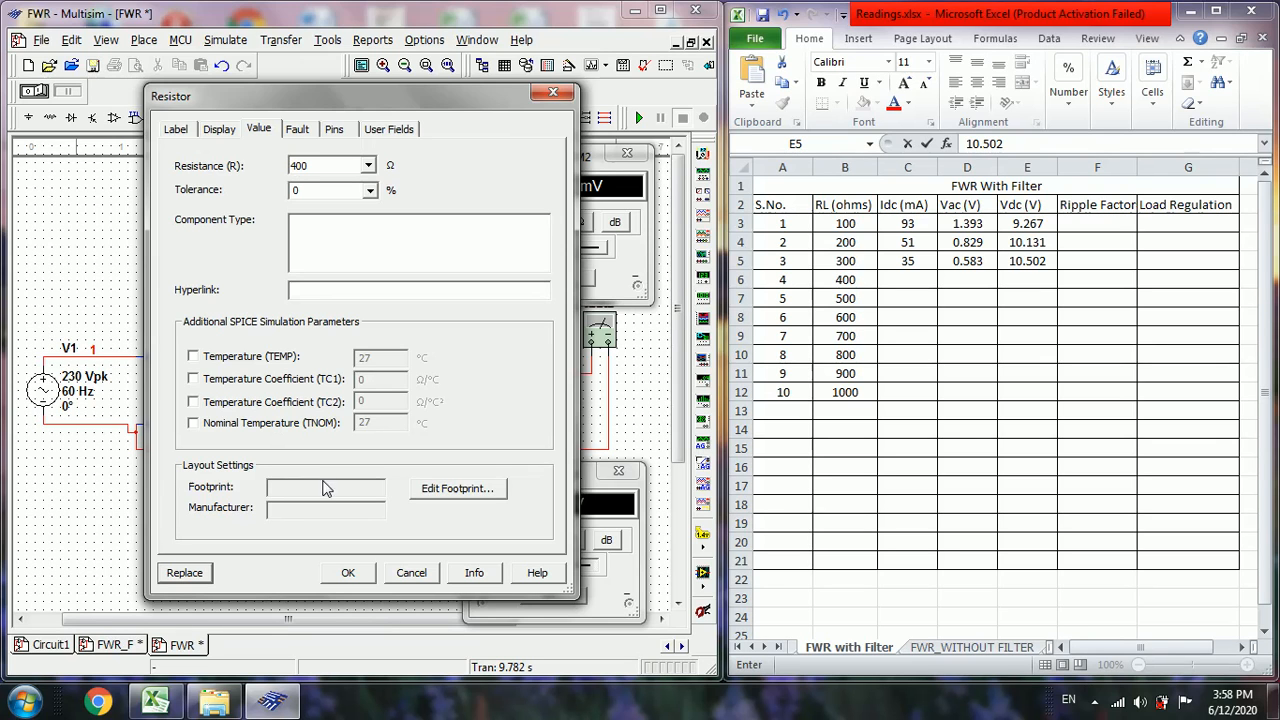
pyautogui.click(348, 572)
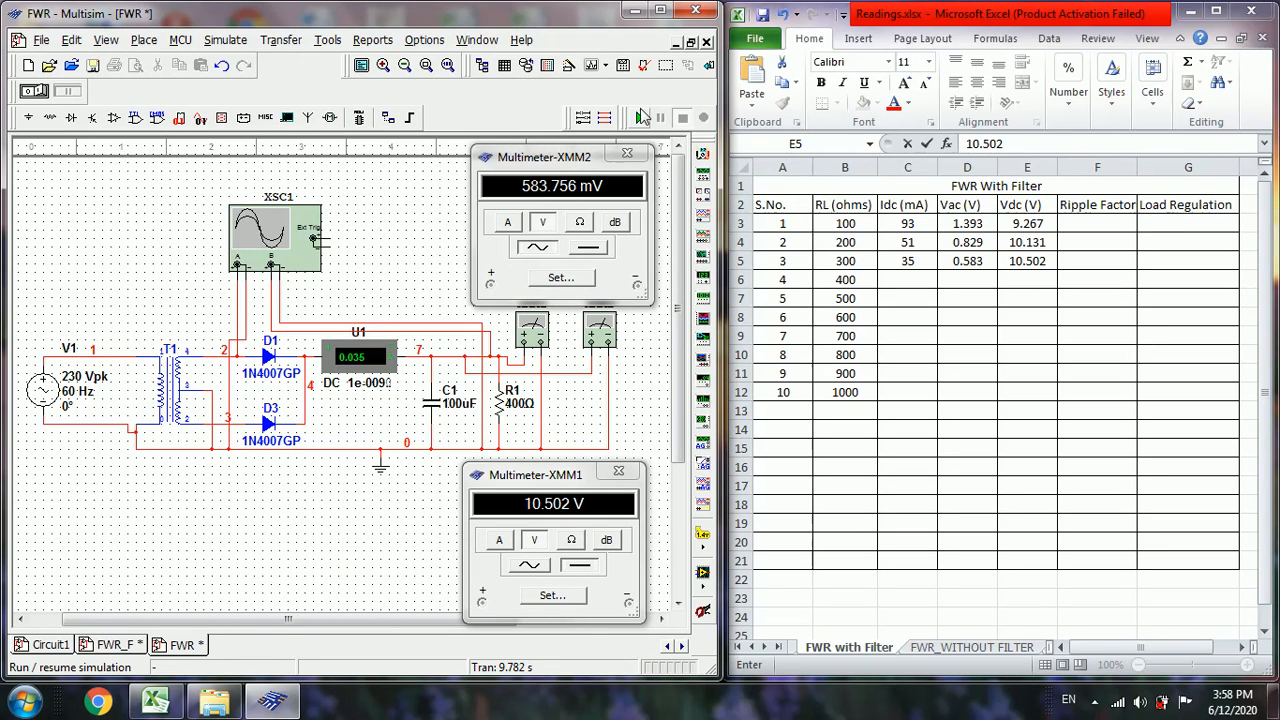
pyautogui.click(638, 118)
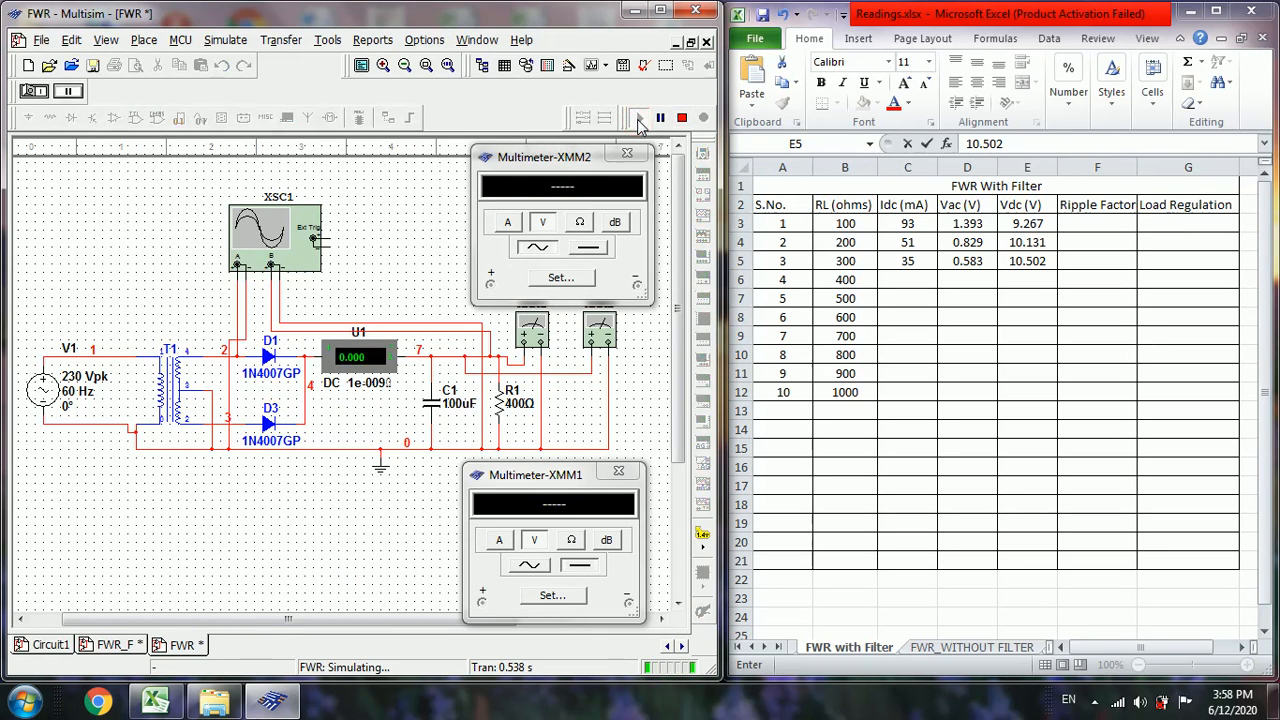
pyautogui.moveTo(691, 123)
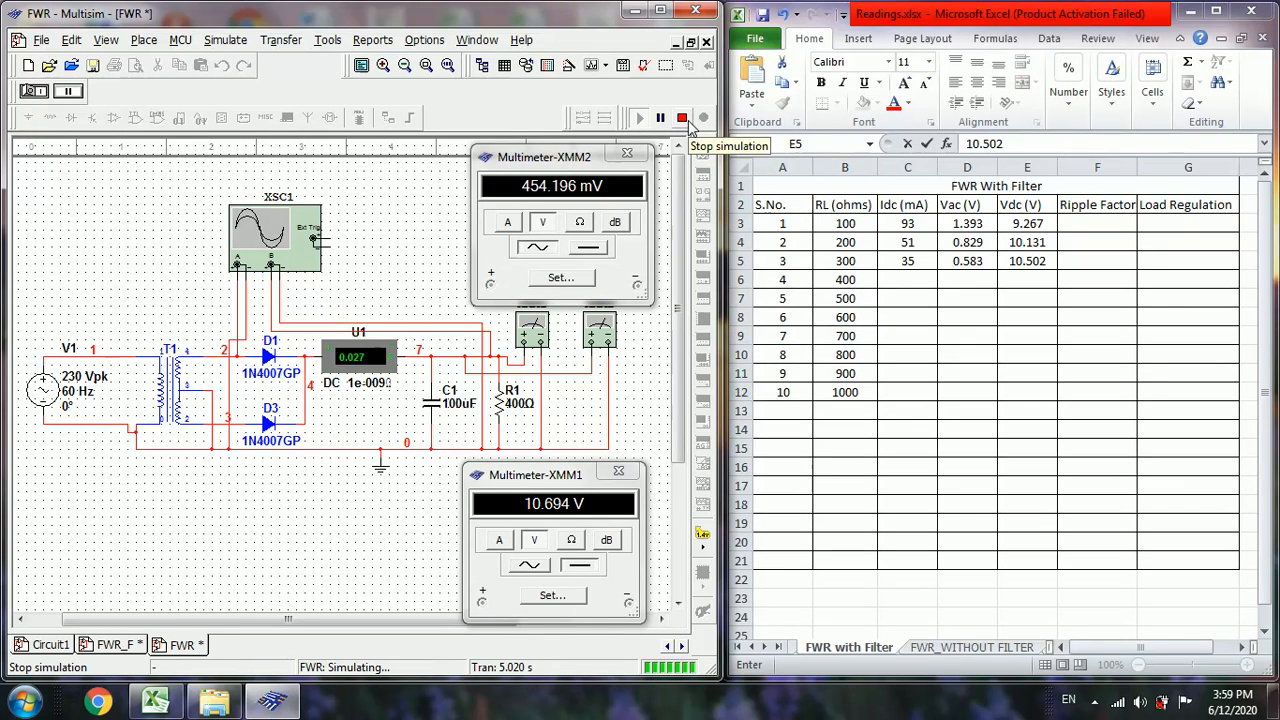
pyautogui.click(682, 118)
pyautogui.write('27')
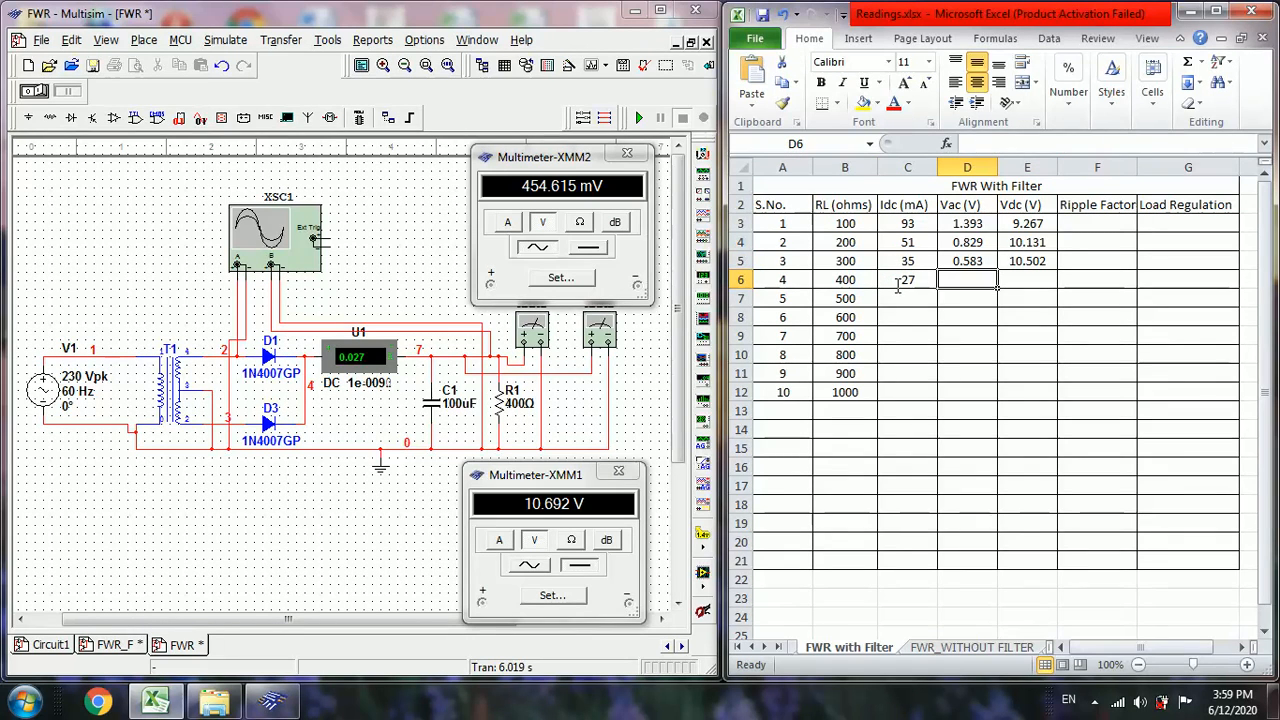
# - Type 0.454 into D6 and 10.692 into E6
pyautogui.write('0.')
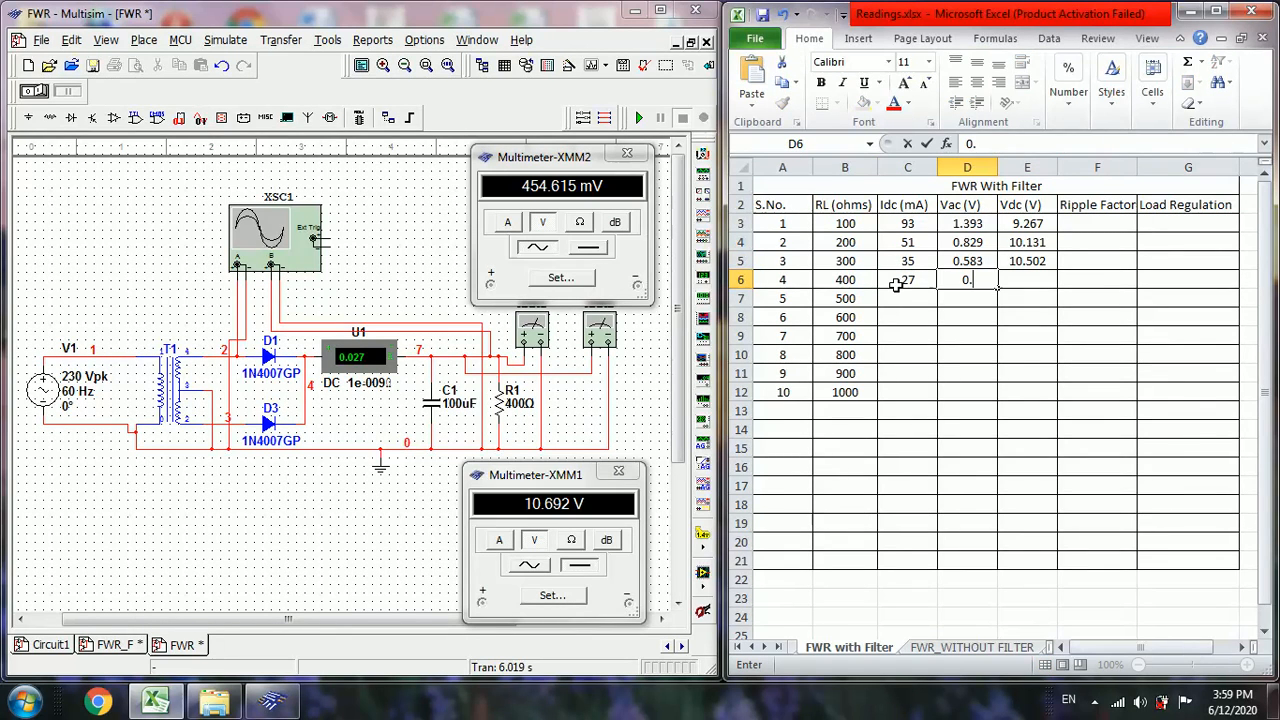
pyautogui.write('454')
pyautogui.click(1027, 280)
pyautogui.write('10.692')
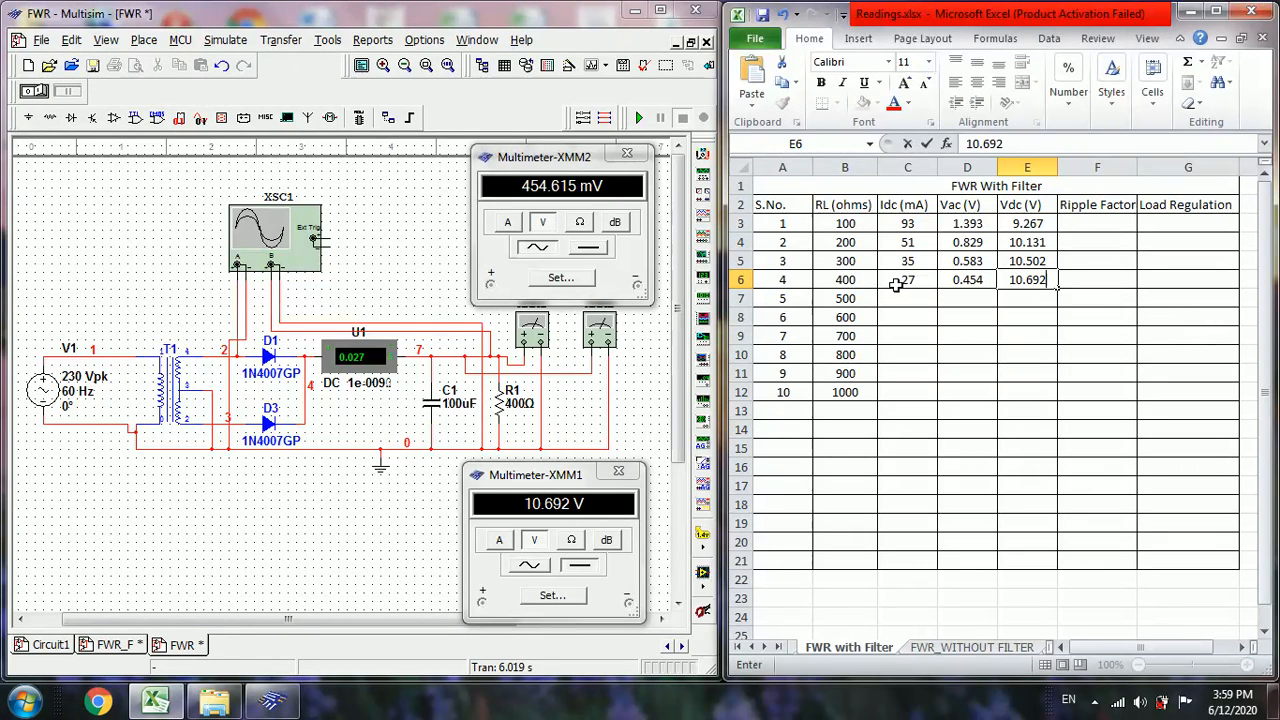
pyautogui.moveTo(510, 408)
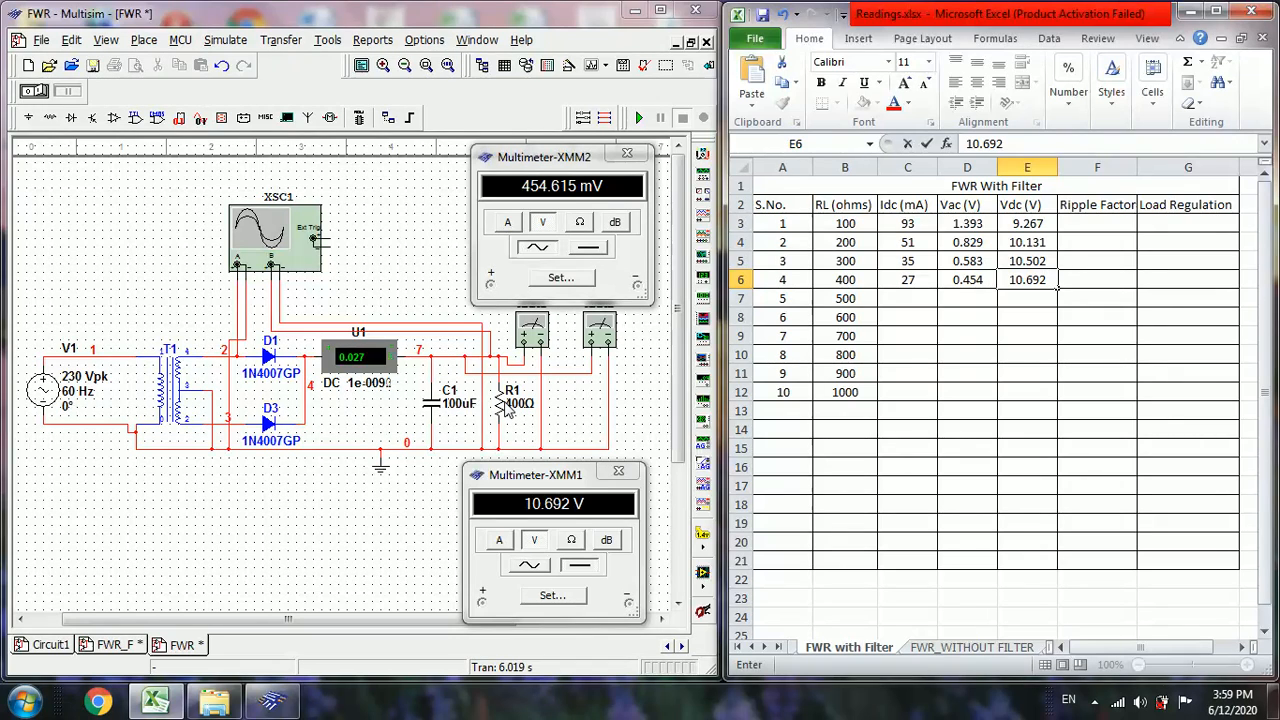
# - Change R1 to 500 Ω, then run and stop the simulation
pyautogui.doubleClick(511, 400)
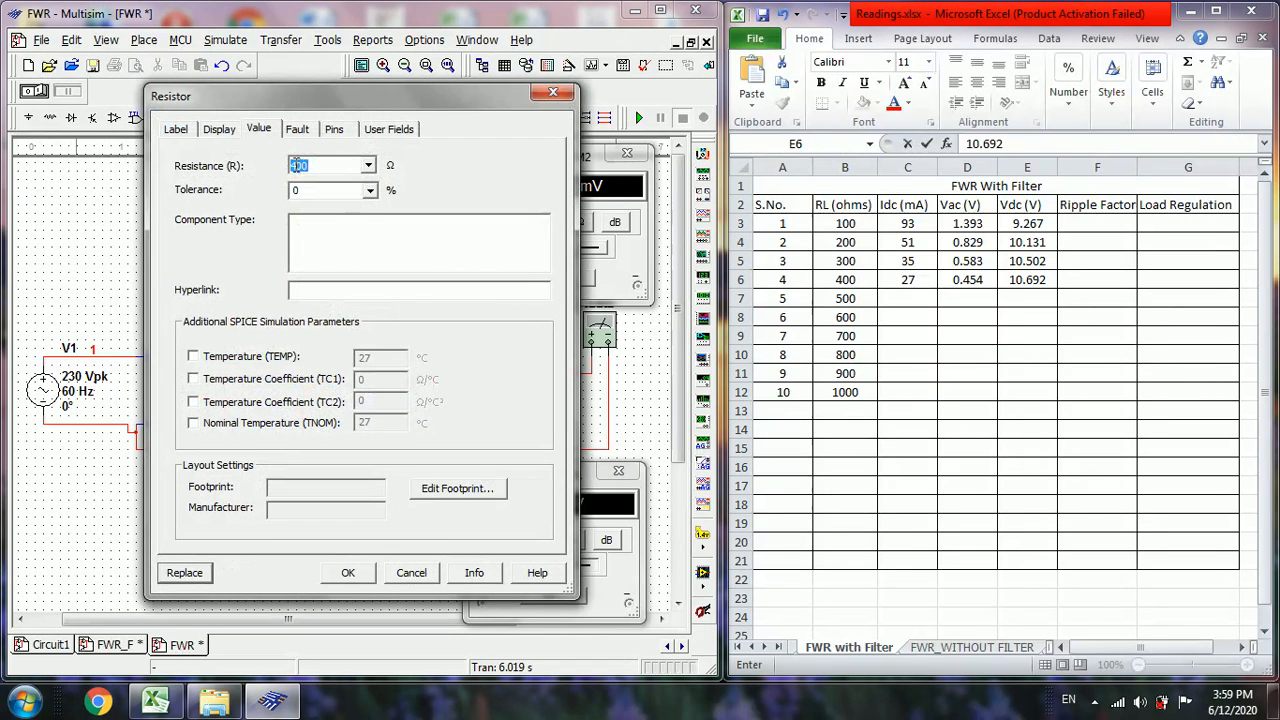
pyautogui.write('500')
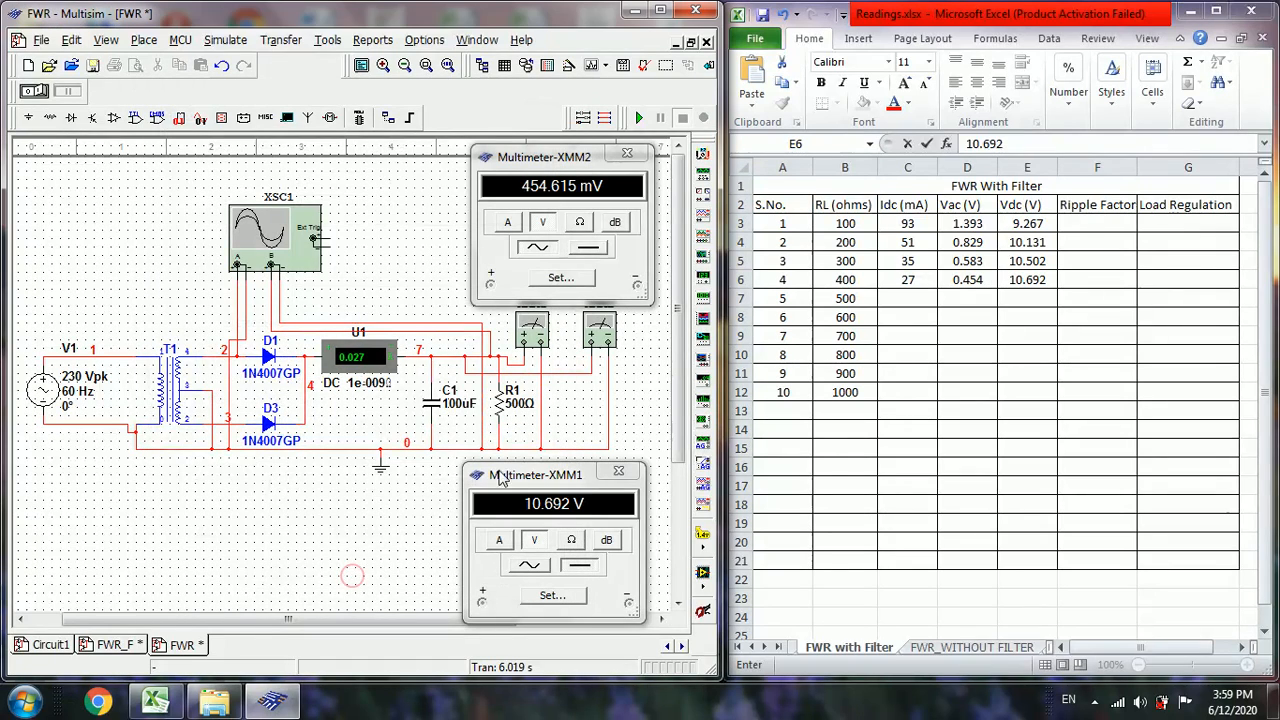
pyautogui.click(637, 118)
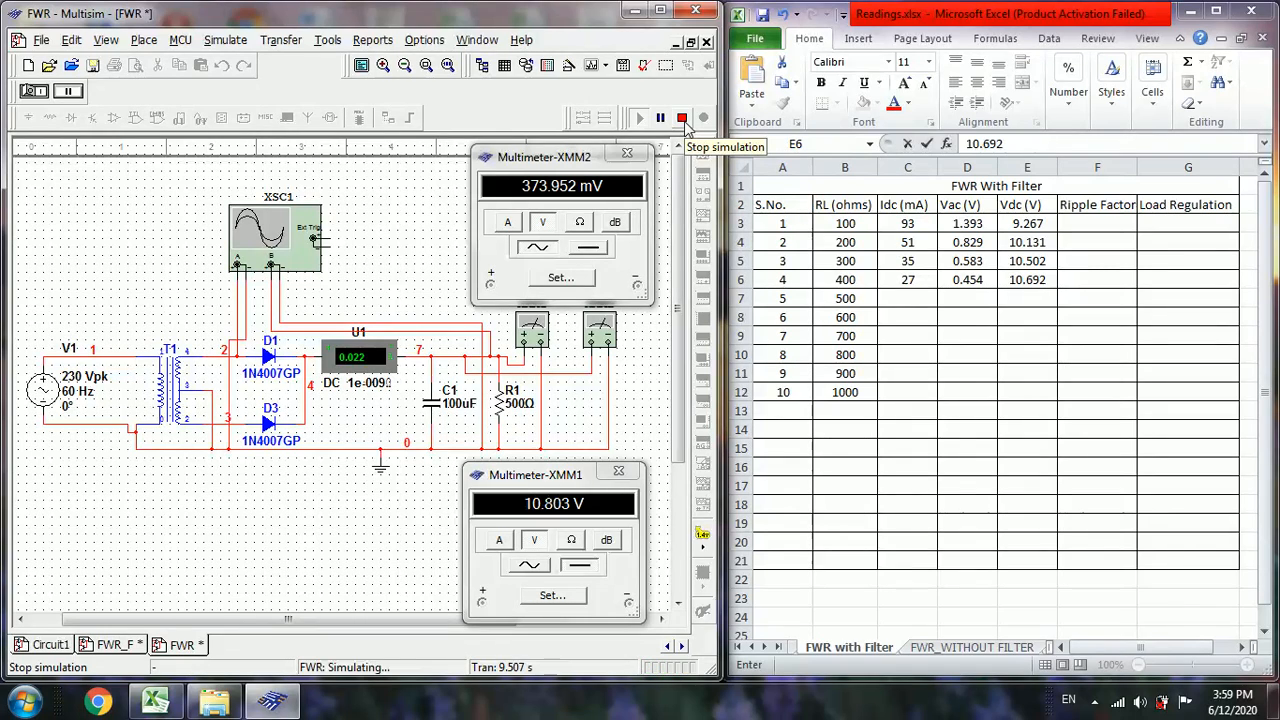
pyautogui.click(681, 117)
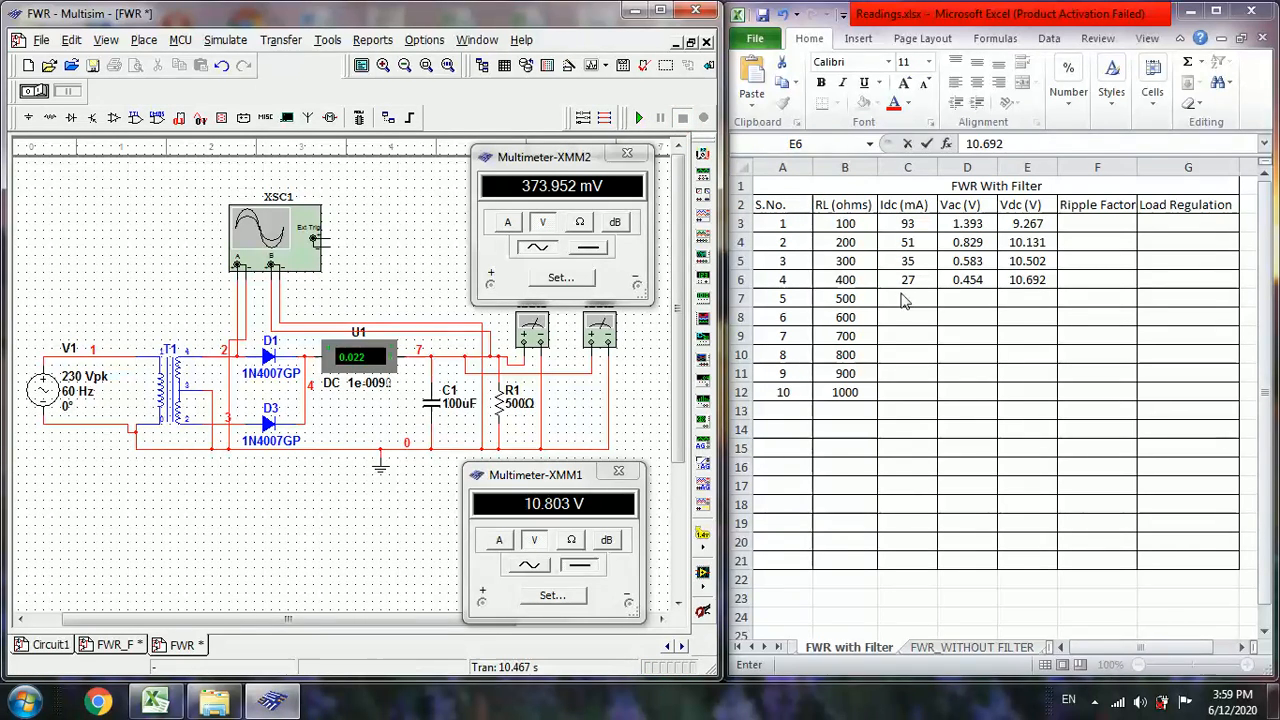
# - Fill C7:E7 with 22, 0.373 and 10.803
pyautogui.click(907, 298)
pyautogui.write('22')
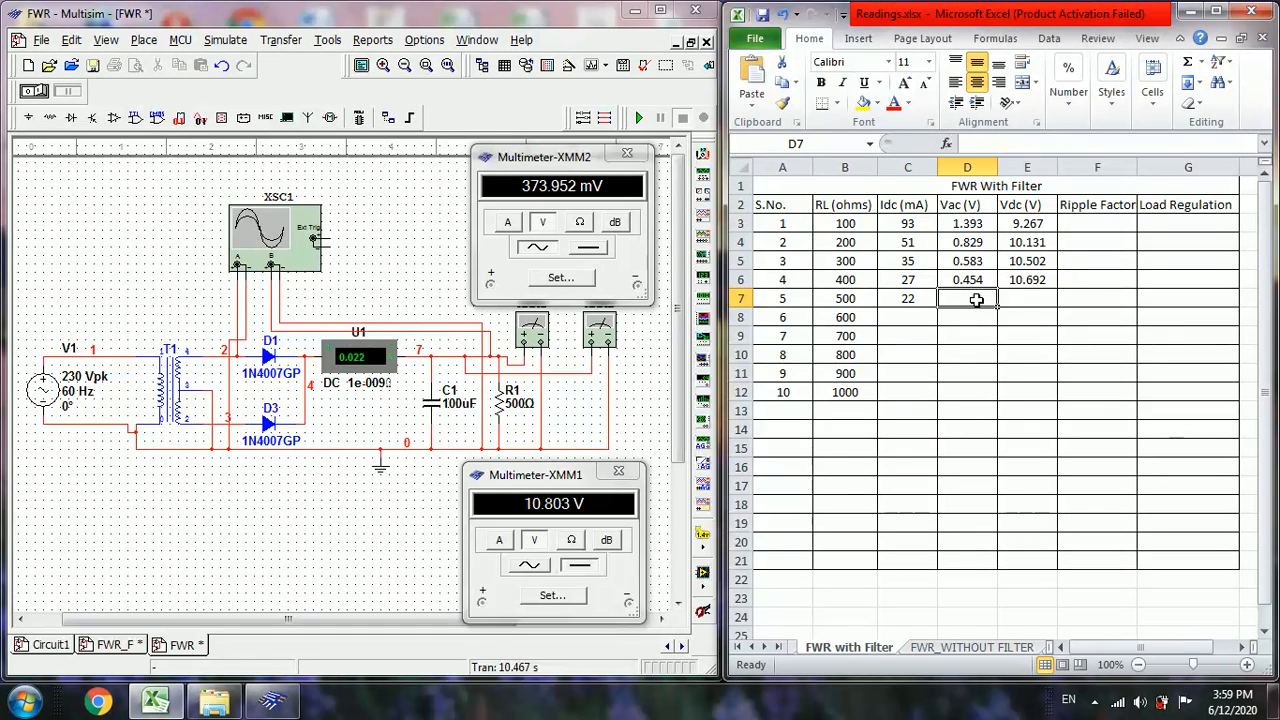
pyautogui.write('0.803')
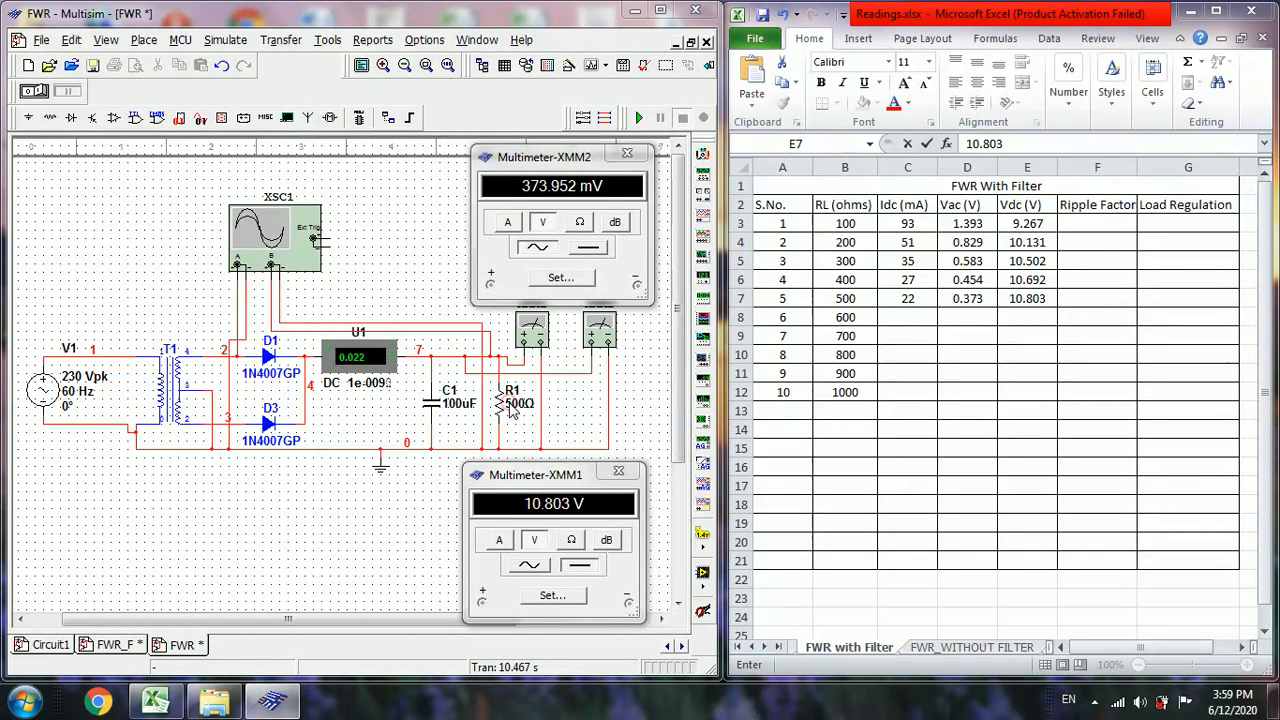
# - Enter 600 Ω for R1 and run the simulation, reading about 18 mA and 10.878 V DC
pyautogui.doubleClick(510, 400)
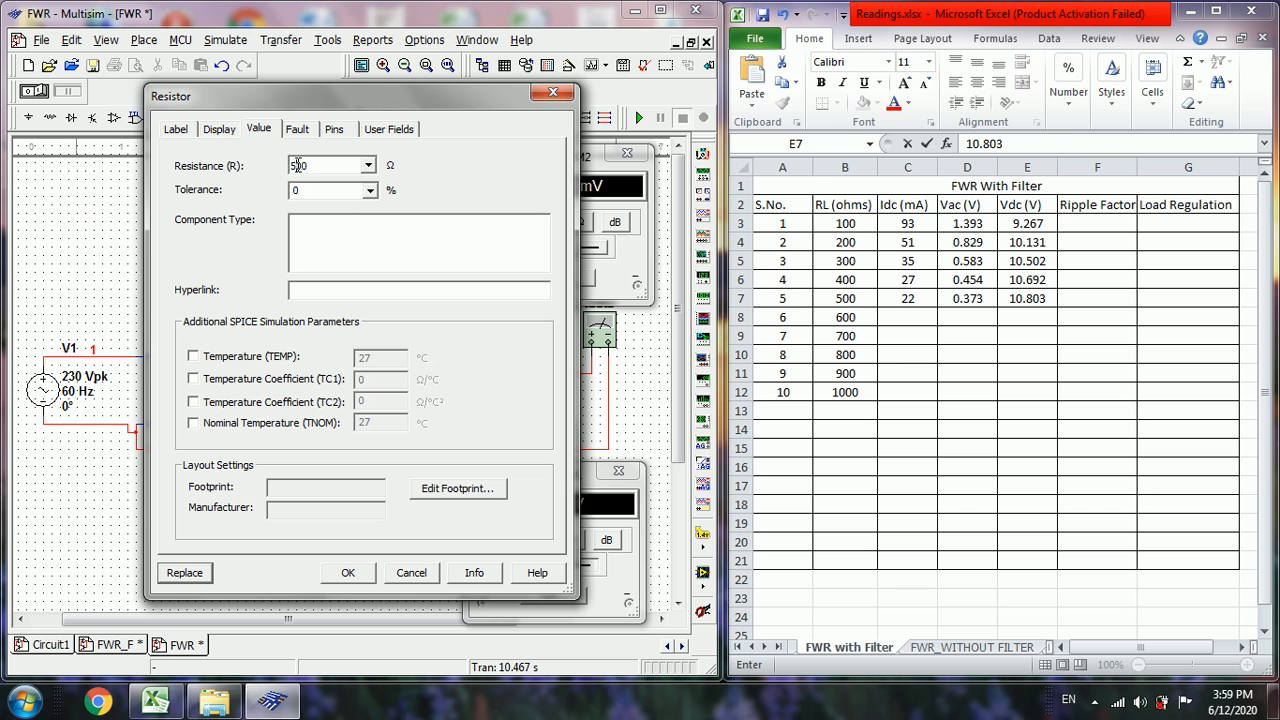
pyautogui.write('600')
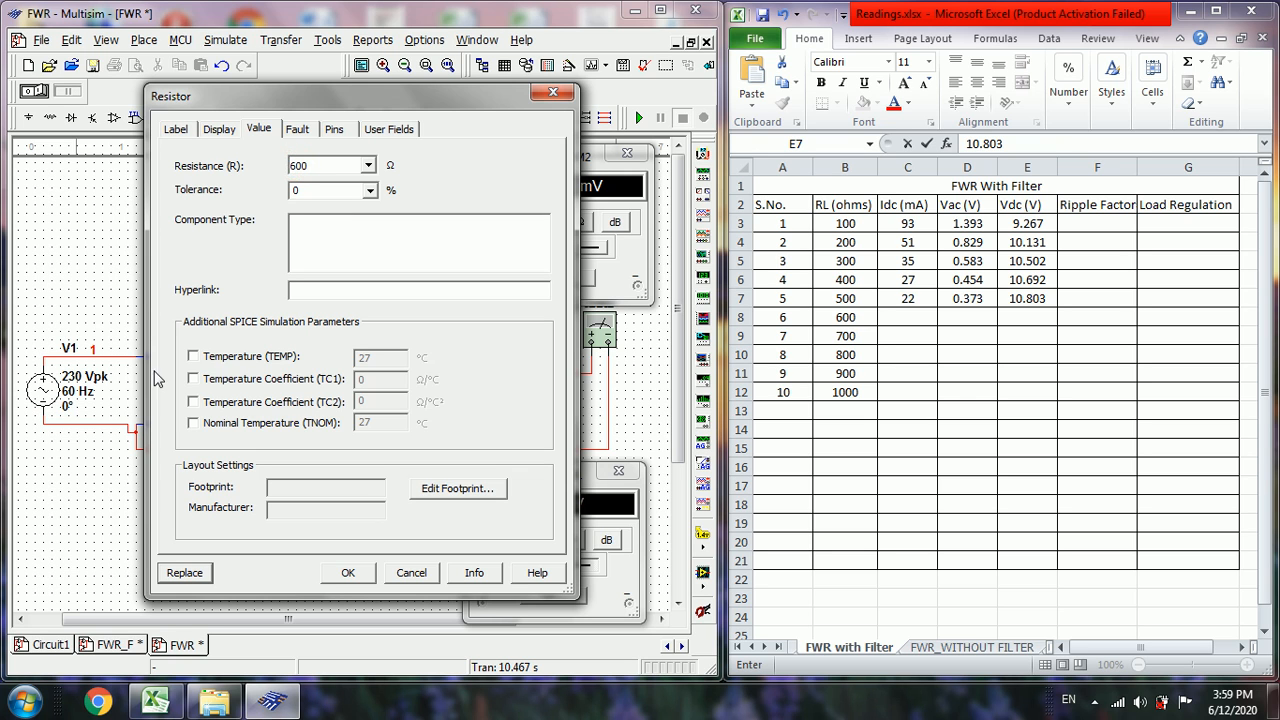
pyautogui.click(348, 572)
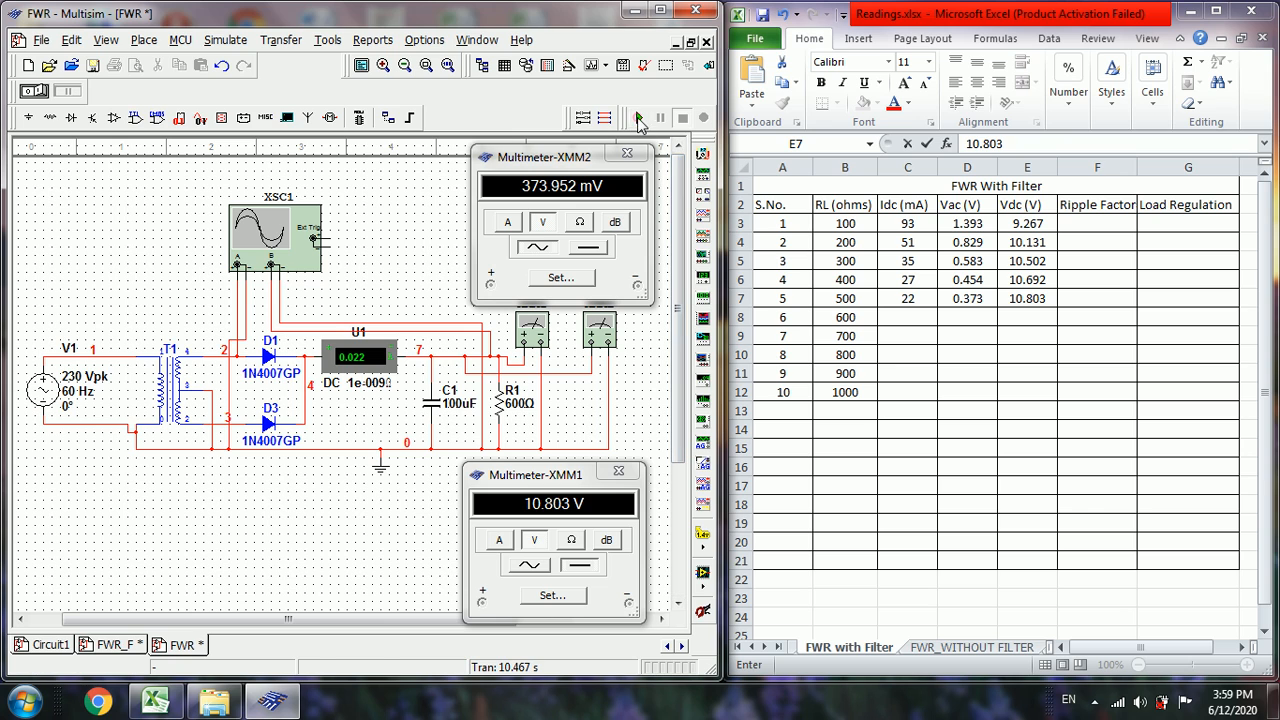
pyautogui.click(638, 117)
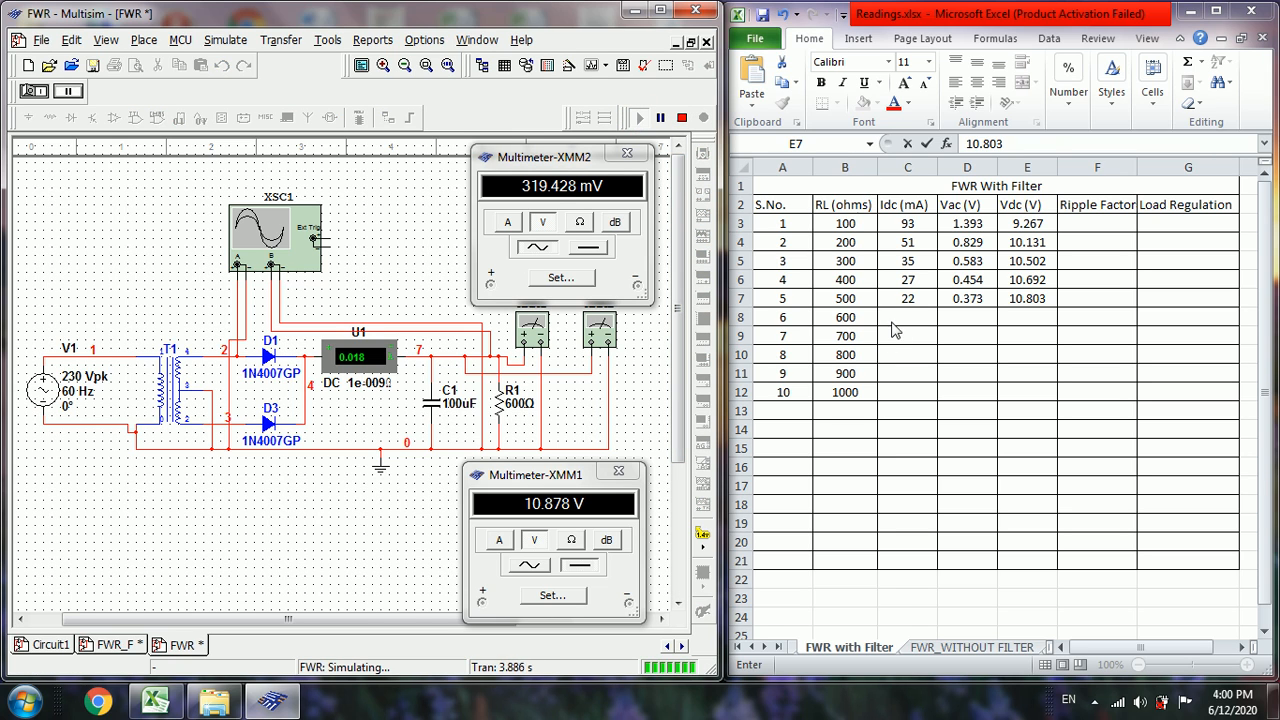
pyautogui.click(907, 317)
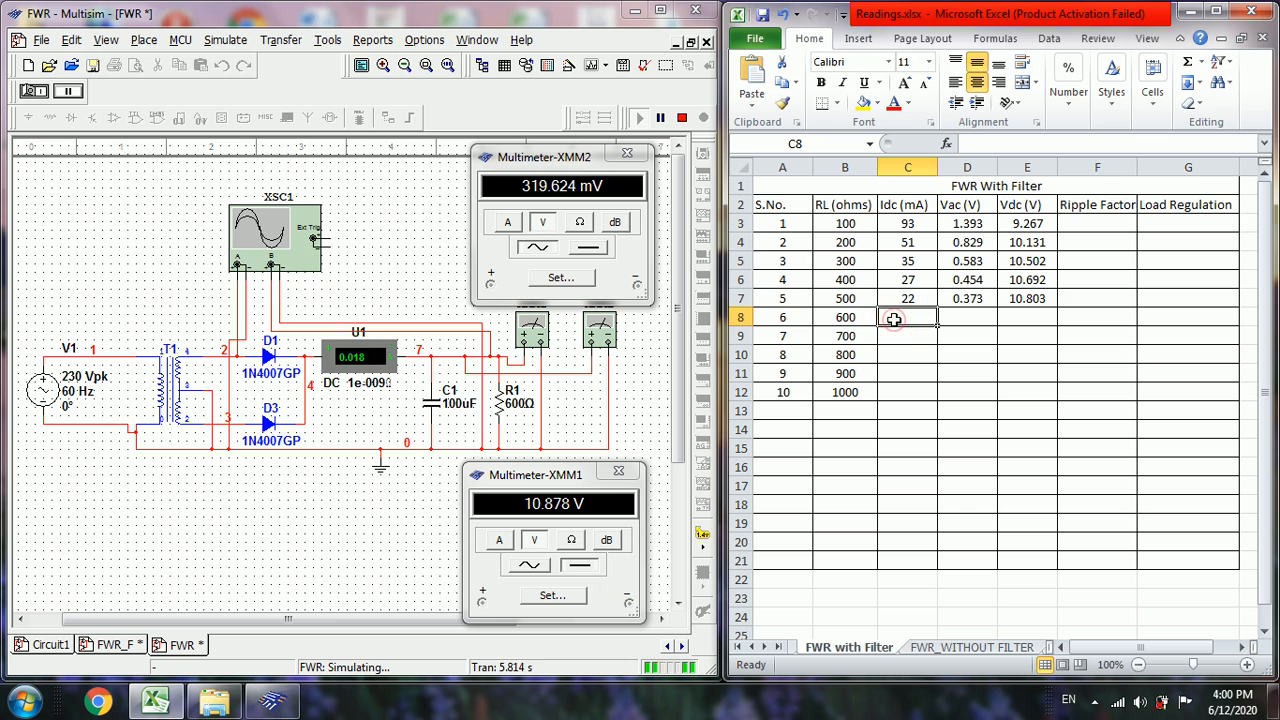
# - Log 18 mA, 0.319 V and 10.877 V in the 600 Ω row, then stop the simulation
pyautogui.write('18')
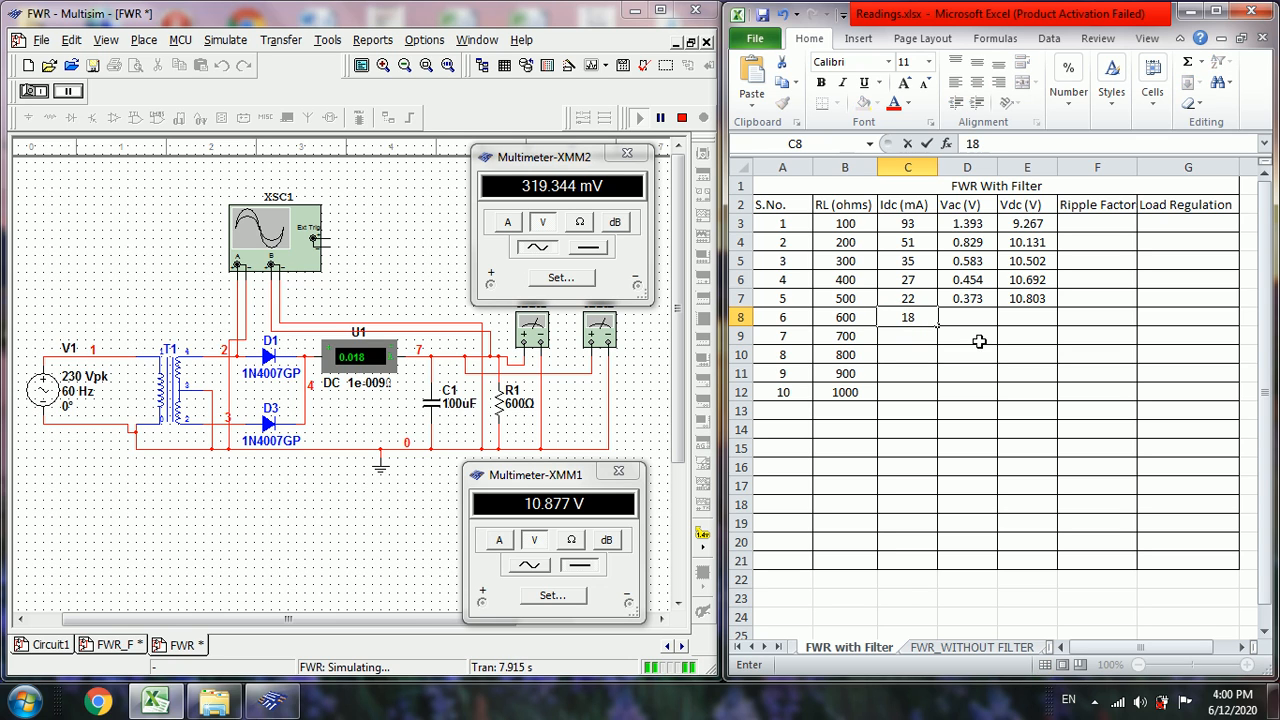
pyautogui.click(967, 317)
pyautogui.write('0.319')
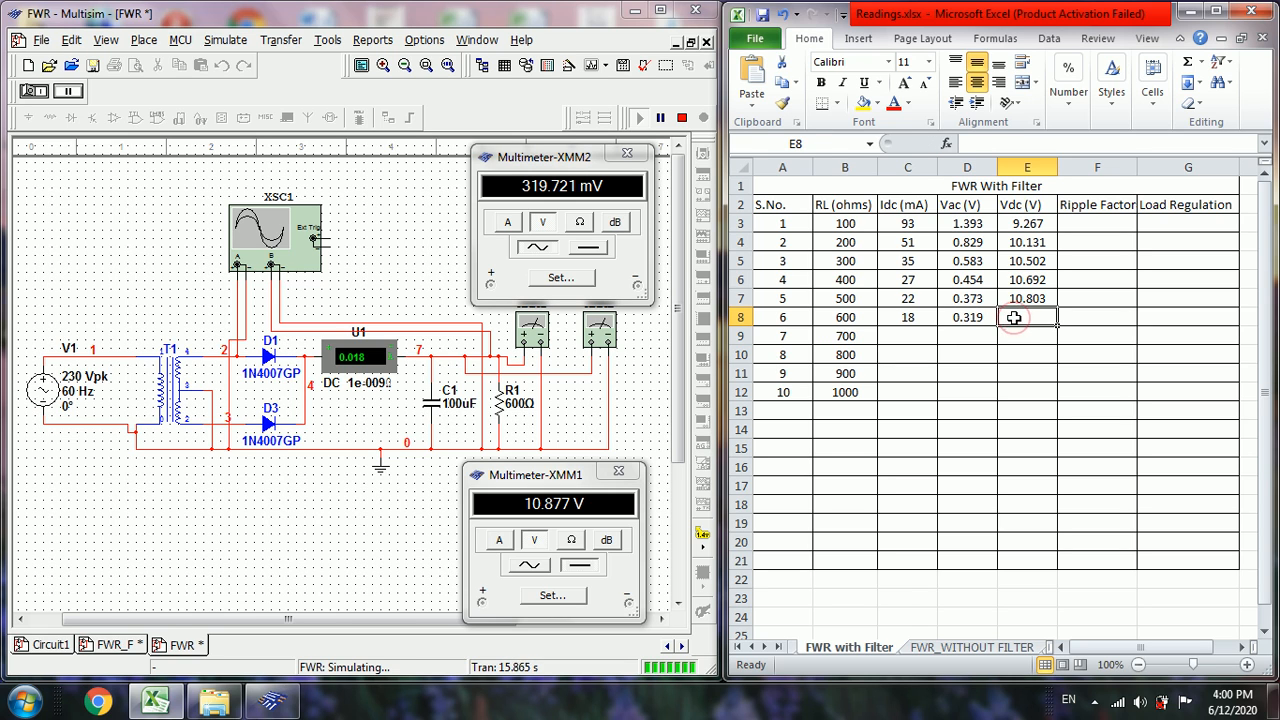
pyautogui.write('10.877')
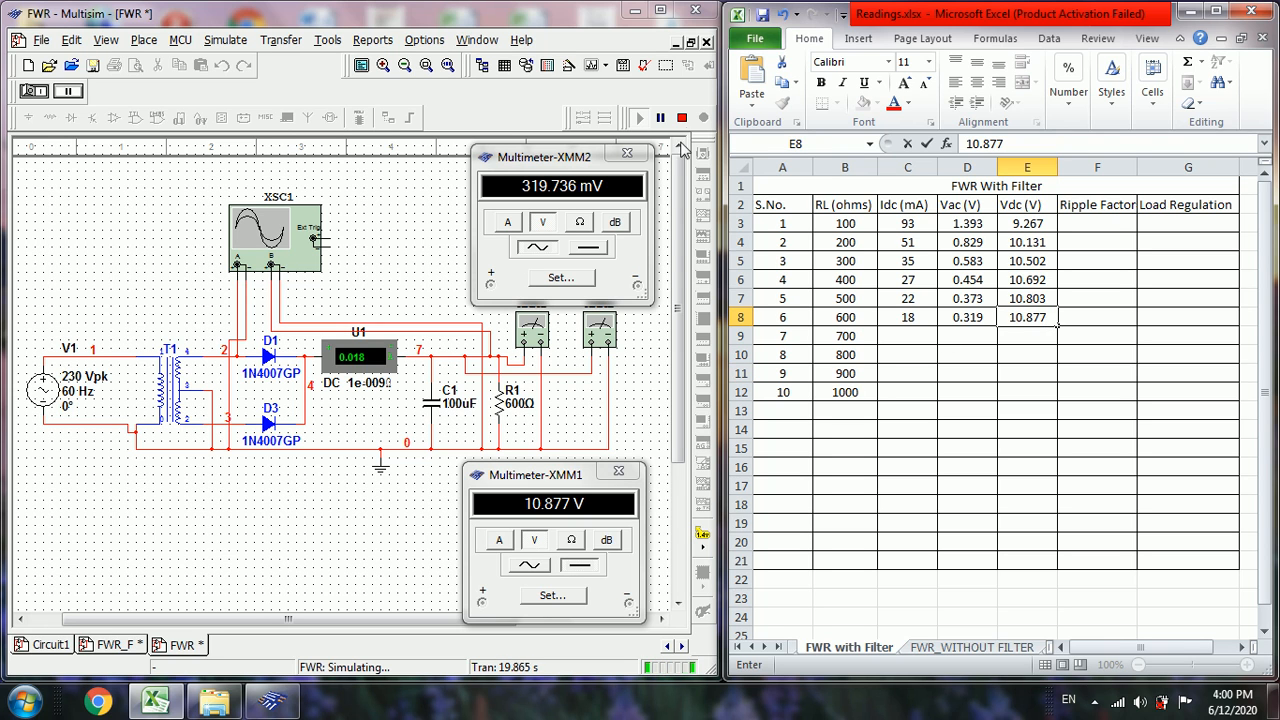
pyautogui.click(659, 117)
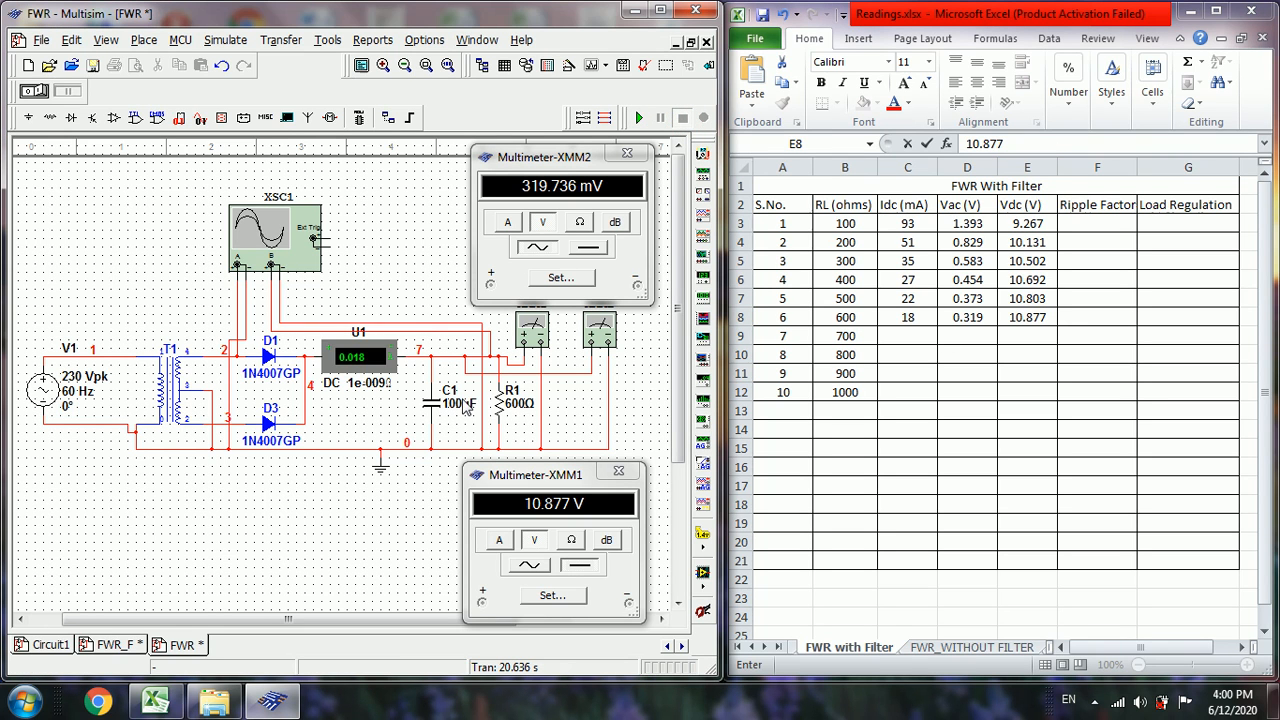
# - Set load resistor R1 to 700 Ω and run the simulation
pyautogui.doubleClick(513, 400)
pyautogui.write('700')
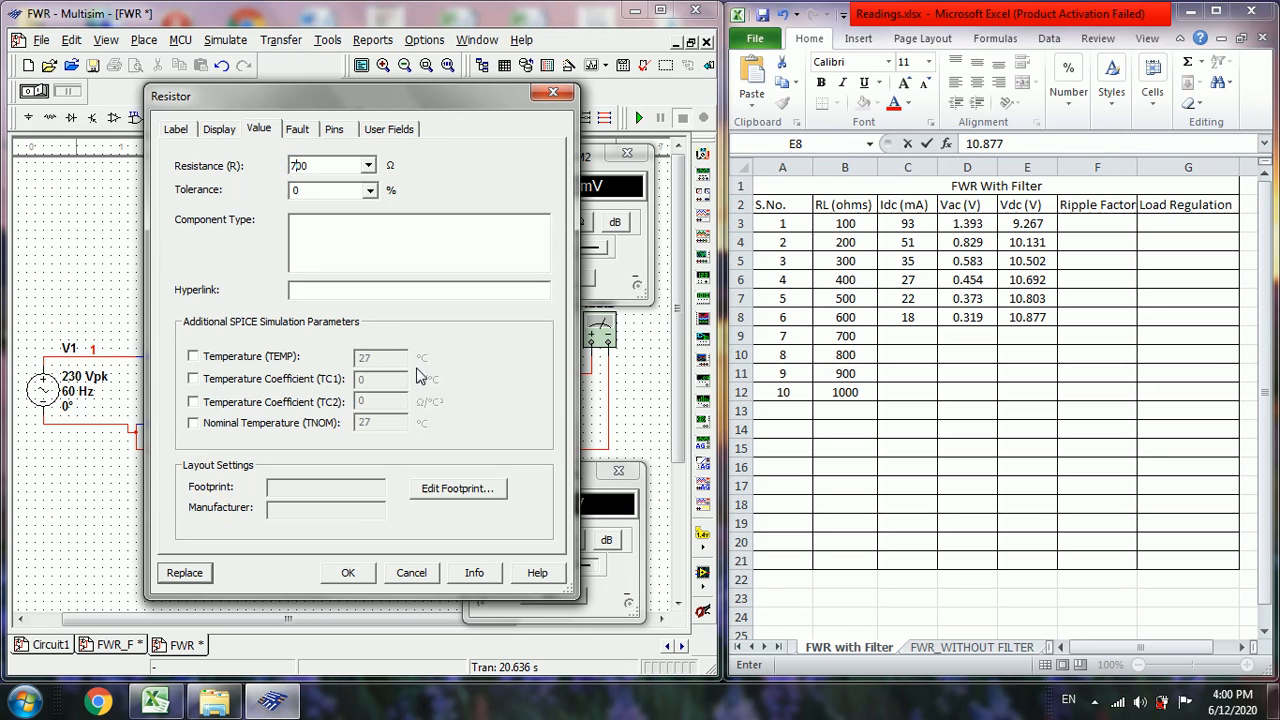
pyautogui.click(348, 572)
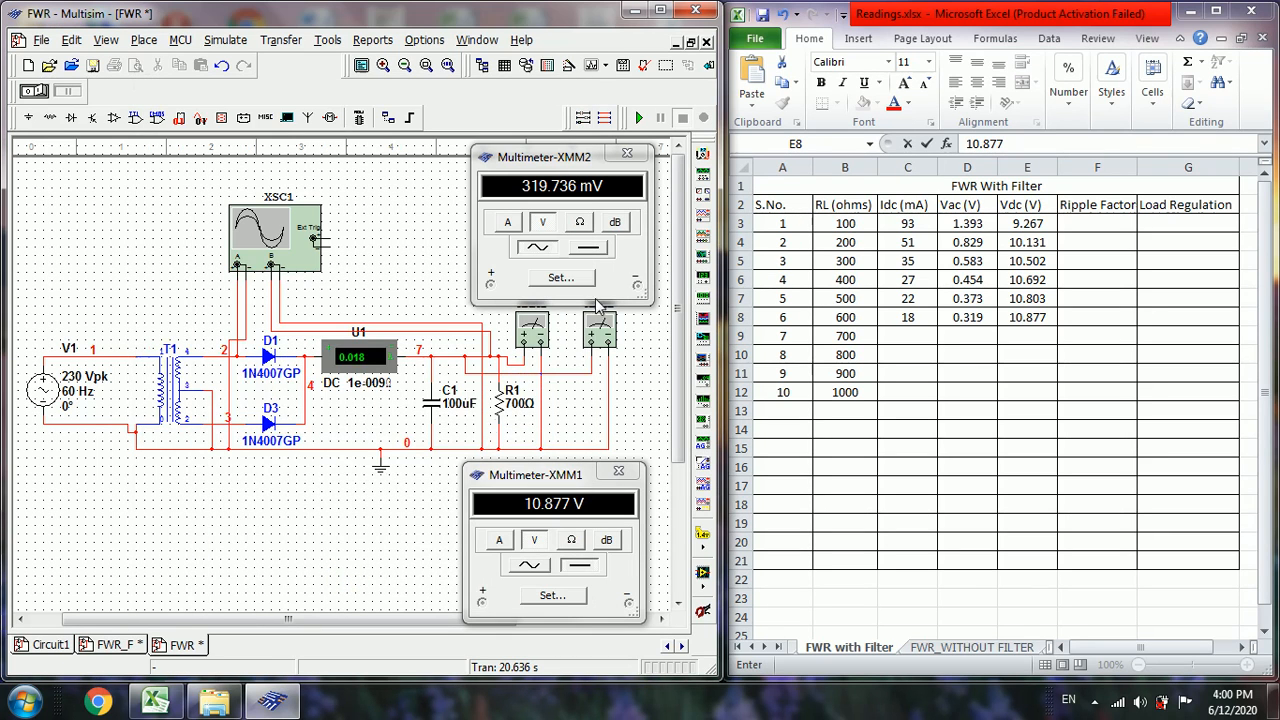
pyautogui.click(638, 117)
pyautogui.write('16')
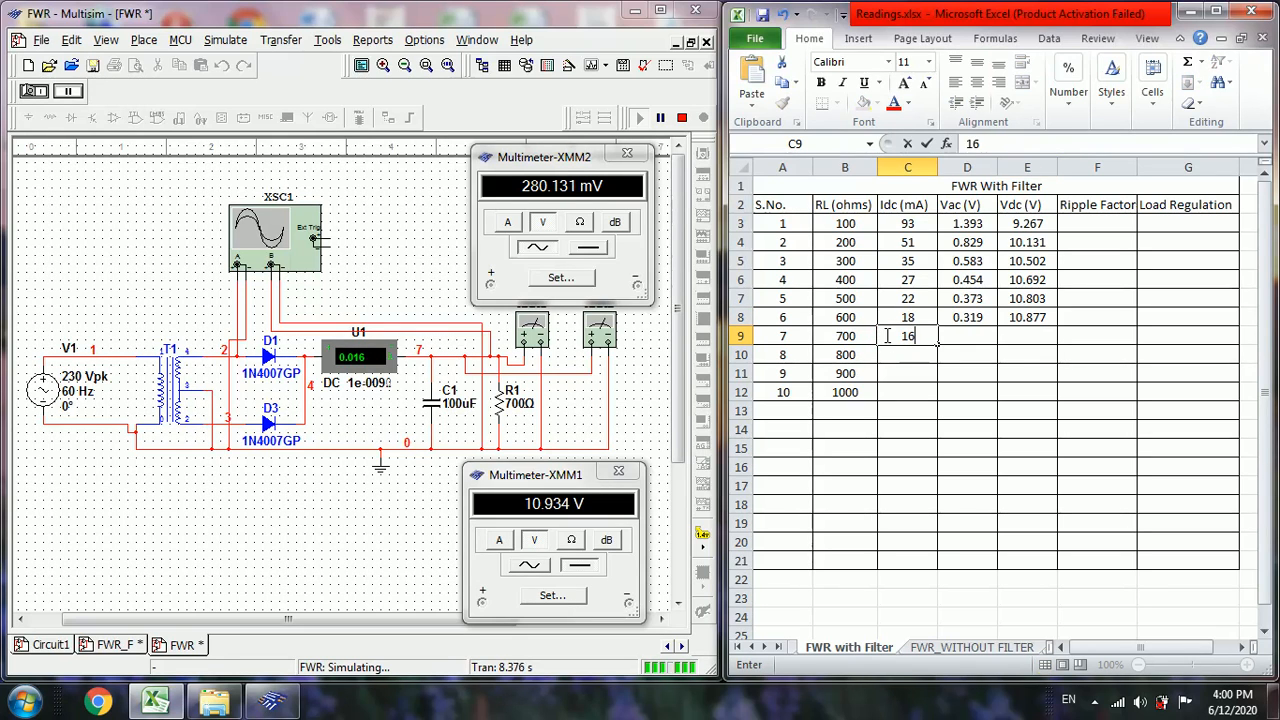
# - Log 16 mA, 0.280 V and 10.934 V in the 700 Ω row and stop the simulation
pyautogui.press('Tab')
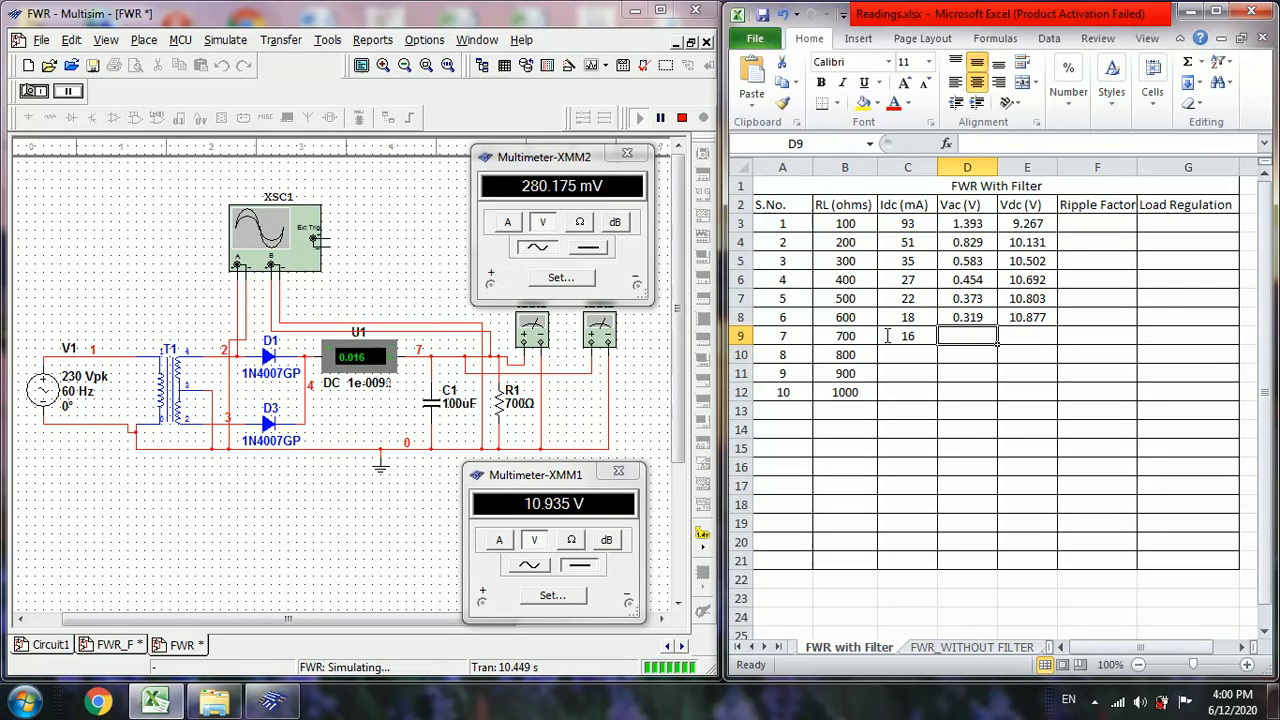
pyautogui.write('0.280')
pyautogui.click(1027, 336)
pyautogui.write('10.934')
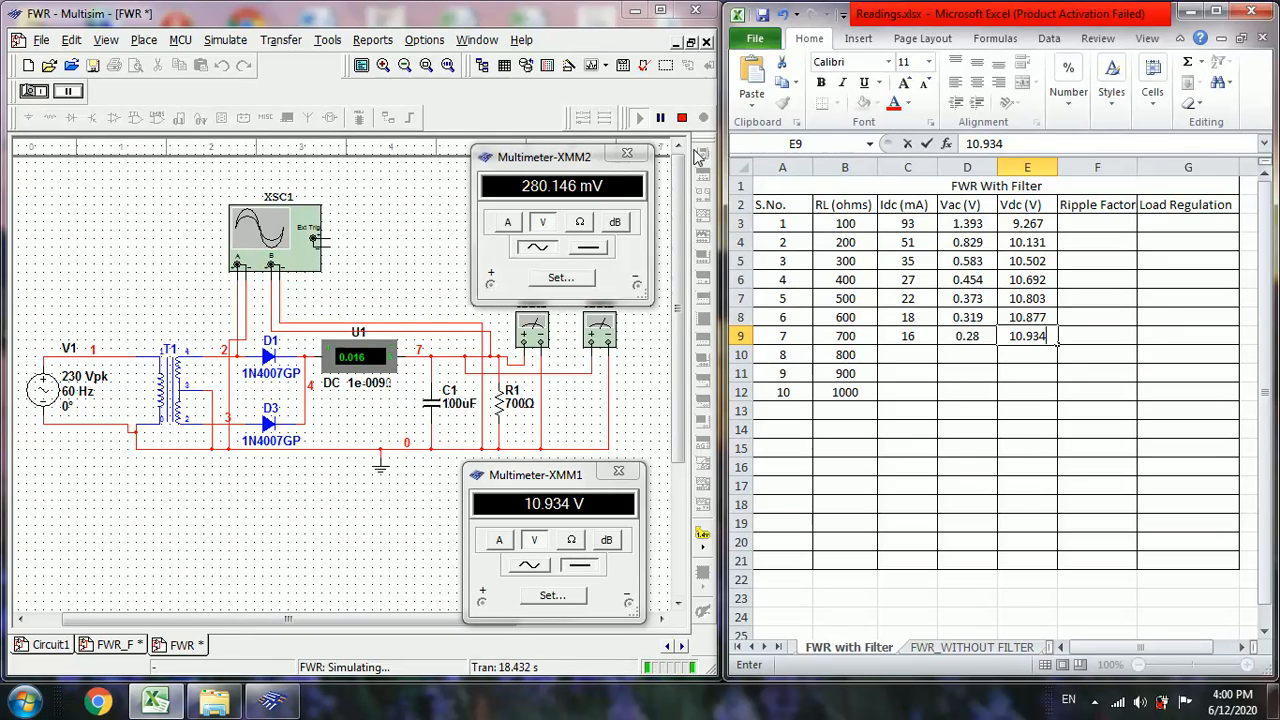
pyautogui.click(683, 117)
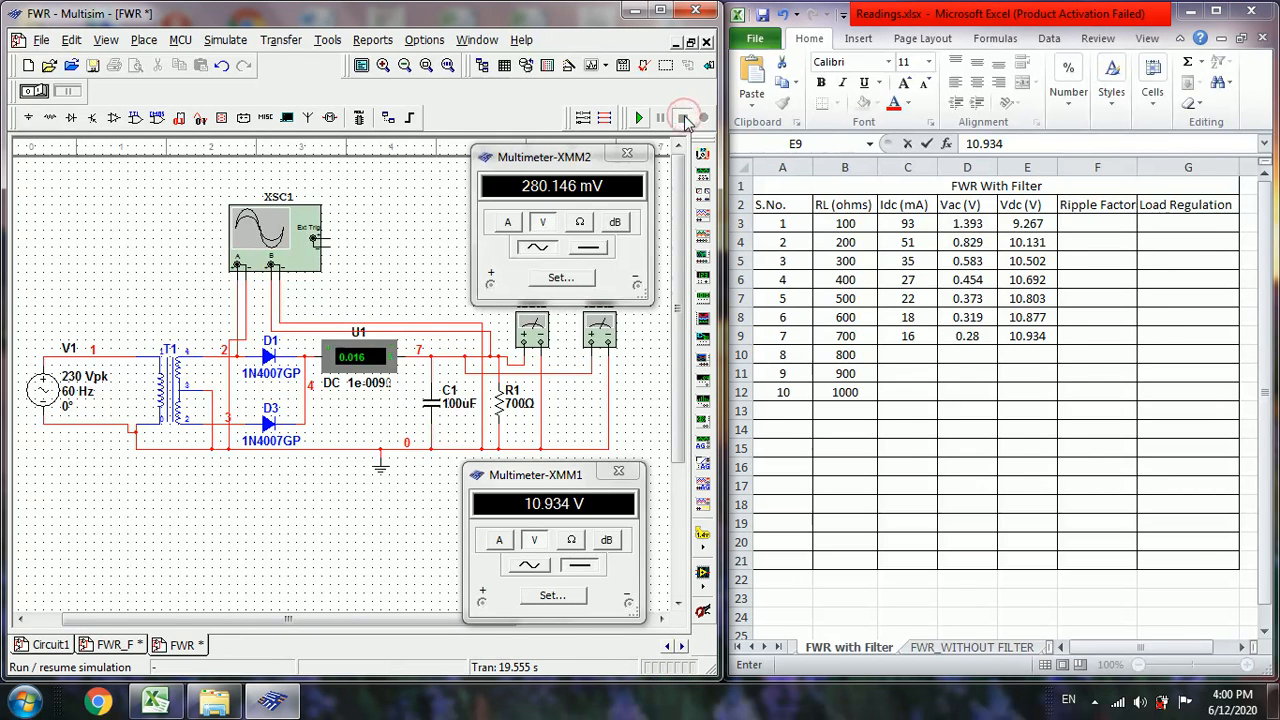
pyautogui.click(683, 117)
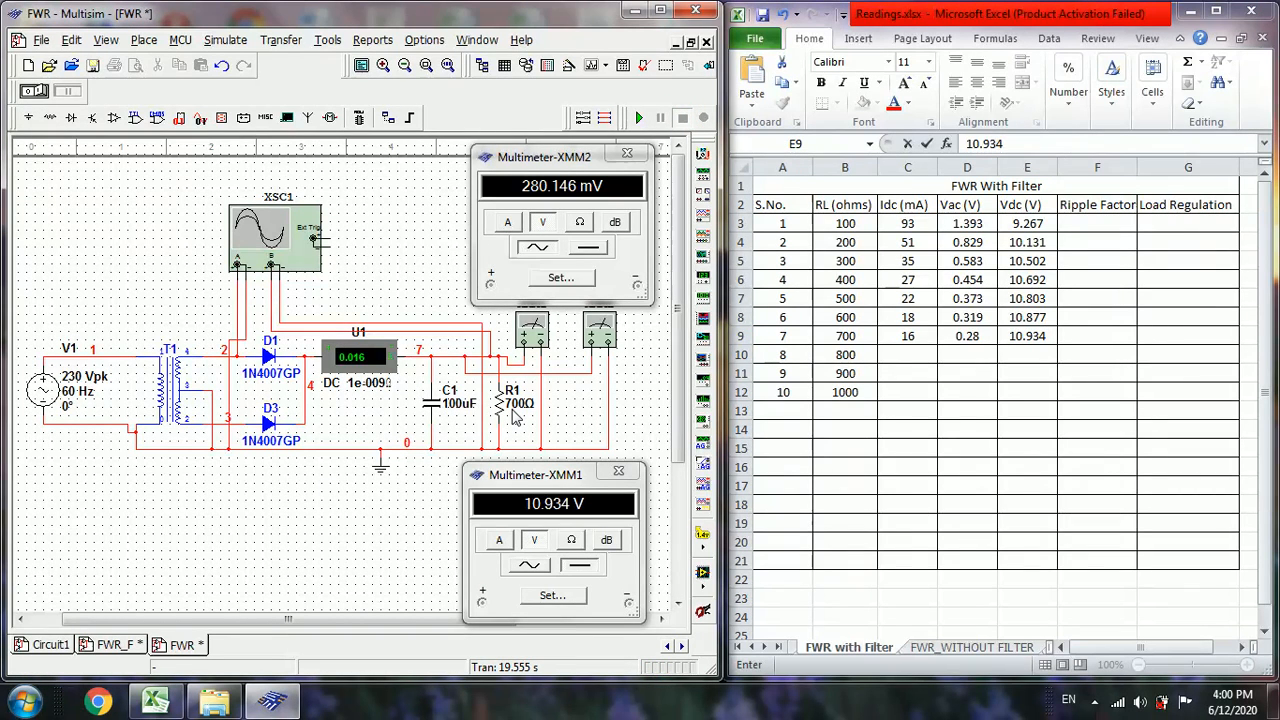
# - Set load resistor R1 to 800 Ω and run the simulation
pyautogui.doubleClick(511, 403)
pyautogui.write('800')
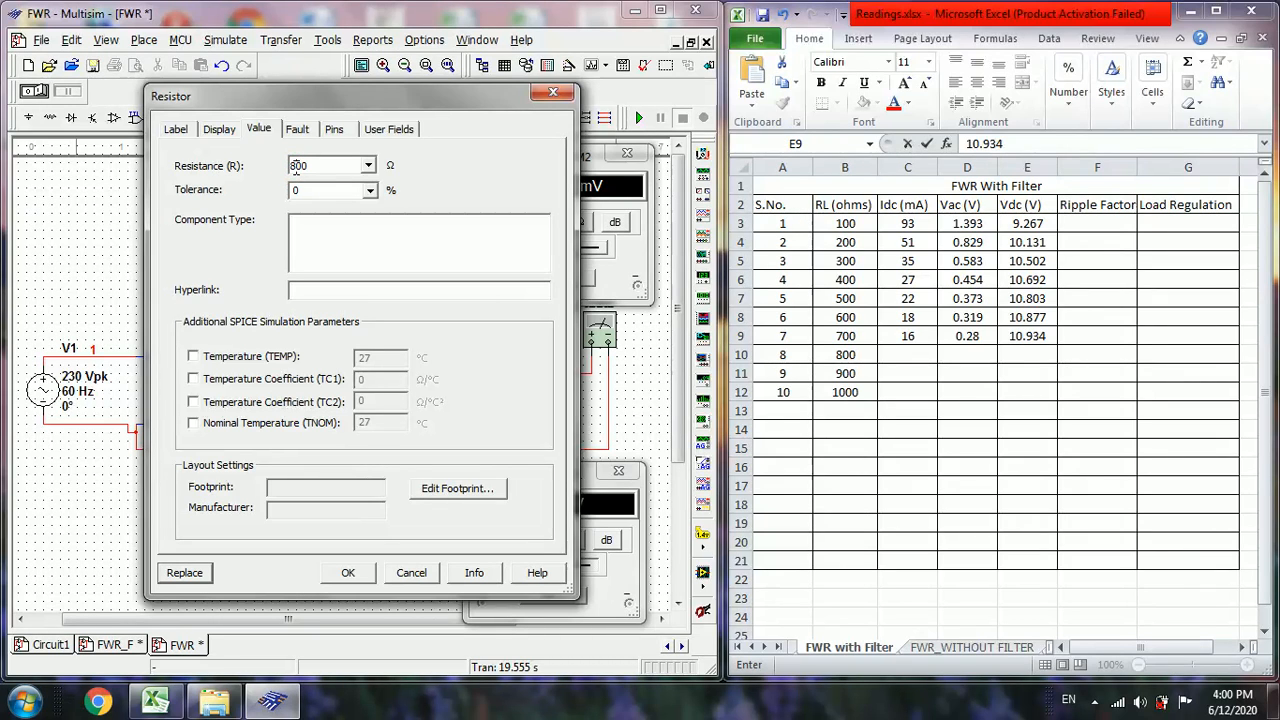
pyautogui.click(348, 572)
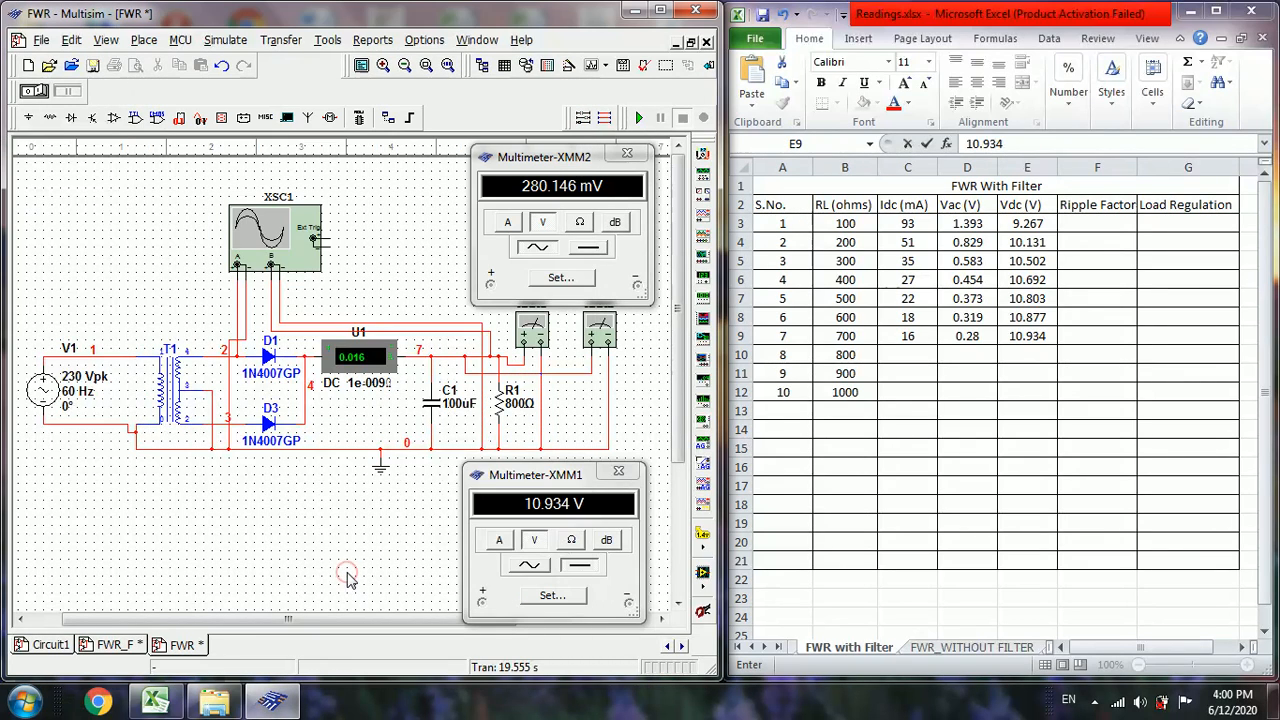
pyautogui.click(639, 118)
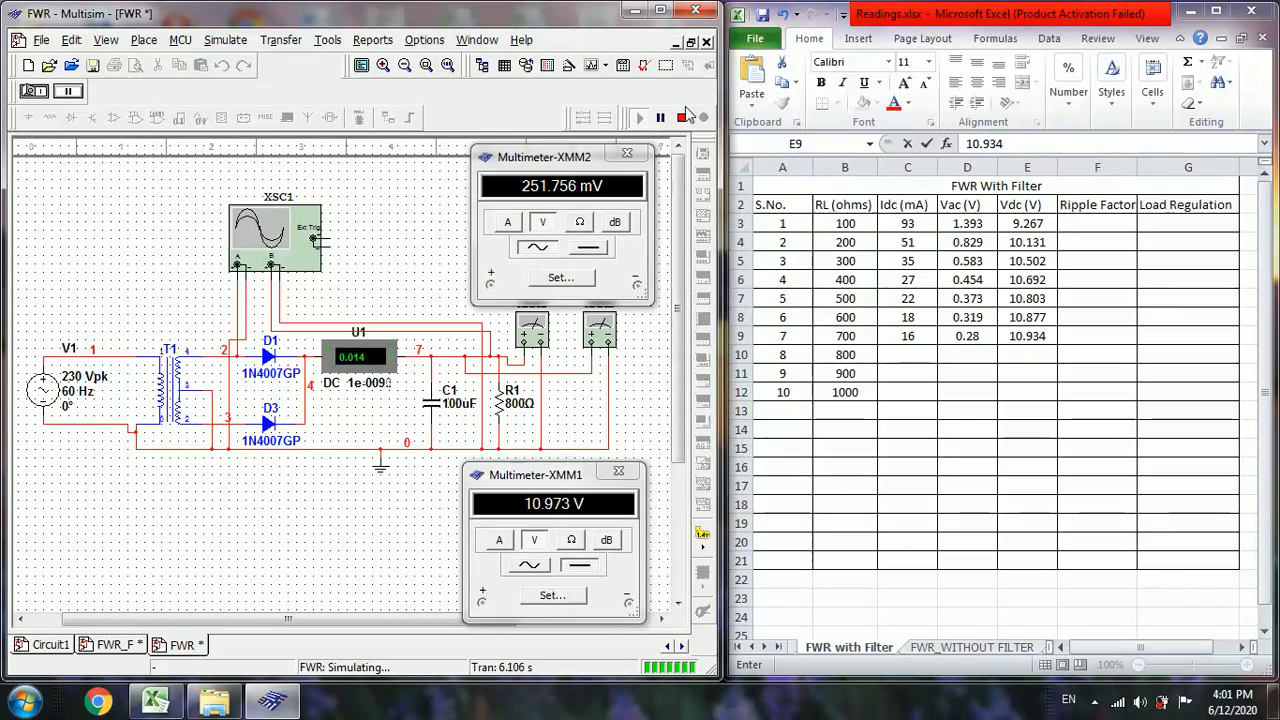
pyautogui.moveTo(682, 117)
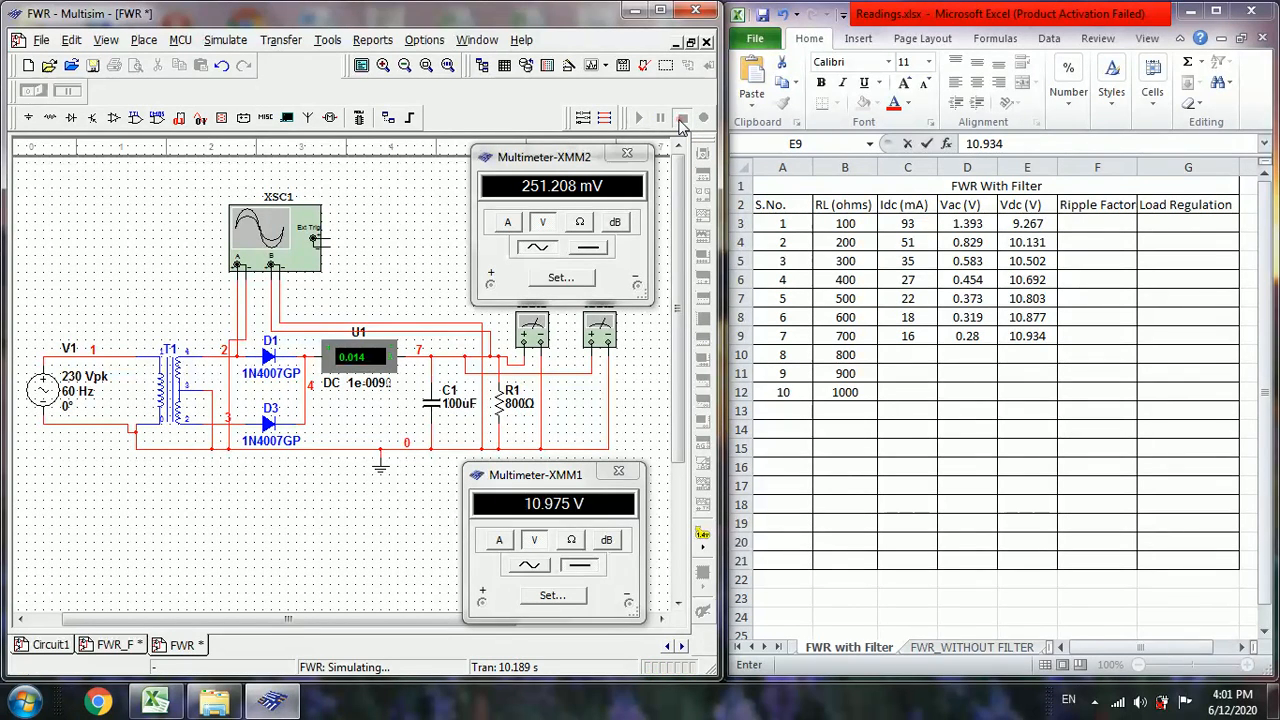
# - Stop the simulation and log 14 mA, 0.251 V and 10.975 V in the 800 Ω row
pyautogui.click(681, 118)
pyautogui.write('0.25')
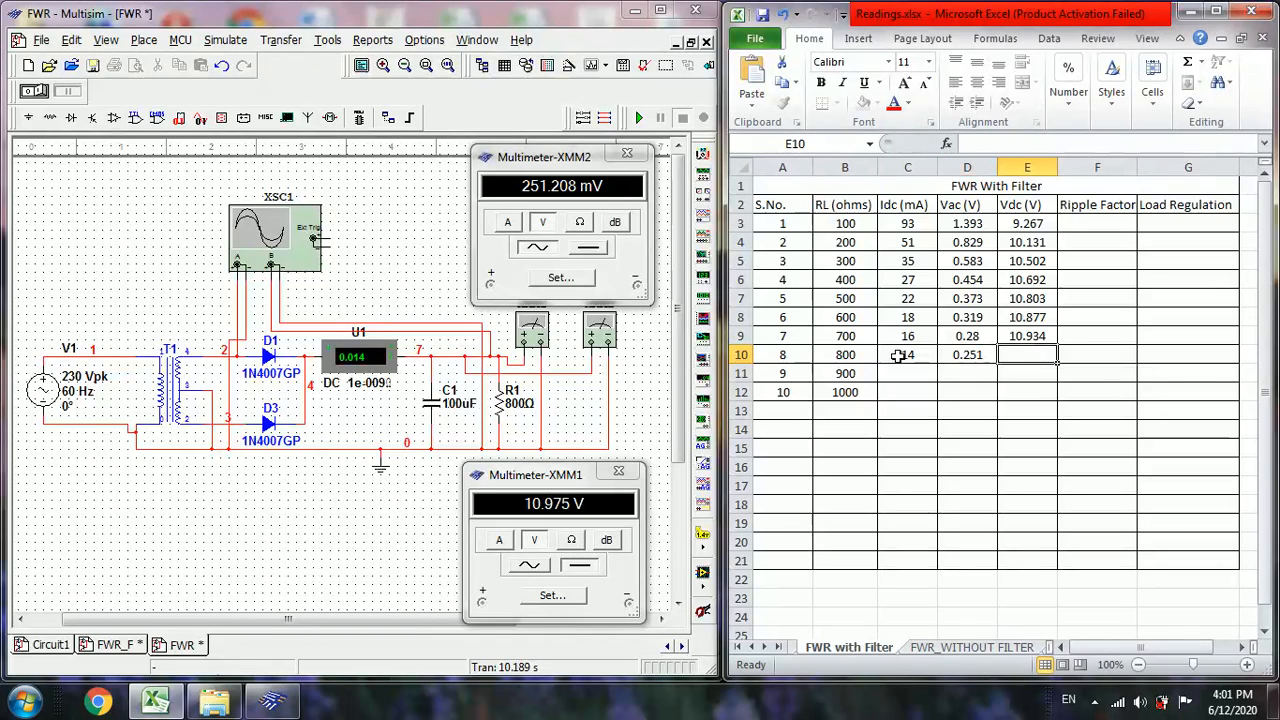
pyautogui.write('10.')
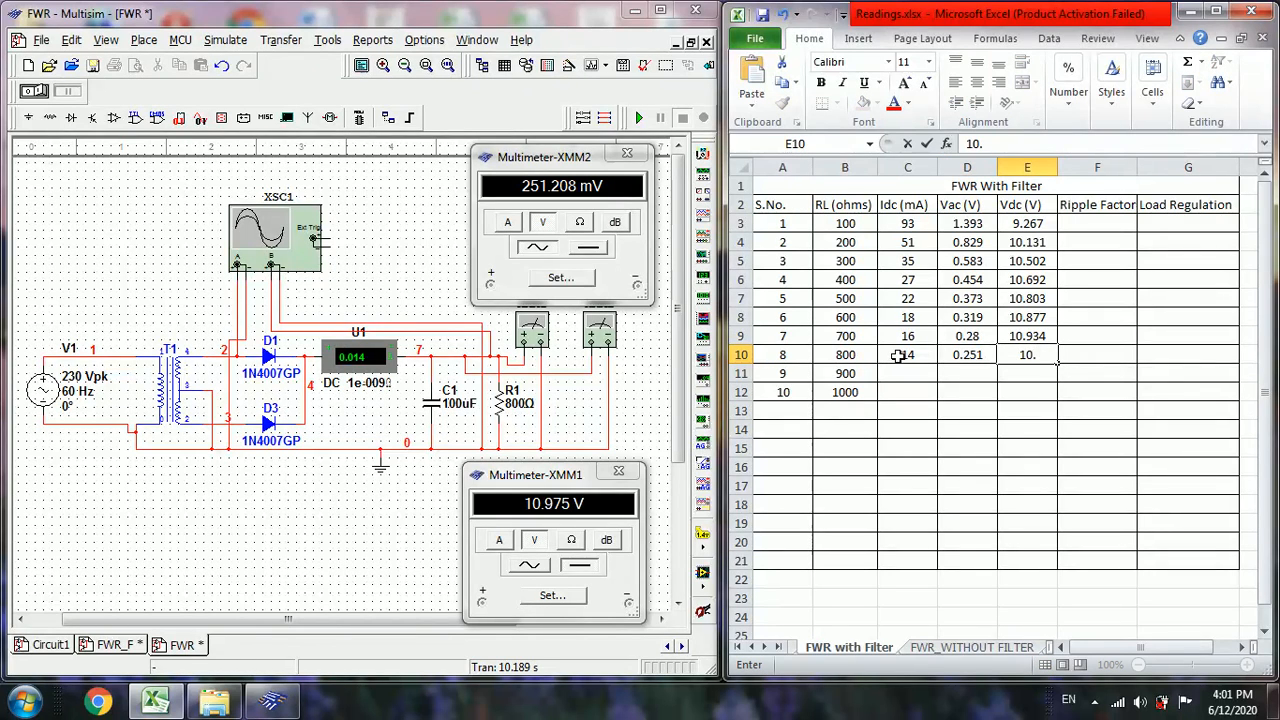
pyautogui.write('10.975')
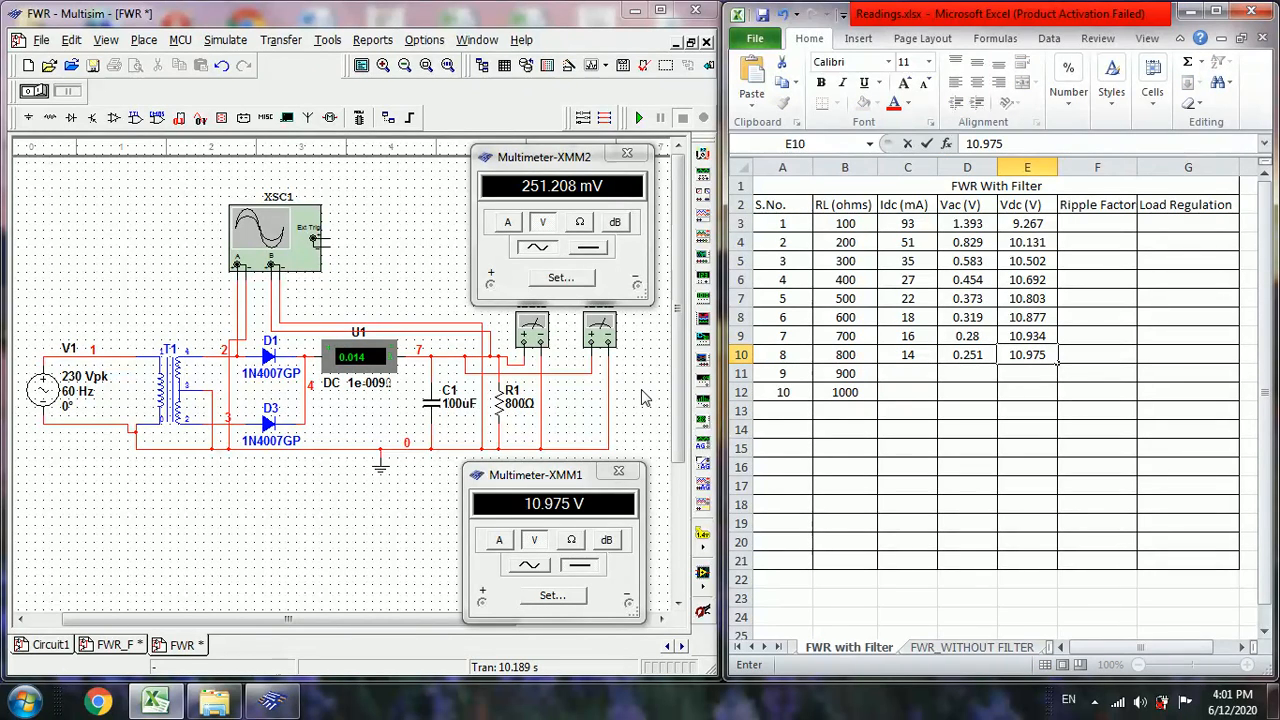
pyautogui.doubleClick(511, 400)
pyautogui.write('900')
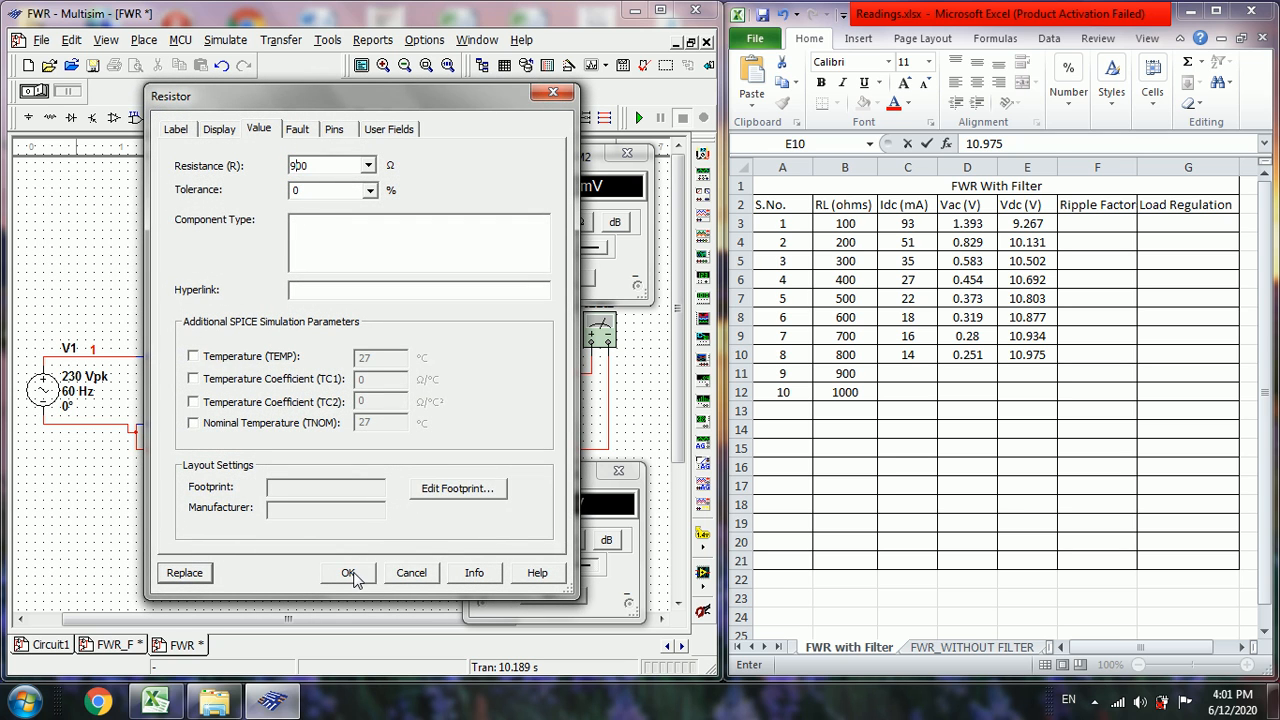
# - Apply the 900 Ω load, stop the run, and log 12 mA, 0.226 V, 11.006 V
pyautogui.click(347, 572)
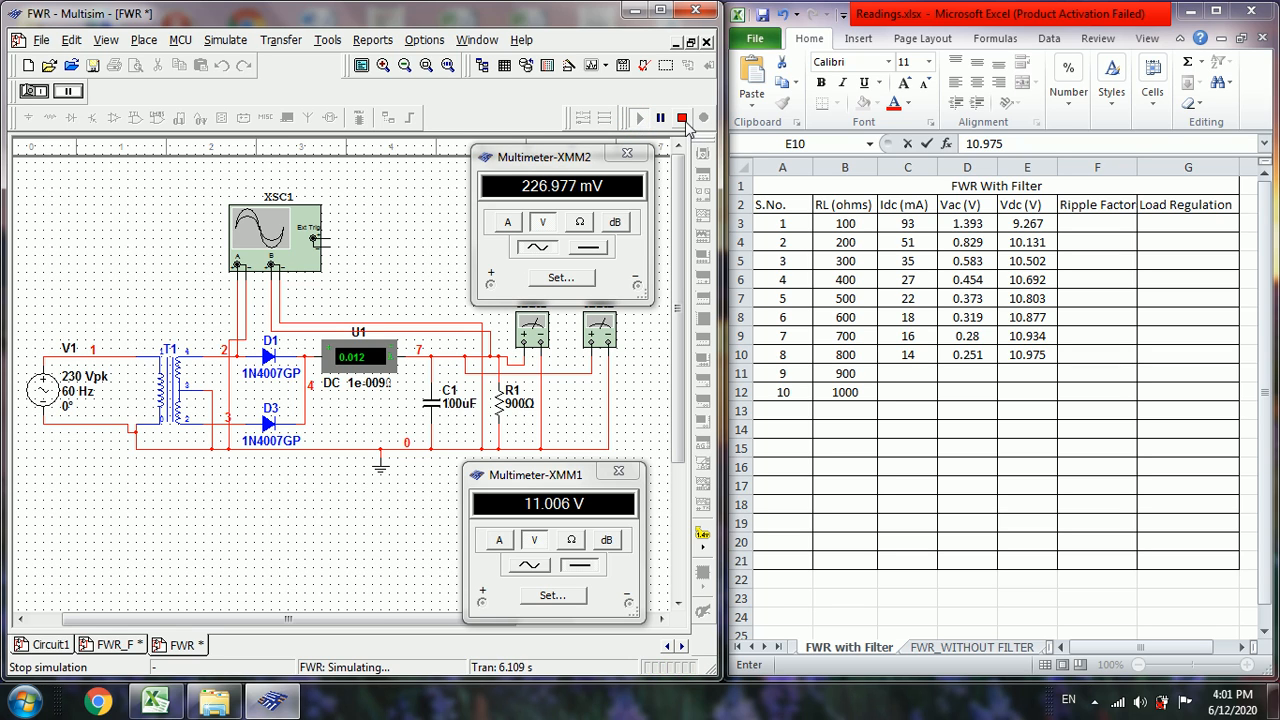
pyautogui.click(681, 118)
pyautogui.write('12')
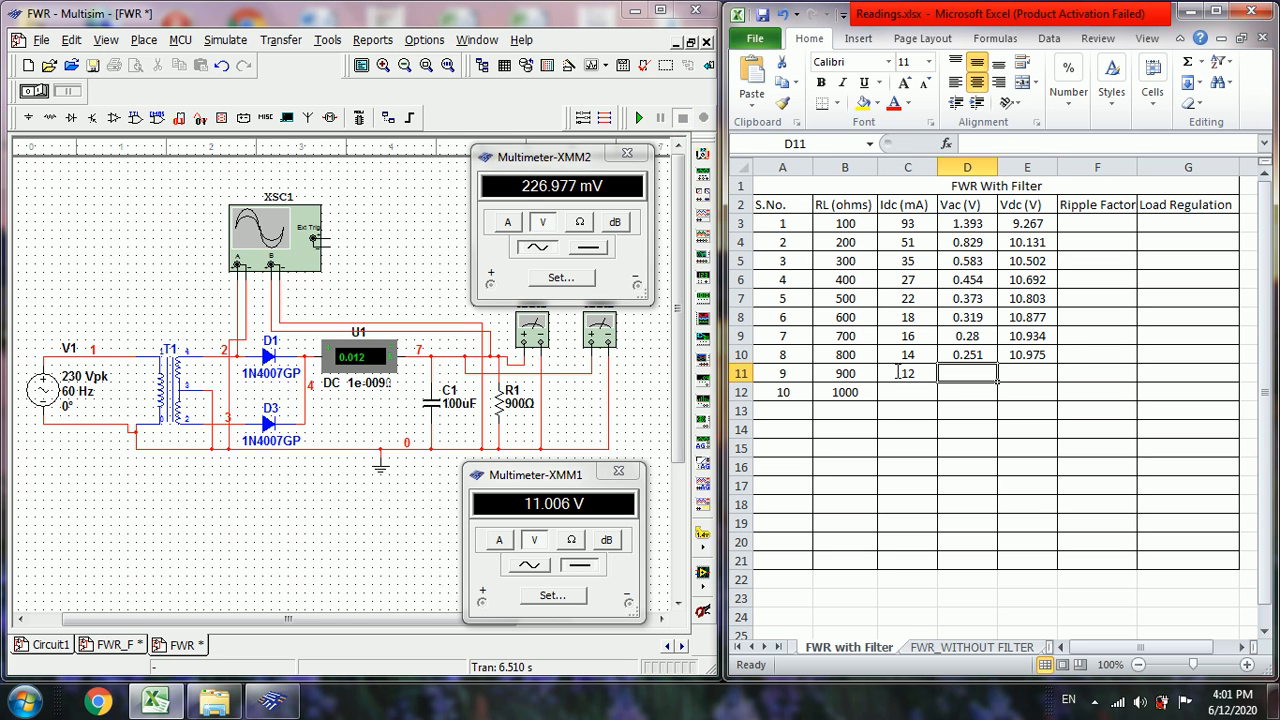
pyautogui.write('0.226')
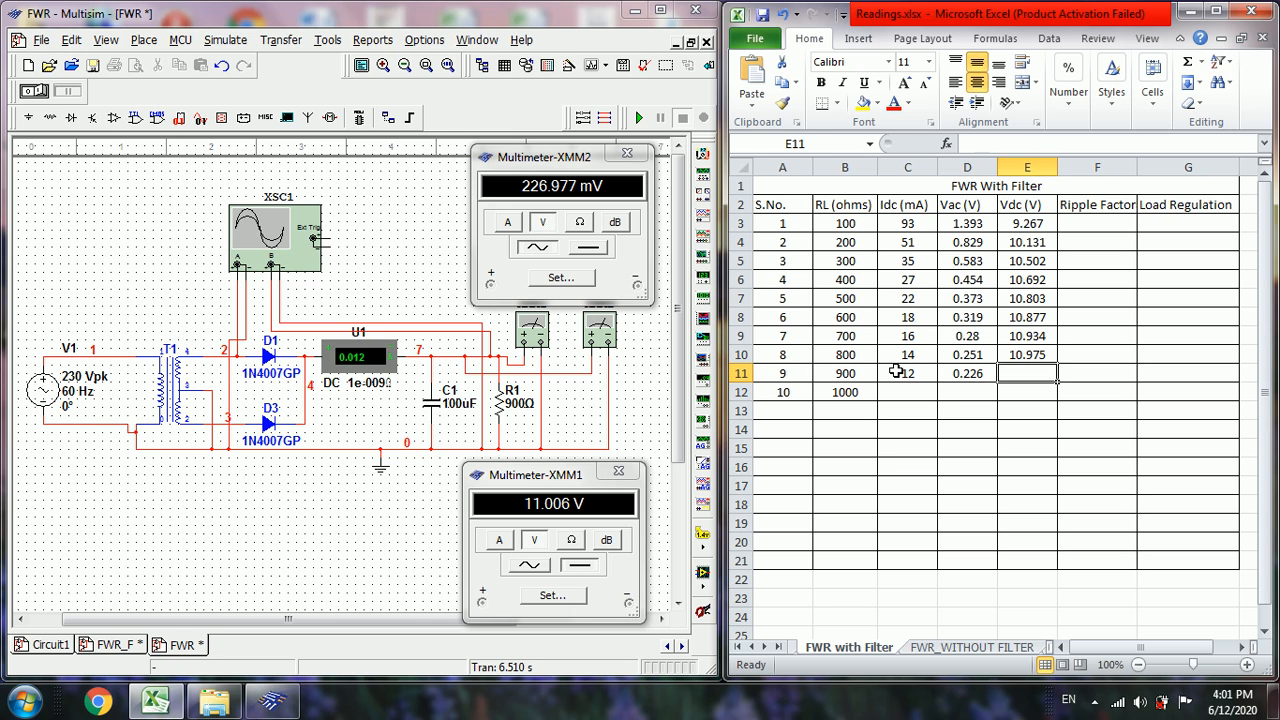
pyautogui.write('11.006')
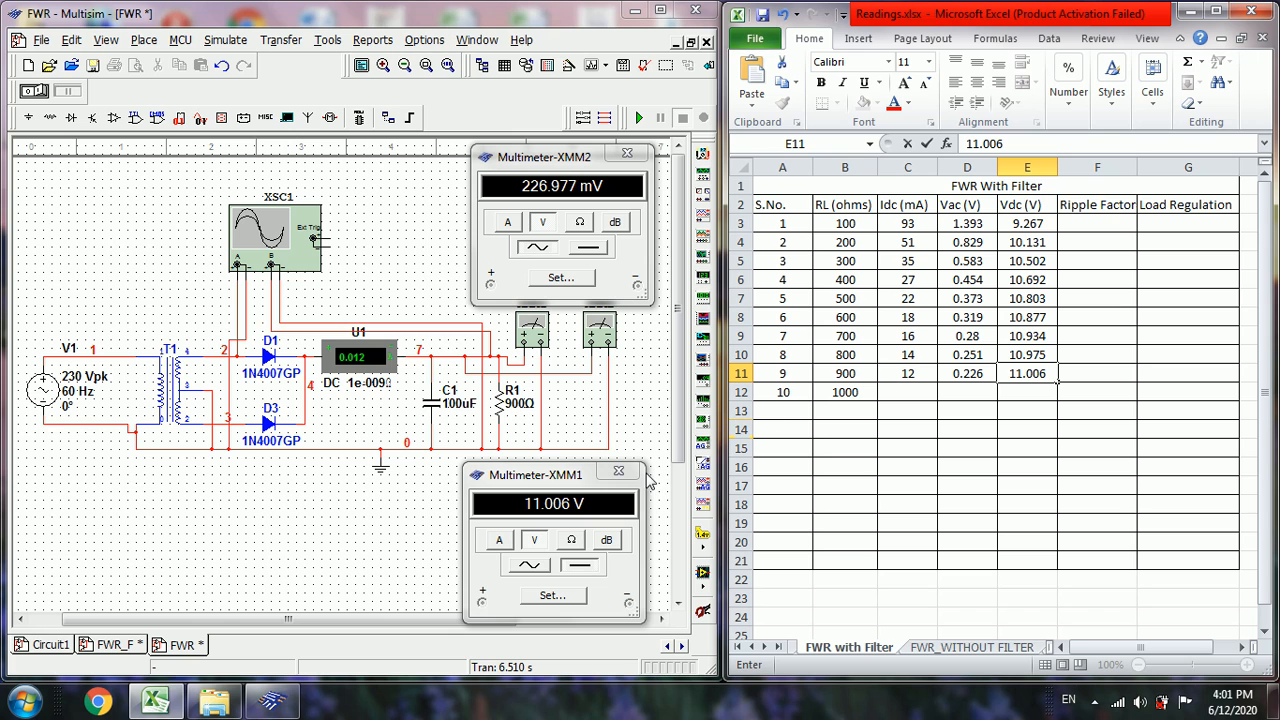
pyautogui.doubleClick(513, 400)
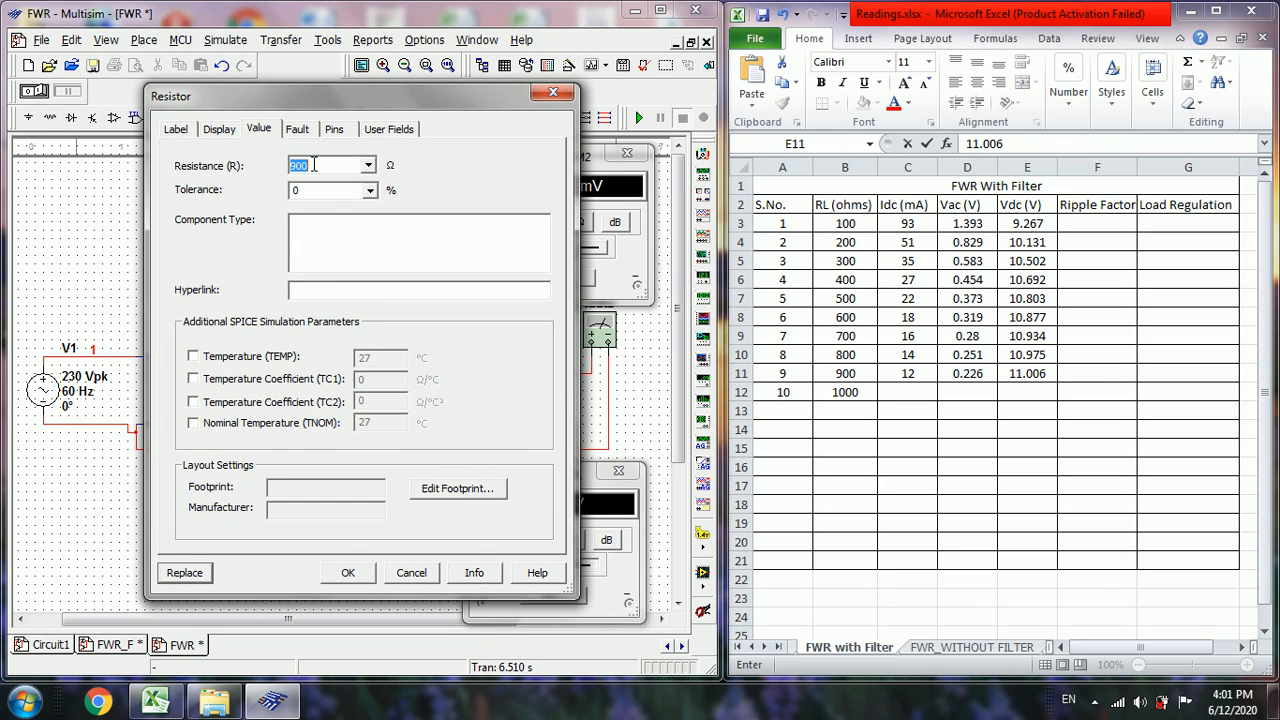
# - Set load resistor R1 to 1k and run then stop the simulation
pyautogui.write('1k')
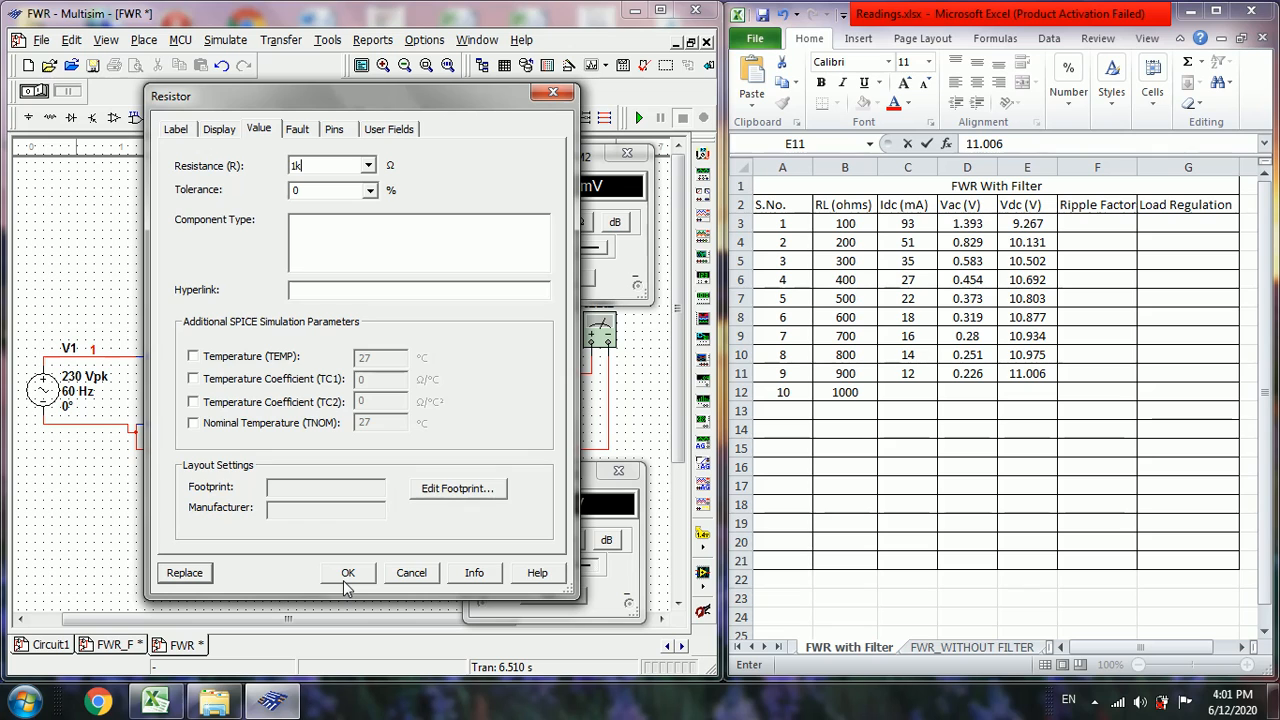
pyautogui.click(347, 572)
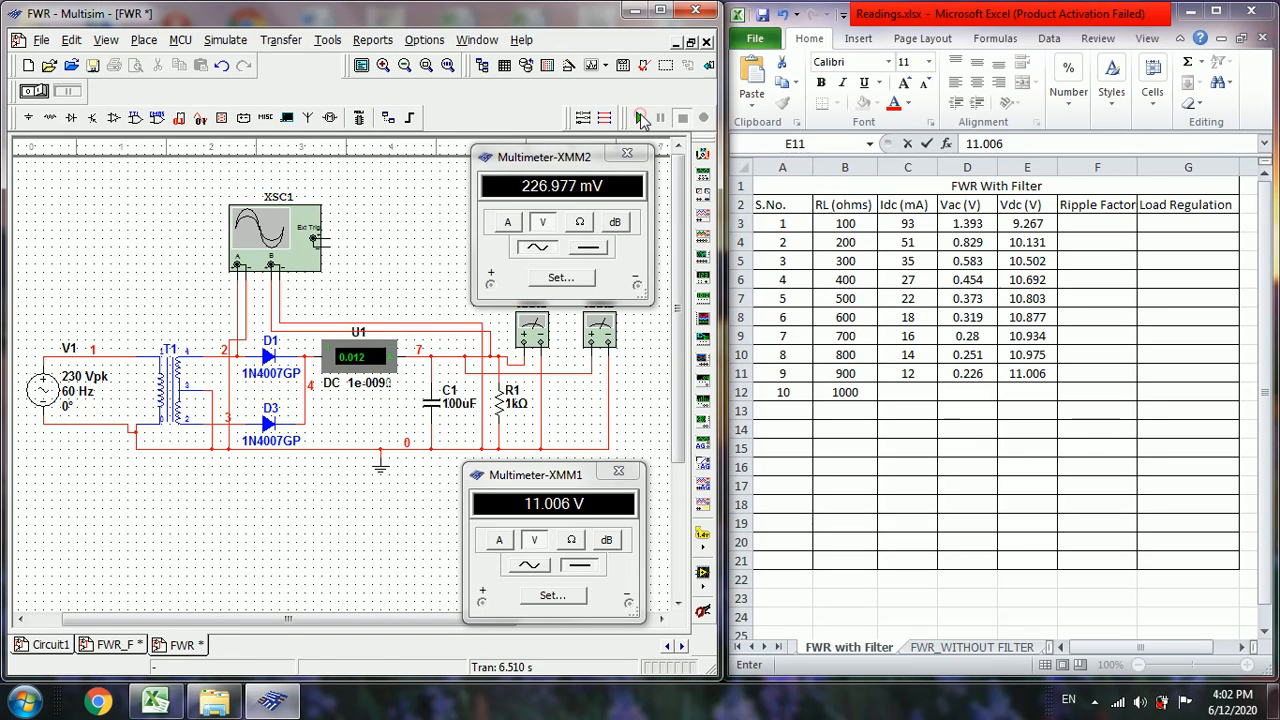
pyautogui.click(640, 118)
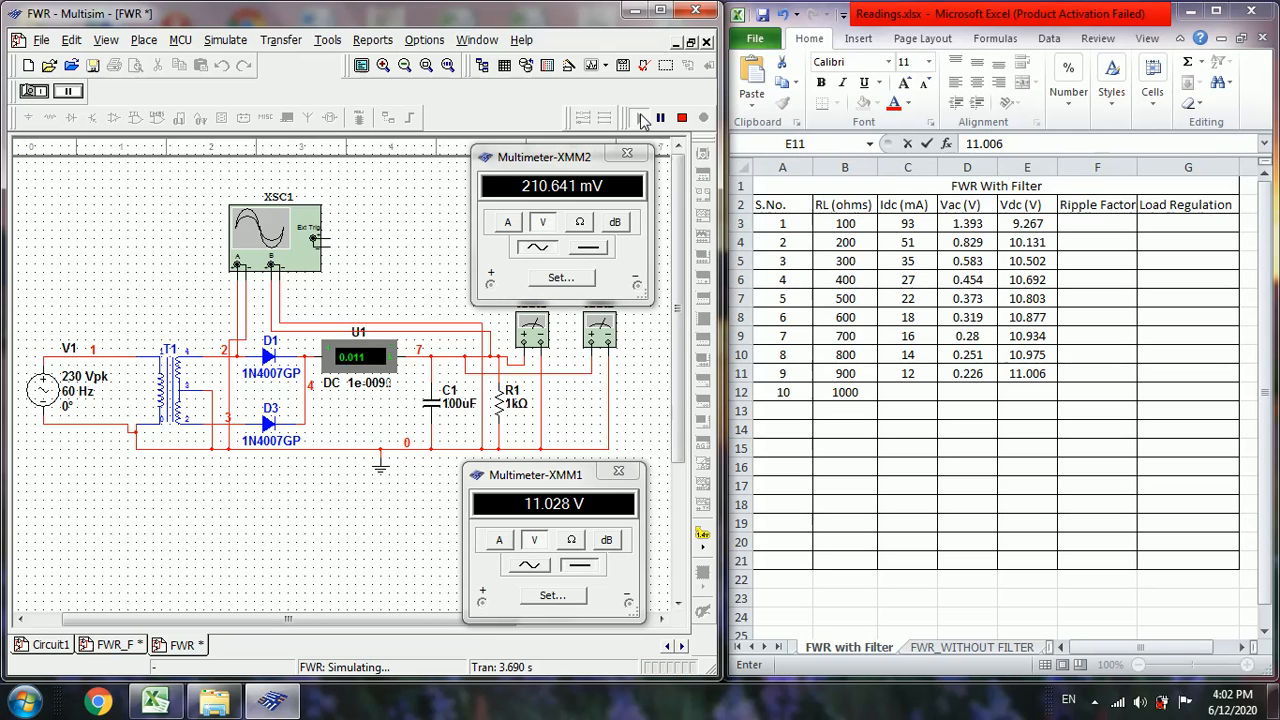
pyautogui.click(682, 117)
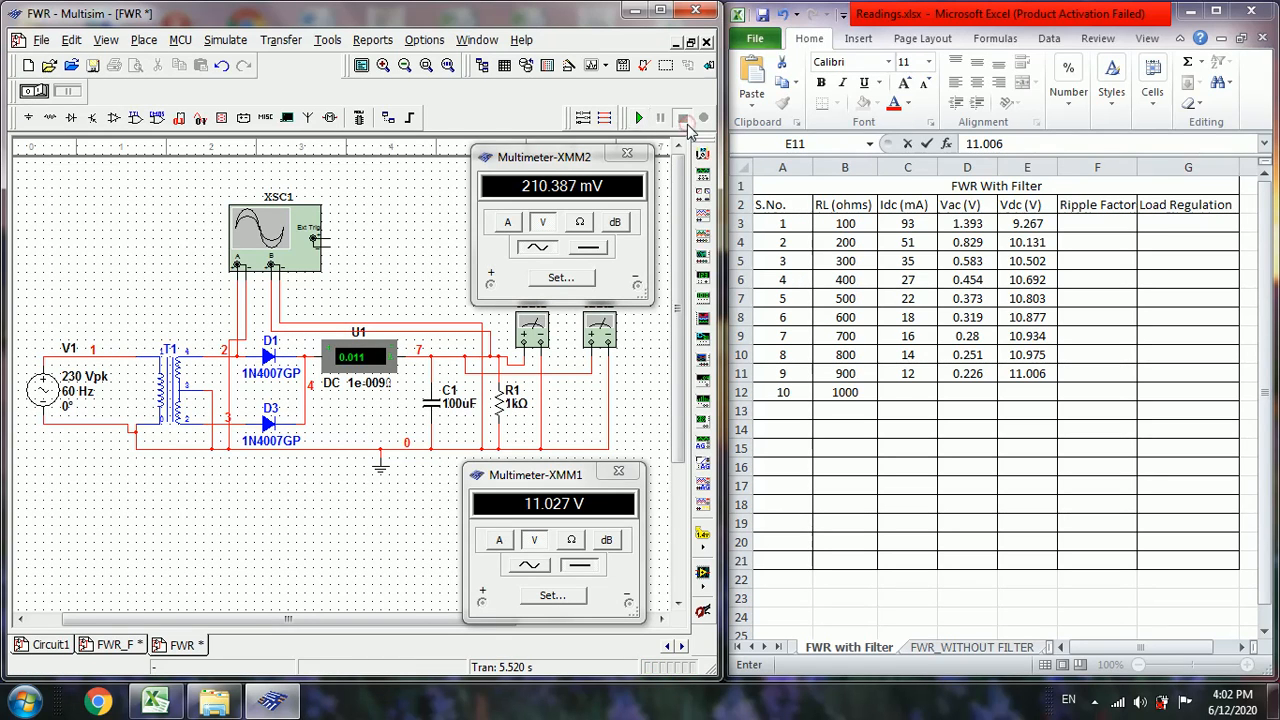
# - Log 11 mA, 0.21 V and 11.027 V in the 1000 Ω row
pyautogui.click(907, 391)
pyautogui.write('11')
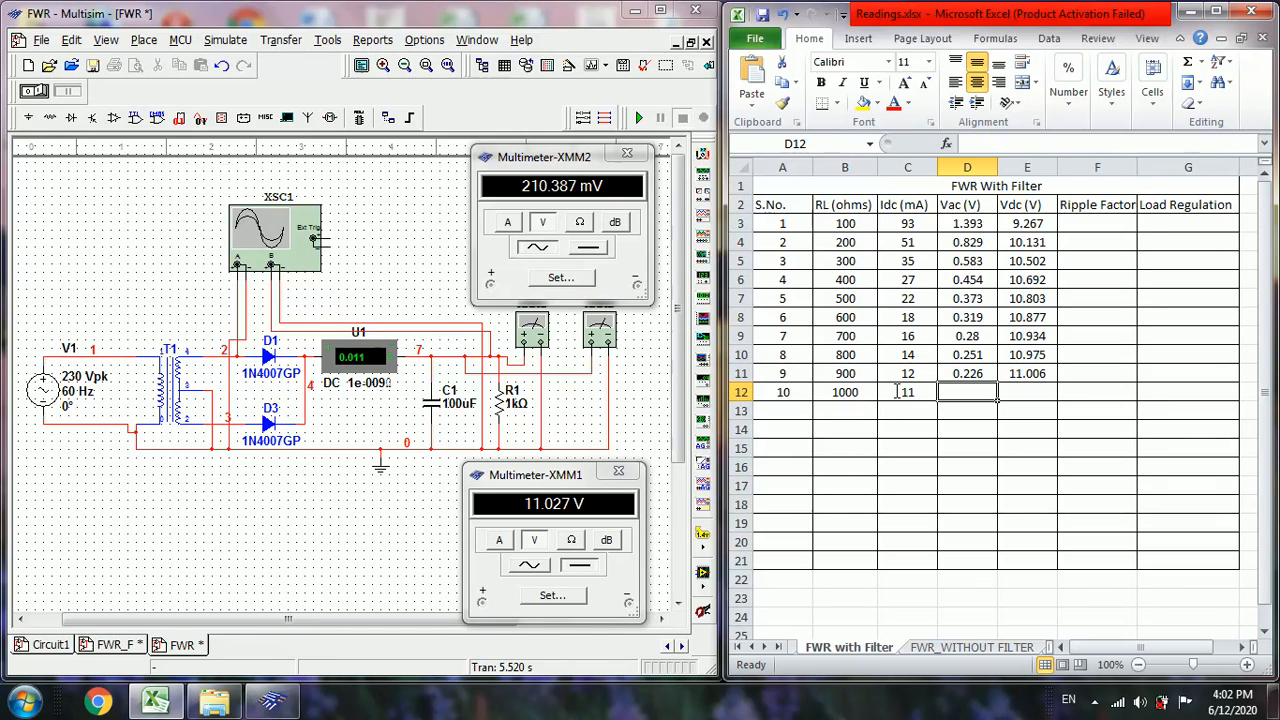
pyautogui.write('0.2')
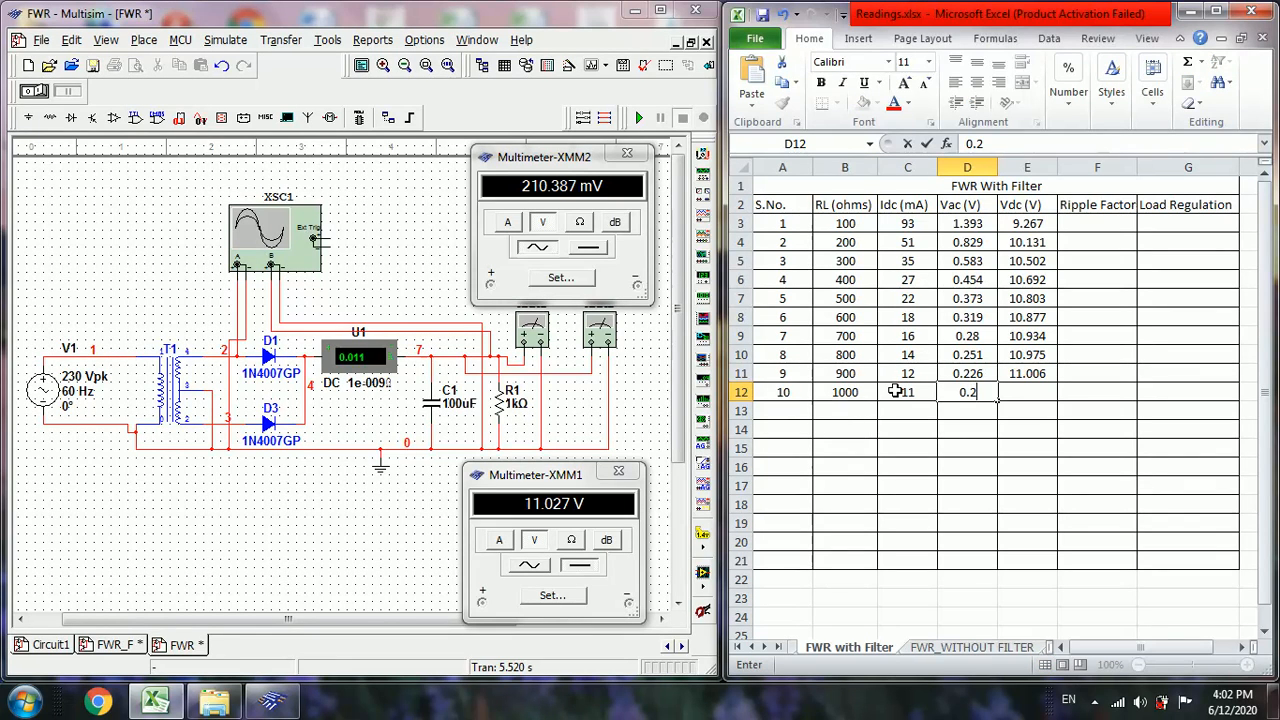
pyautogui.press('Return')
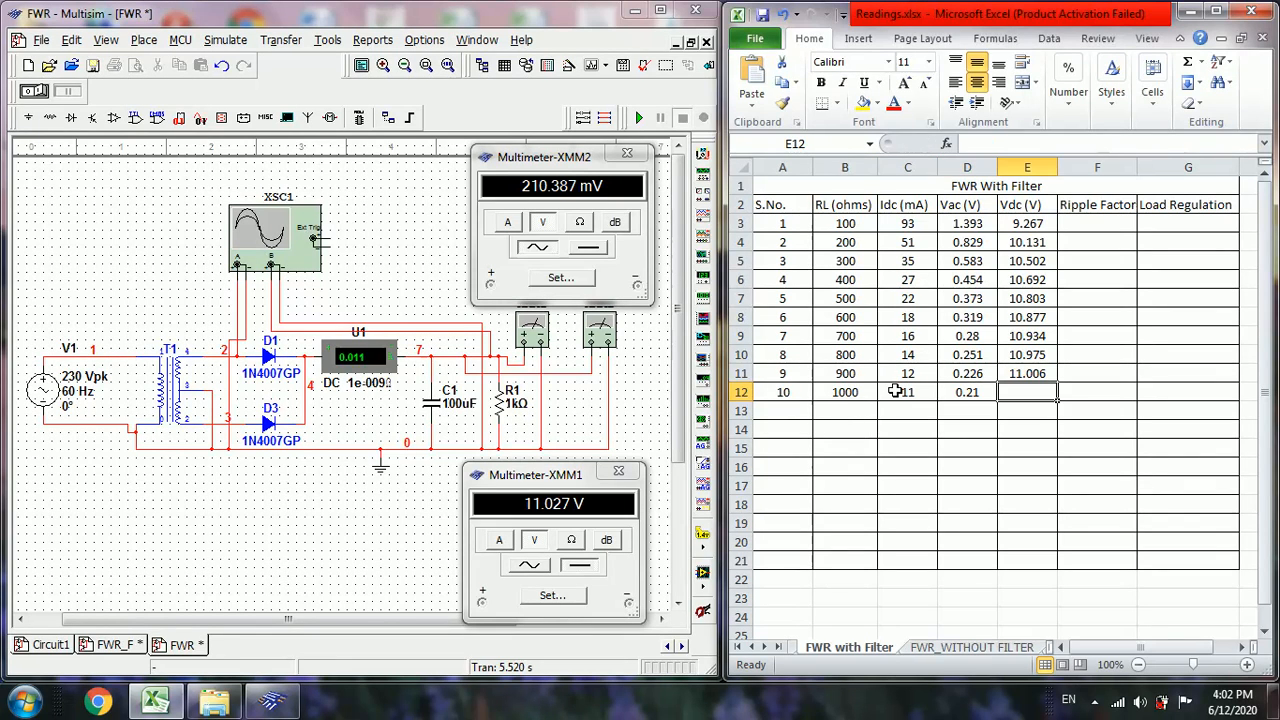
pyautogui.write('11.027')
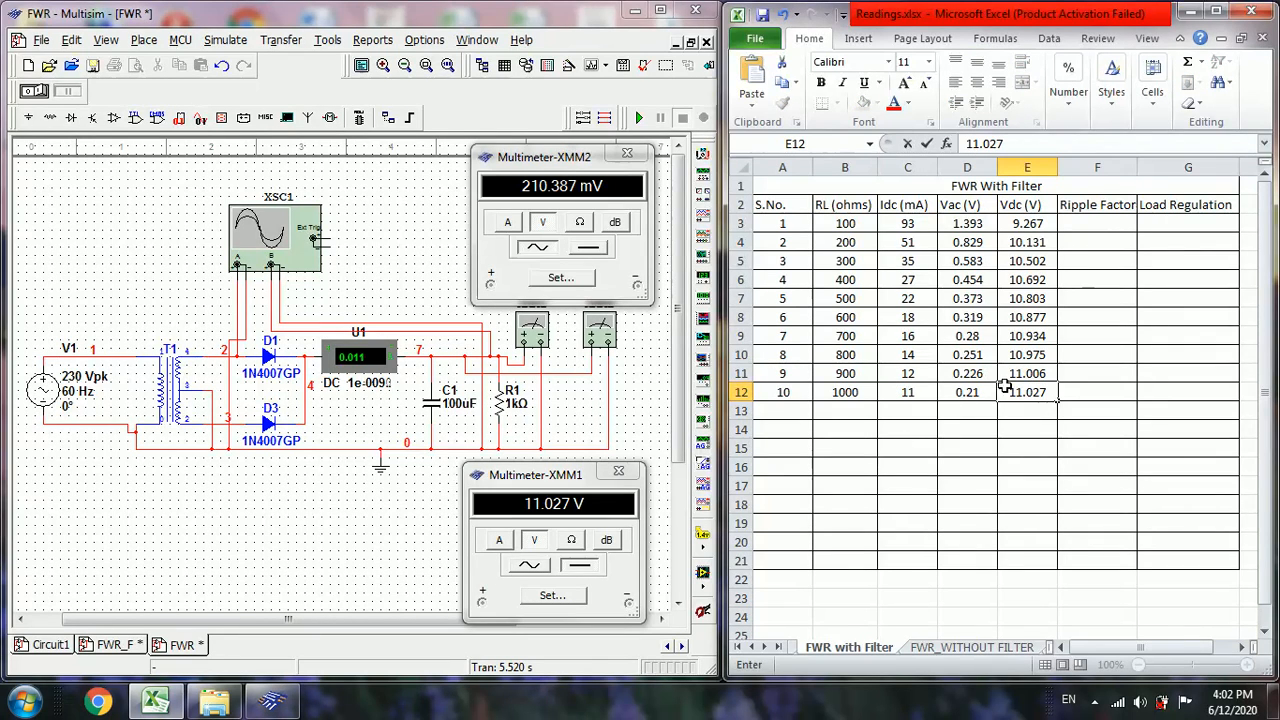
pyautogui.click(1097, 223)
pyautogui.write('=')
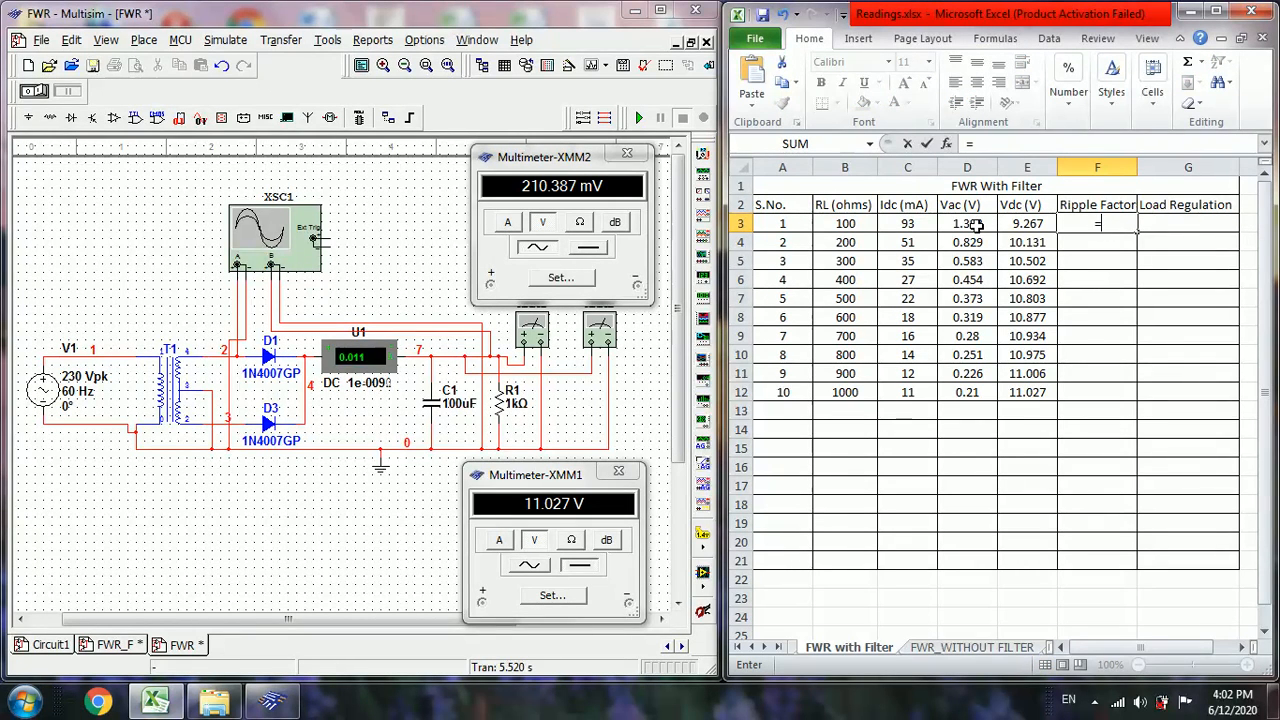
# - Reference the 100 Ω Vac cell D3 and add a divide sign, giving =D3/
pyautogui.click(967, 223)
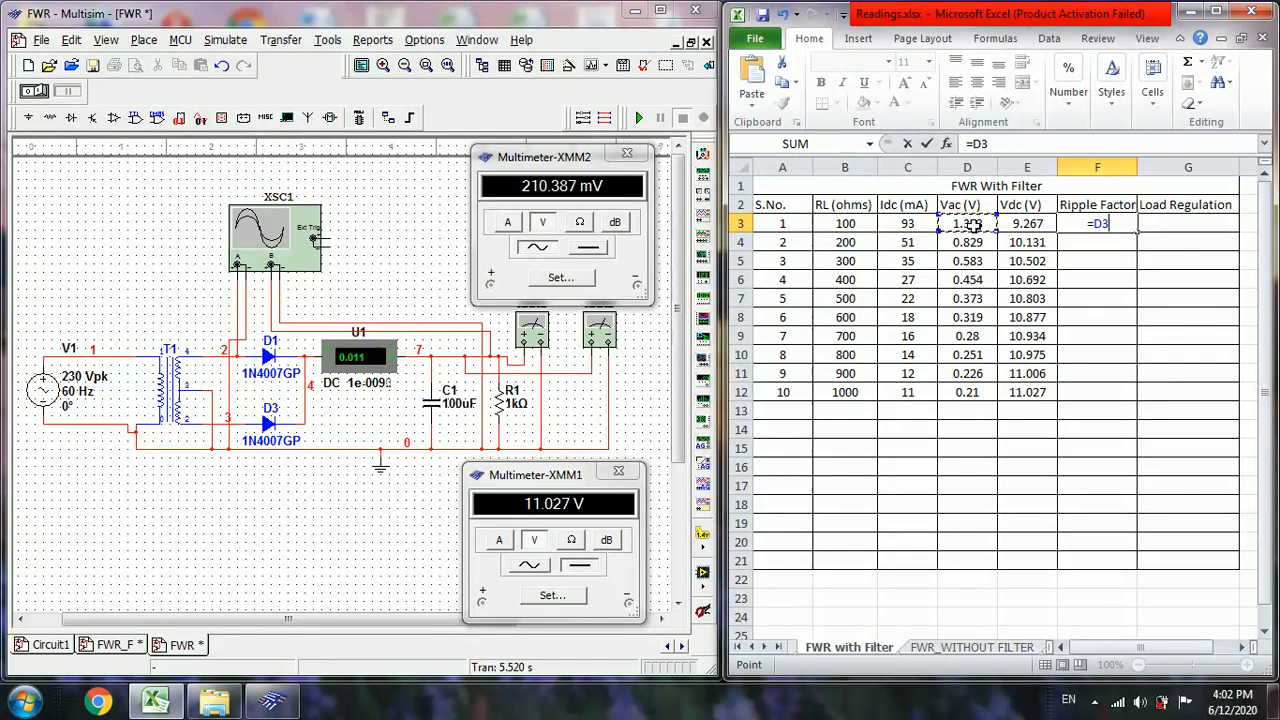
pyautogui.write('/')
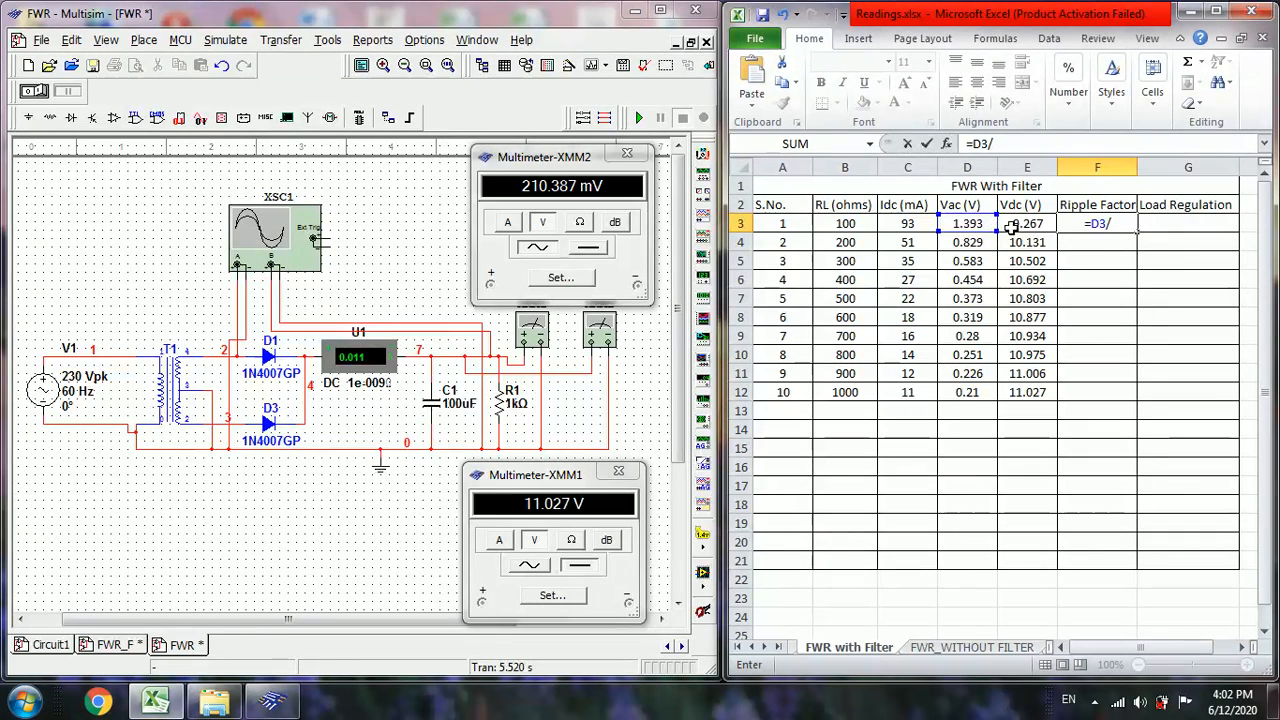